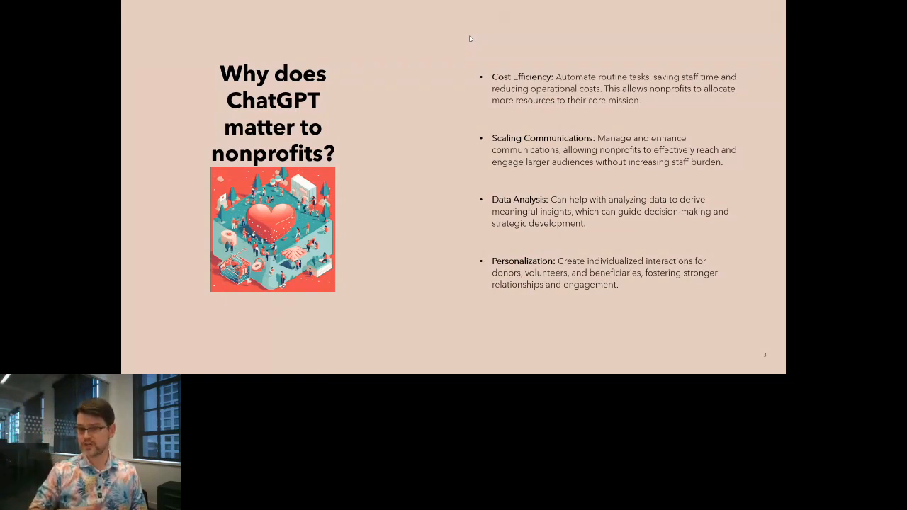
mouse_move(418, 220)
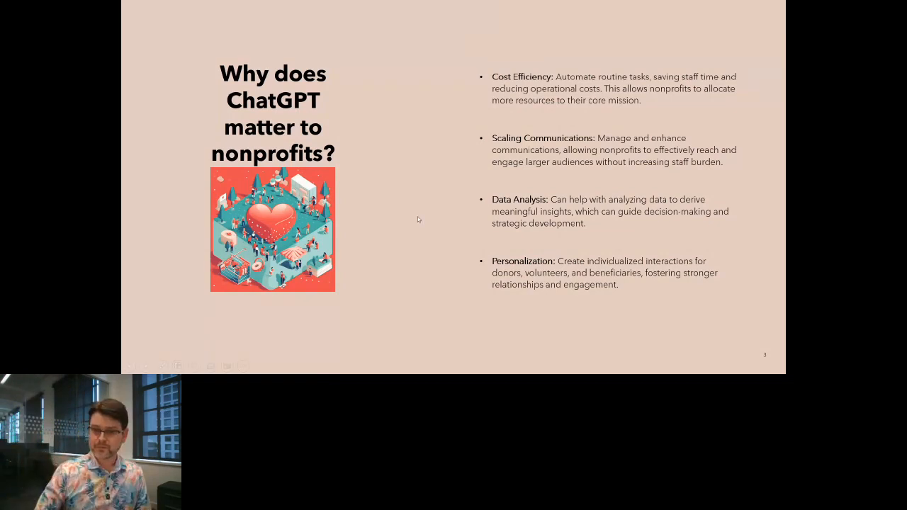
Advance to the slide on ChatGPT training impact with the HR department's quotes
key(right)
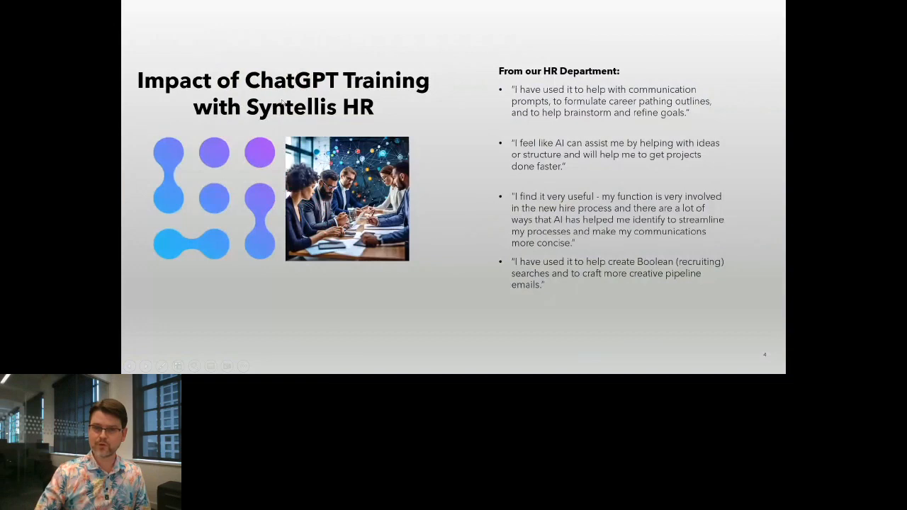
mouse_move(253, 53)
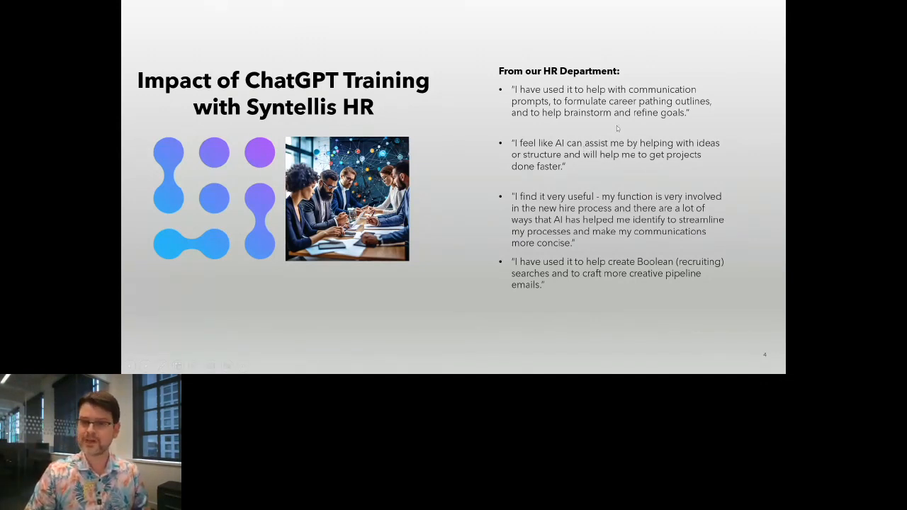
mouse_move(477, 133)
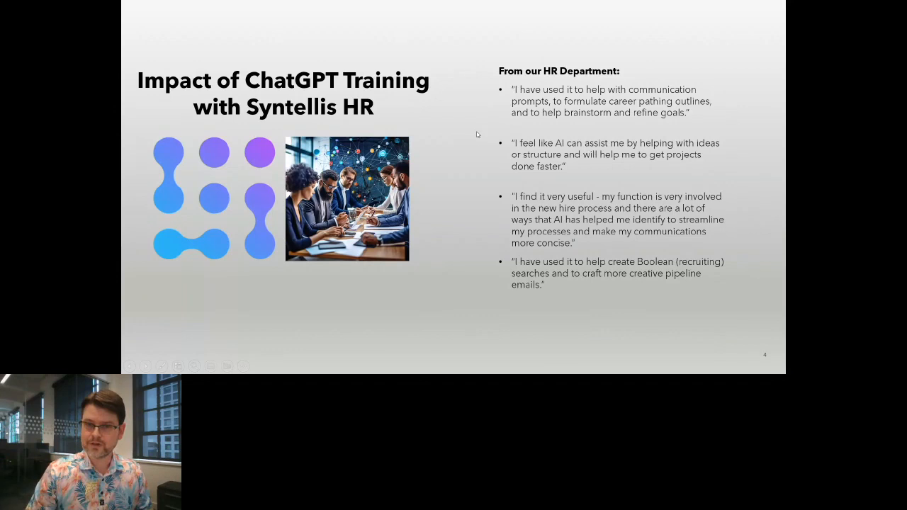
Advance to the Fundraising & Development slide on event planning, donor data and grant writing
key(right)
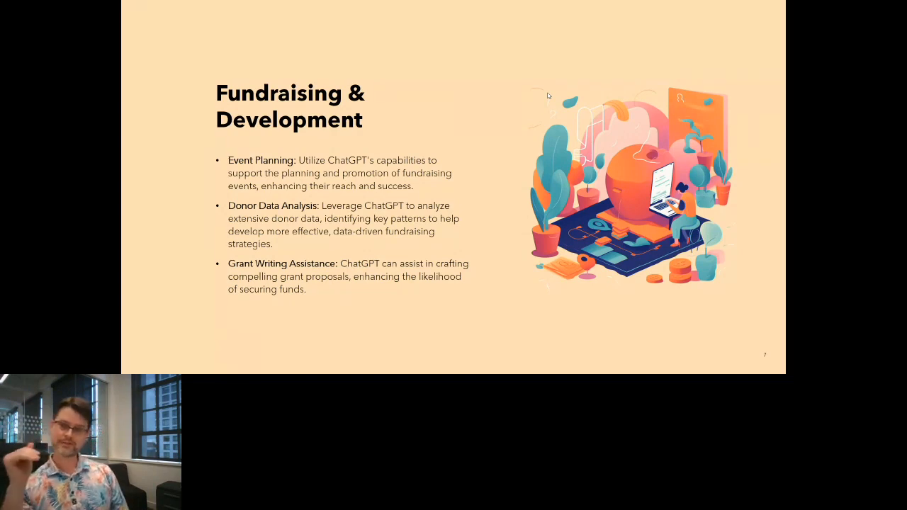
key(right)
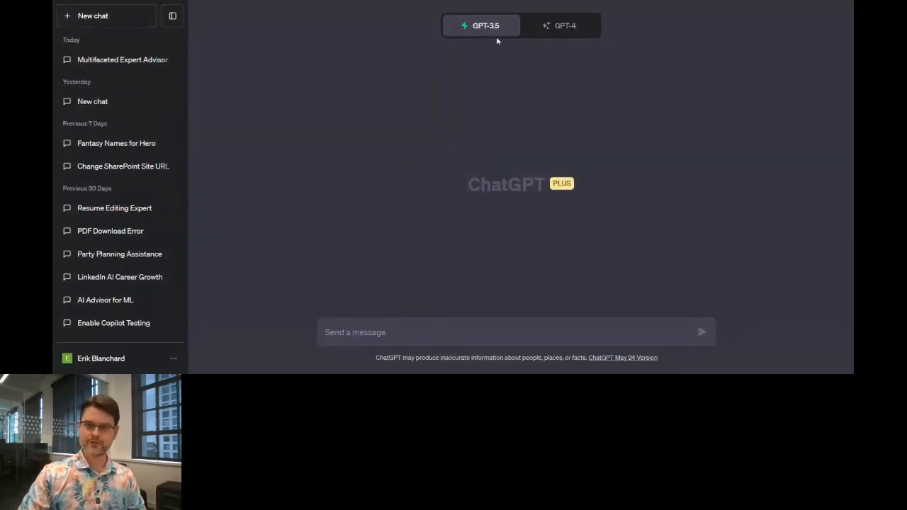
mouse_move(482, 25)
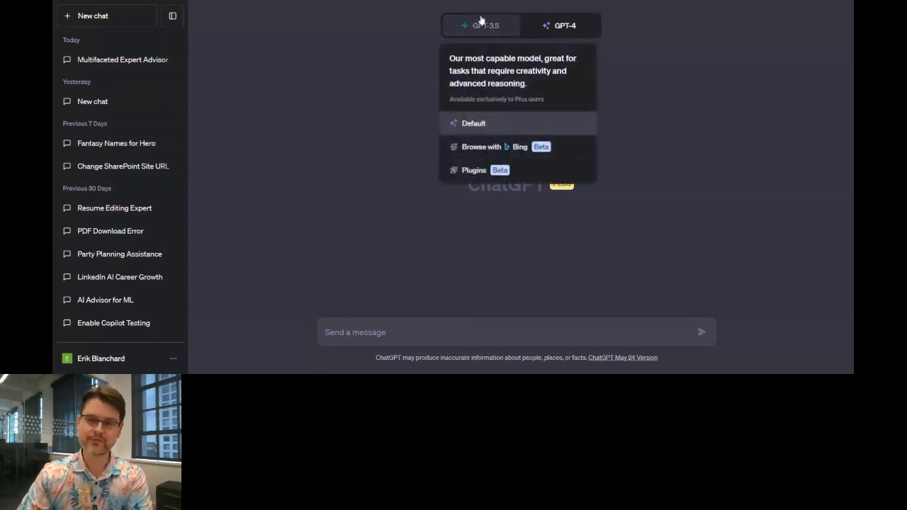
Choose the GPT-4 model and switch its mode to Plugins (Beta) for the new chat
click(482, 26)
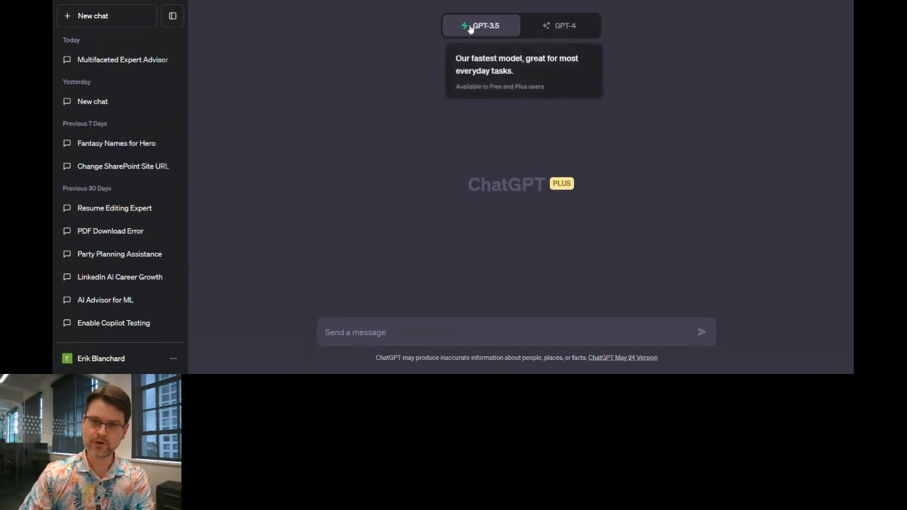
click(564, 25)
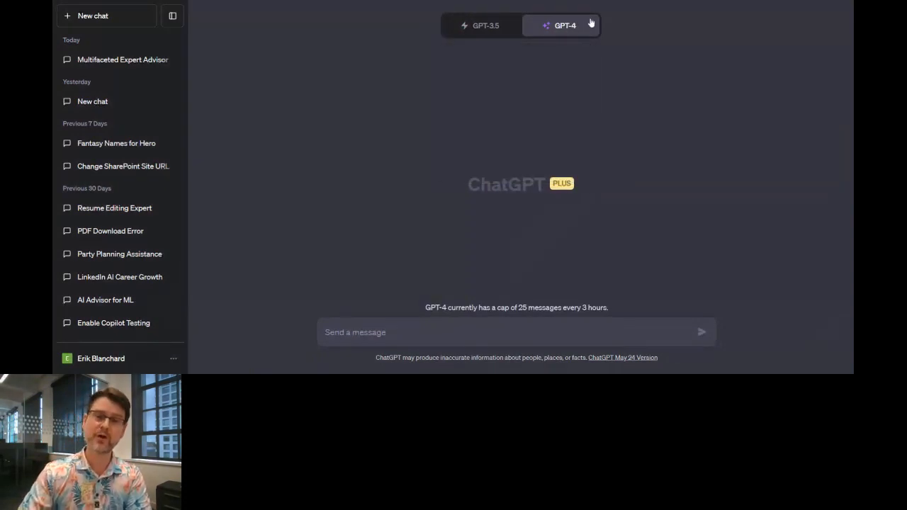
click(564, 26)
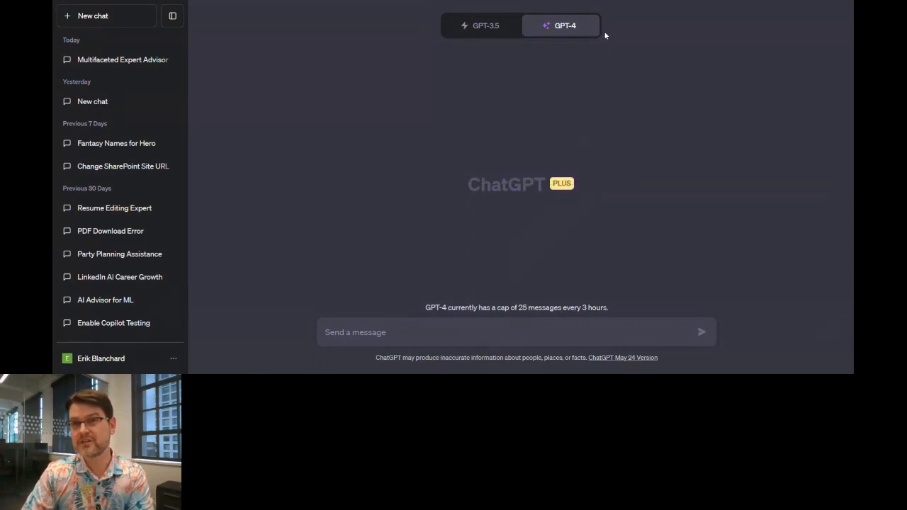
mouse_move(599, 48)
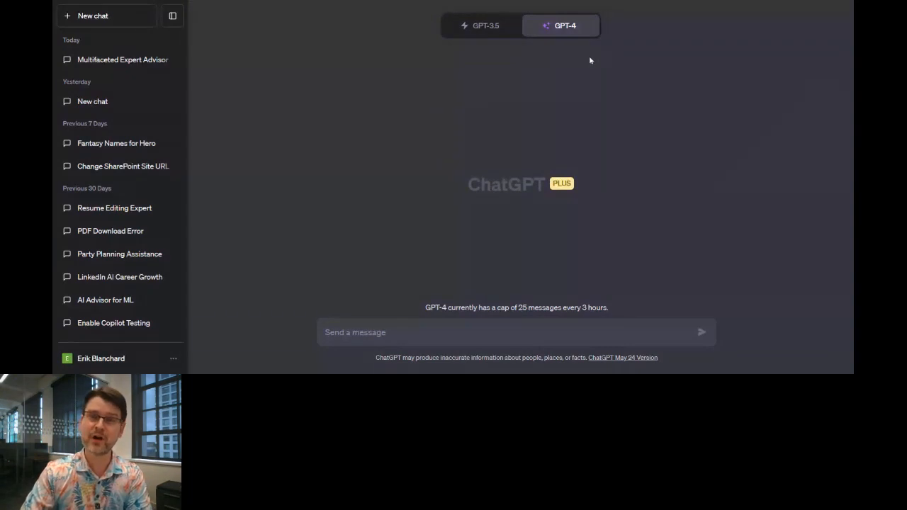
mouse_move(695, 134)
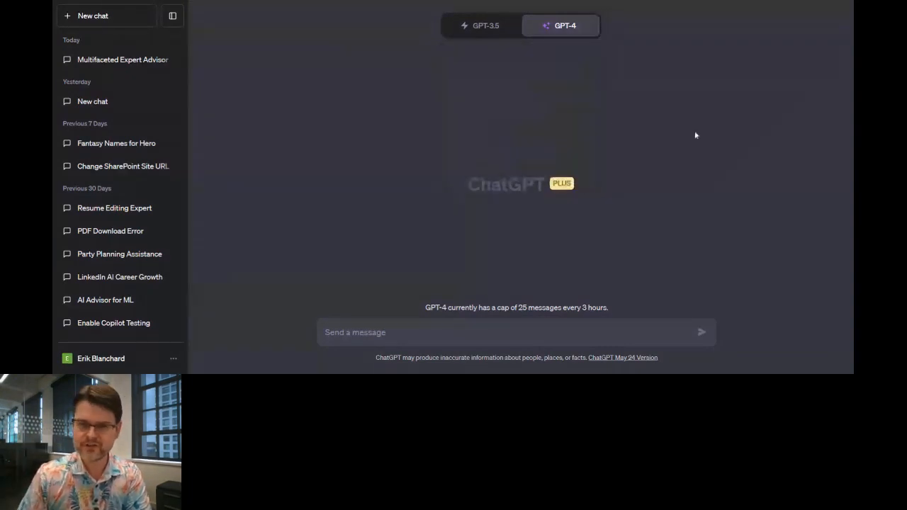
click(560, 25)
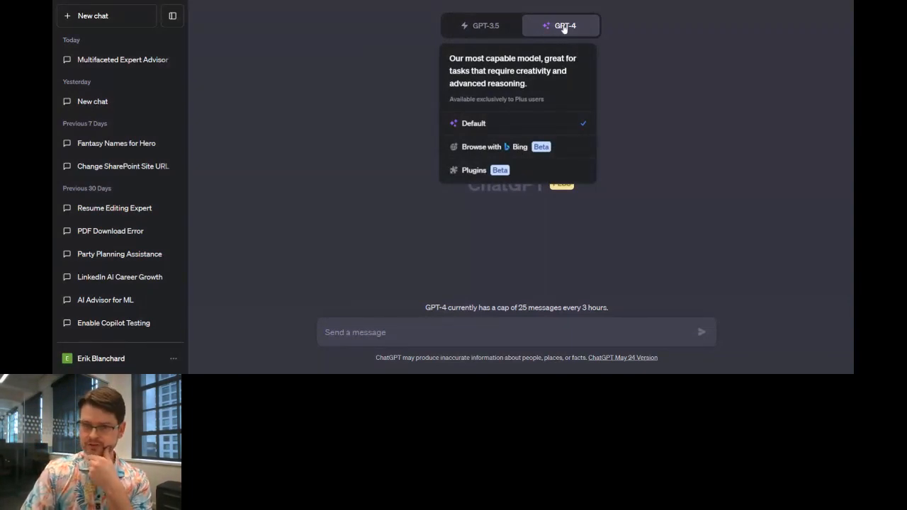
mouse_move(546, 59)
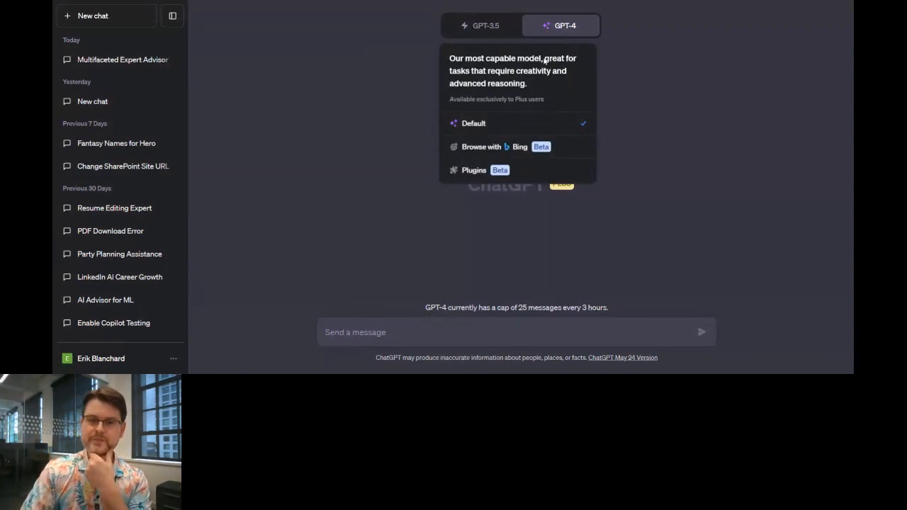
mouse_move(518, 146)
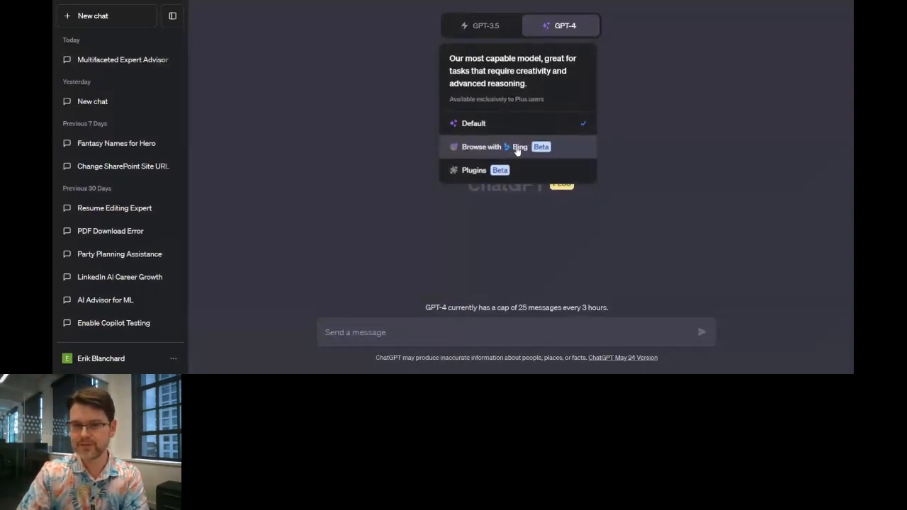
mouse_move(519, 153)
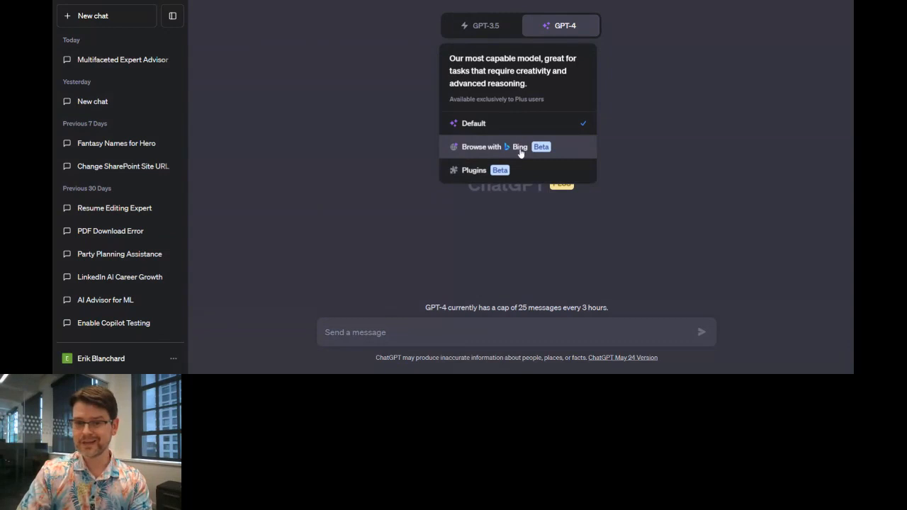
mouse_move(516, 155)
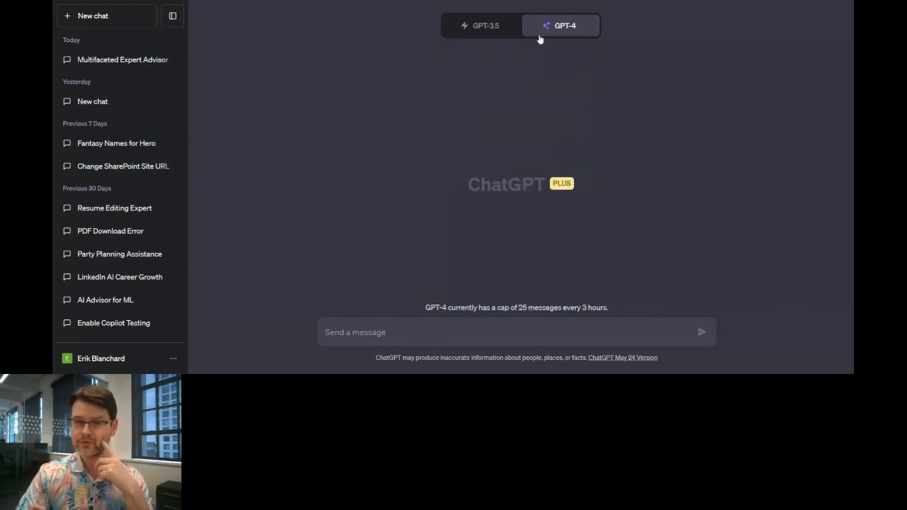
click(560, 25)
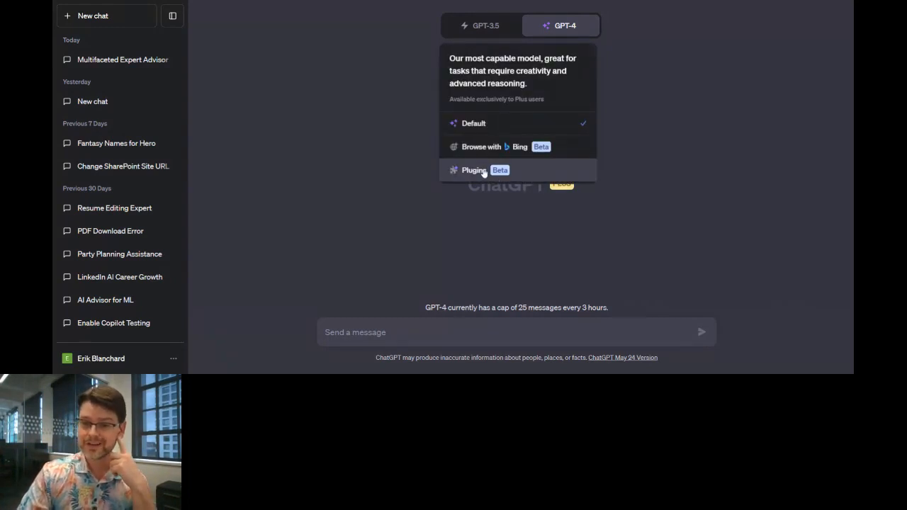
click(474, 170)
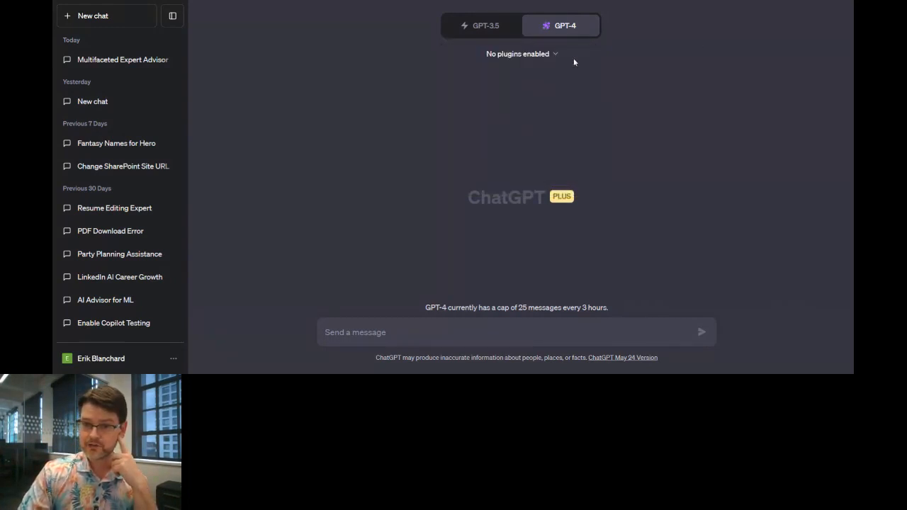
click(517, 54)
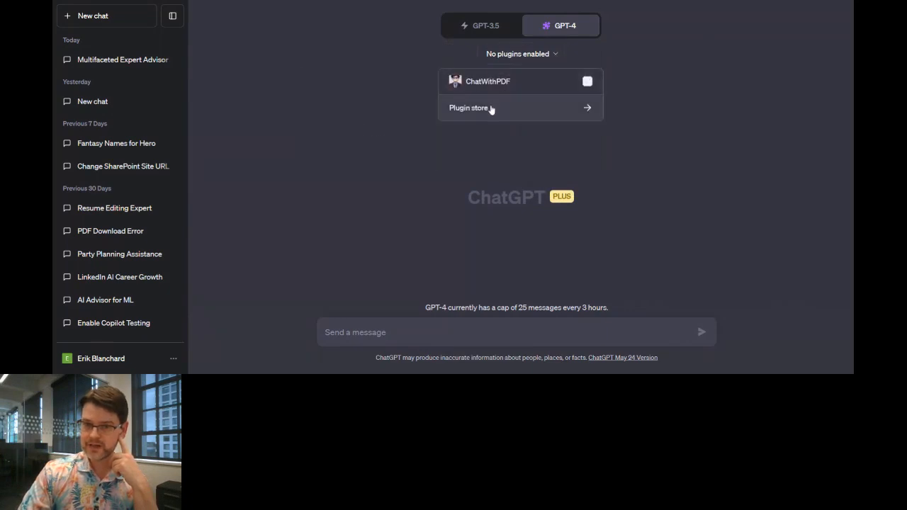
click(469, 108)
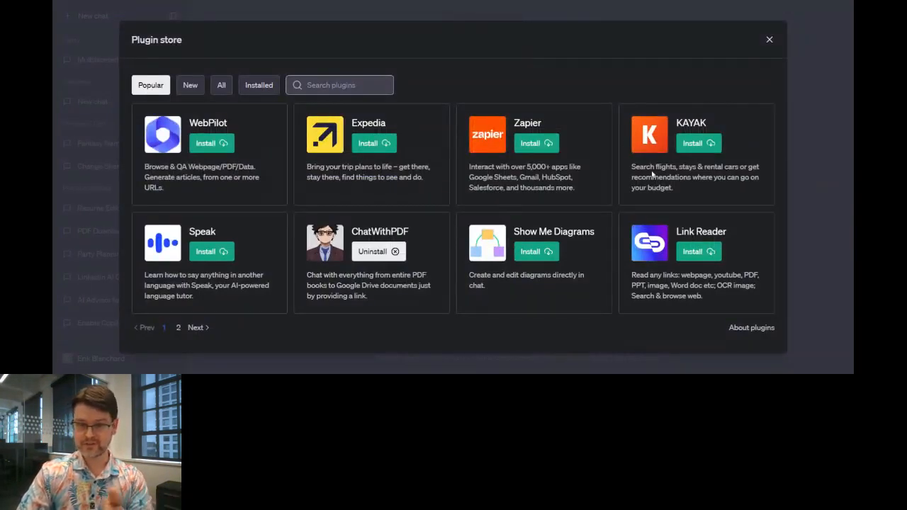
drag(631, 167, 673, 187)
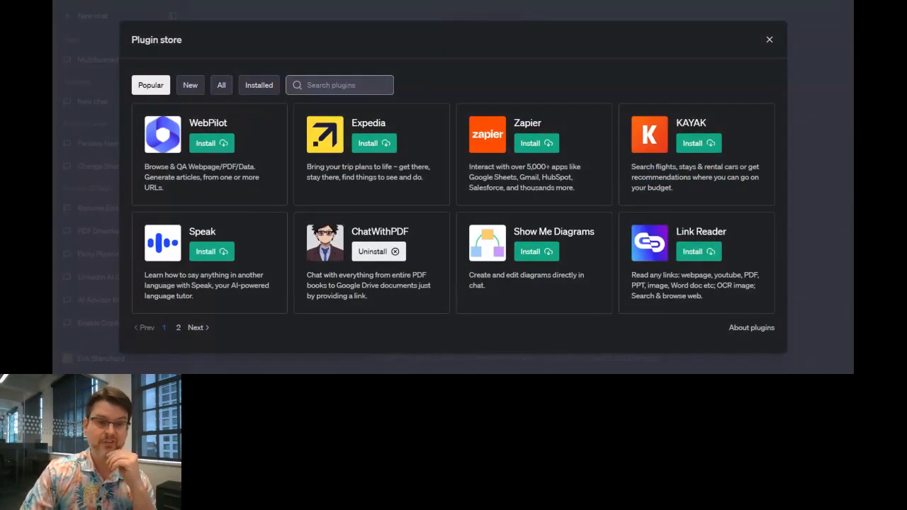
mouse_move(769, 39)
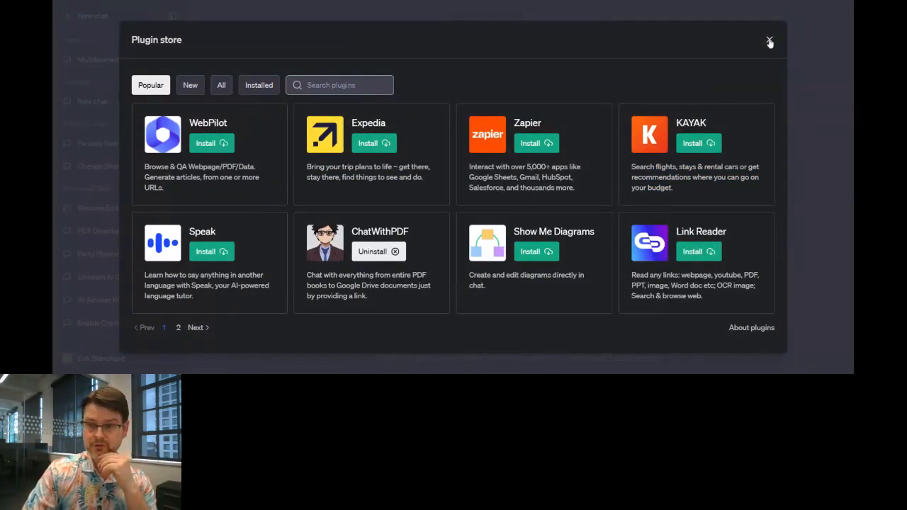
Close the plugin store and return the chat to the Default GPT-4 mode
click(770, 40)
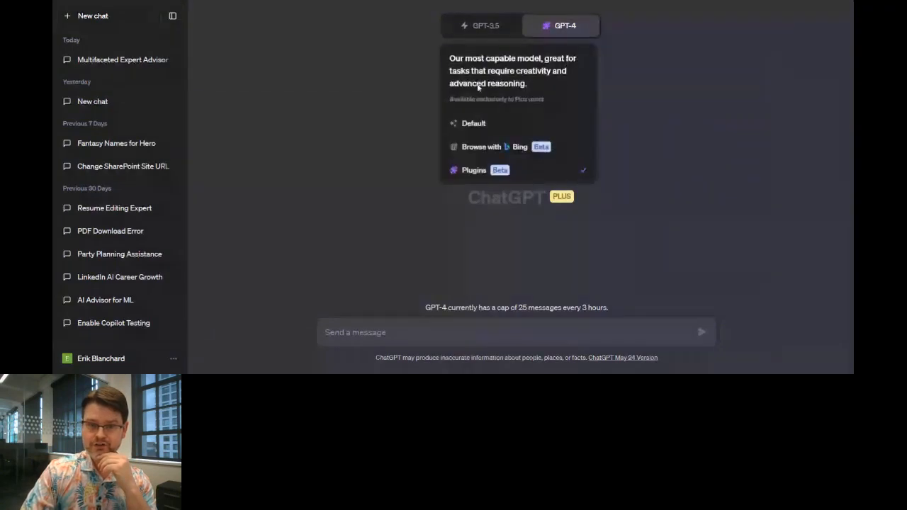
click(424, 21)
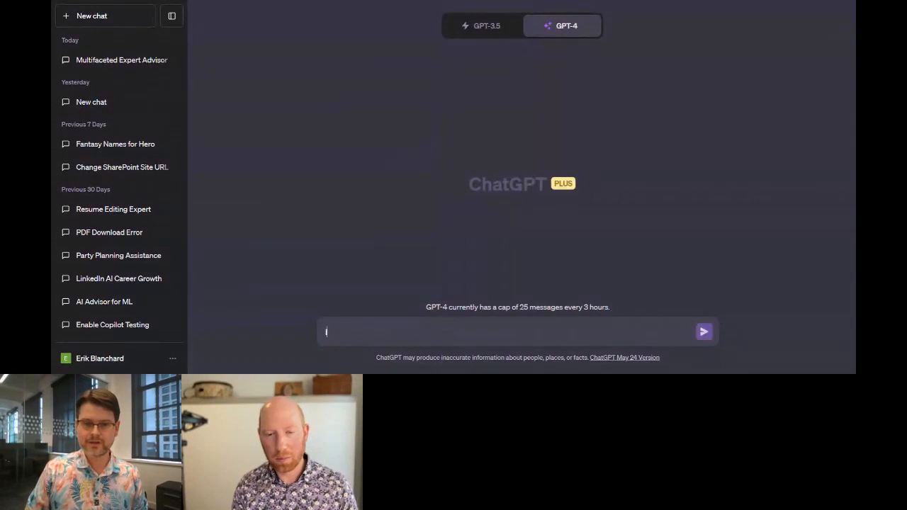
Ask what it would take to get a Columbia River salmon nonprofit in Oregon off the ground
text(I'm interested in starting)
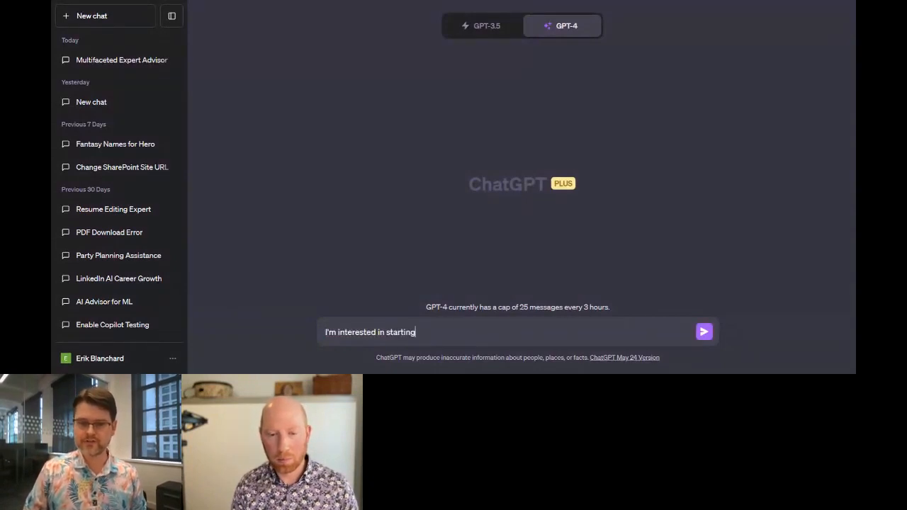
text(a nonprofit about saving salmon in the columbia river in oregon. What are some steps I cou)
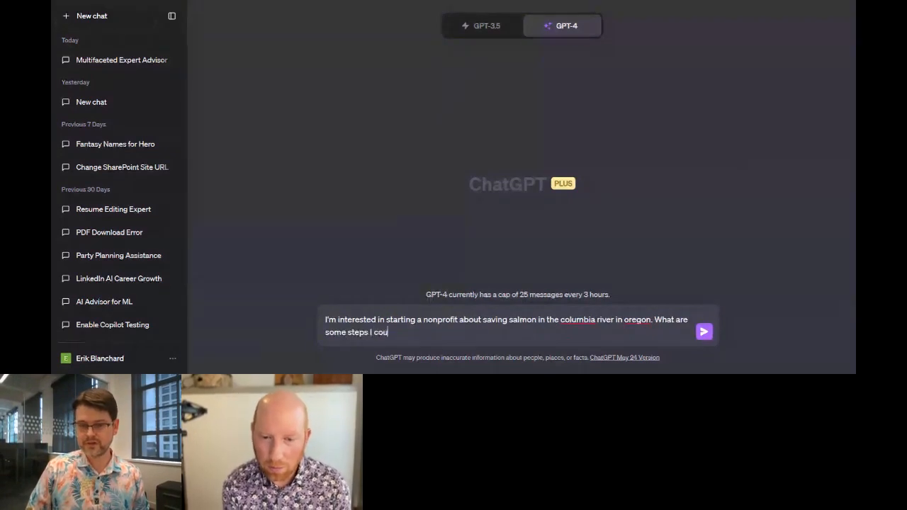
text(ld take to get)
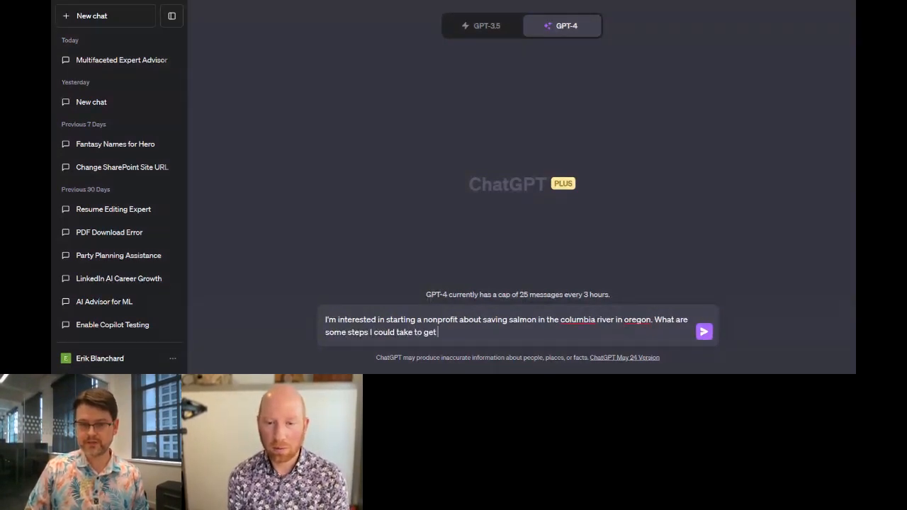
text(this off the groun)
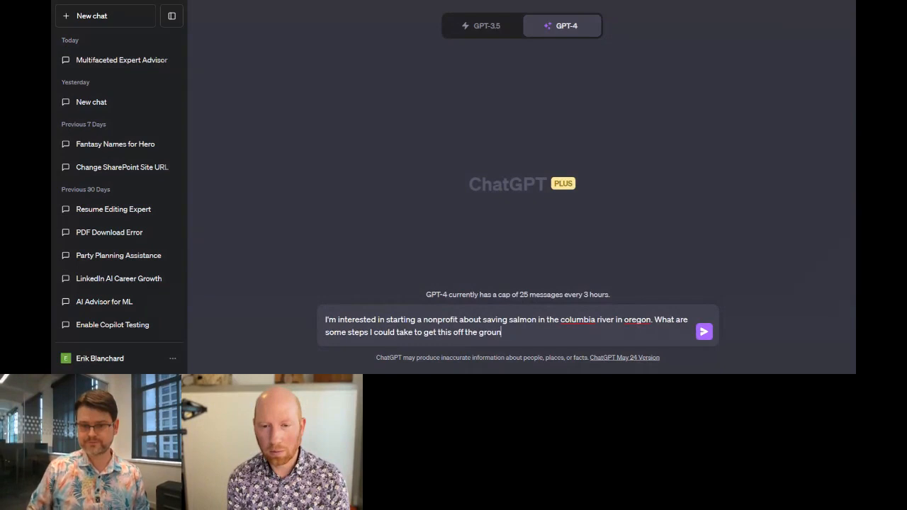
click(703, 331)
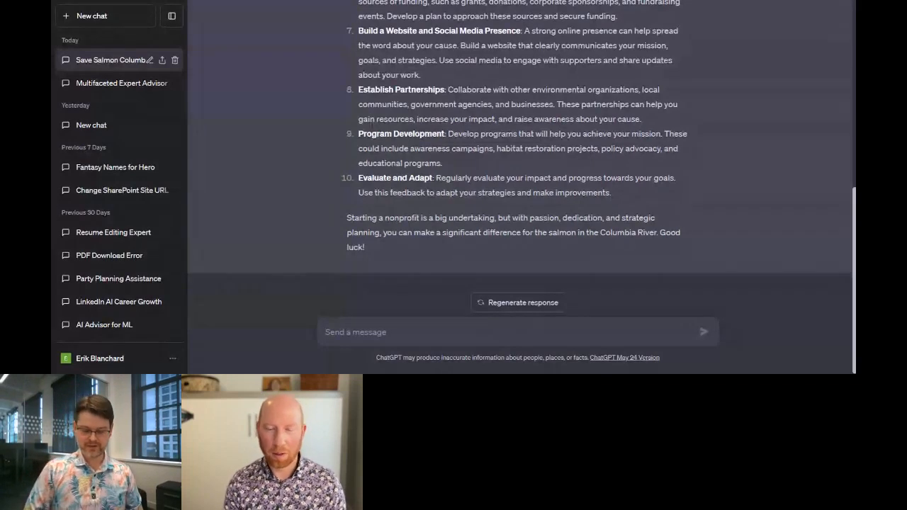
Thank it and request a 30-day plan with at least one thing to do per day
text(Ok that plan is great)
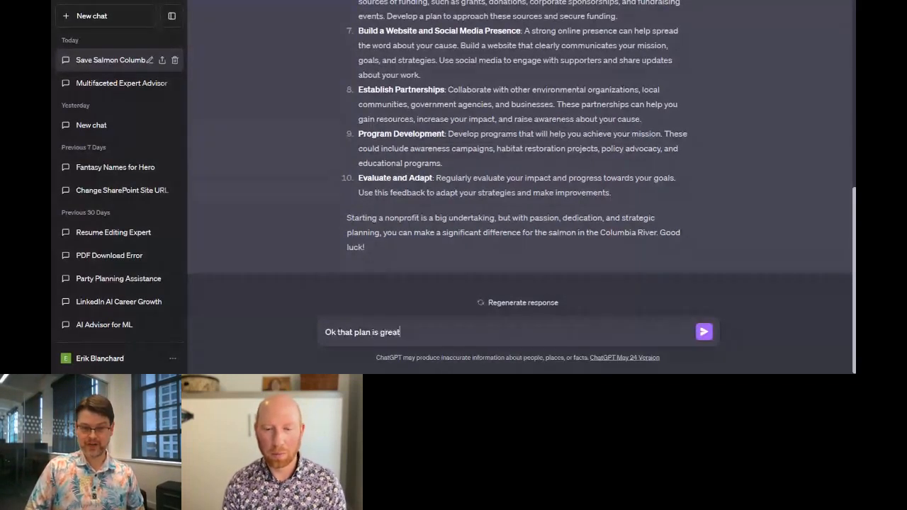
text(, thanks!)
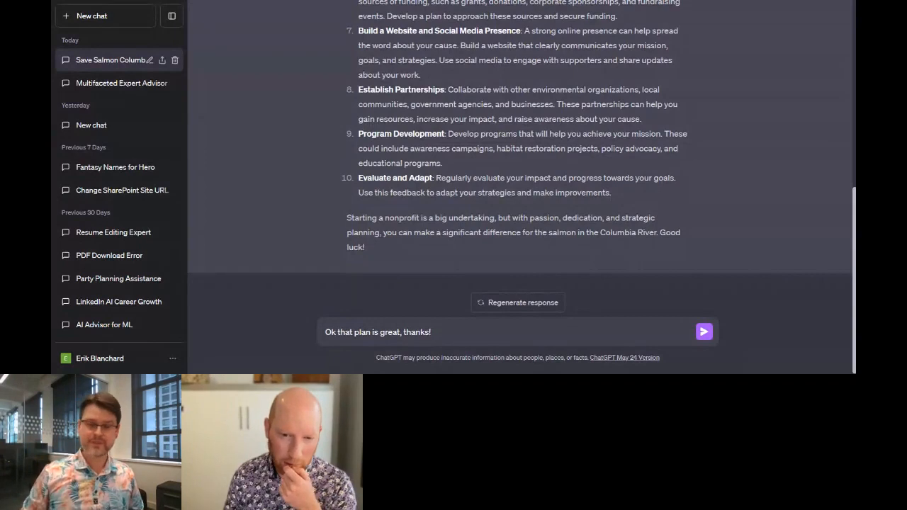
text(I n)
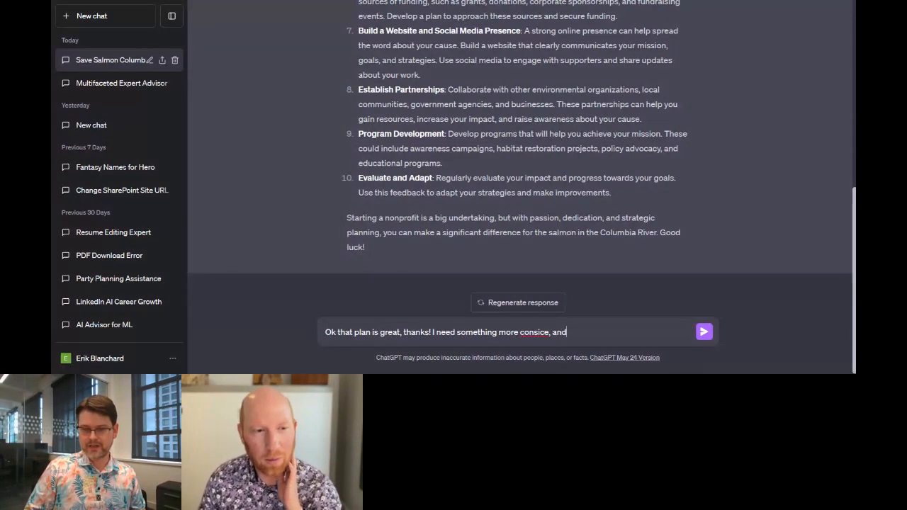
text(lets focus on what I can do in the next month)
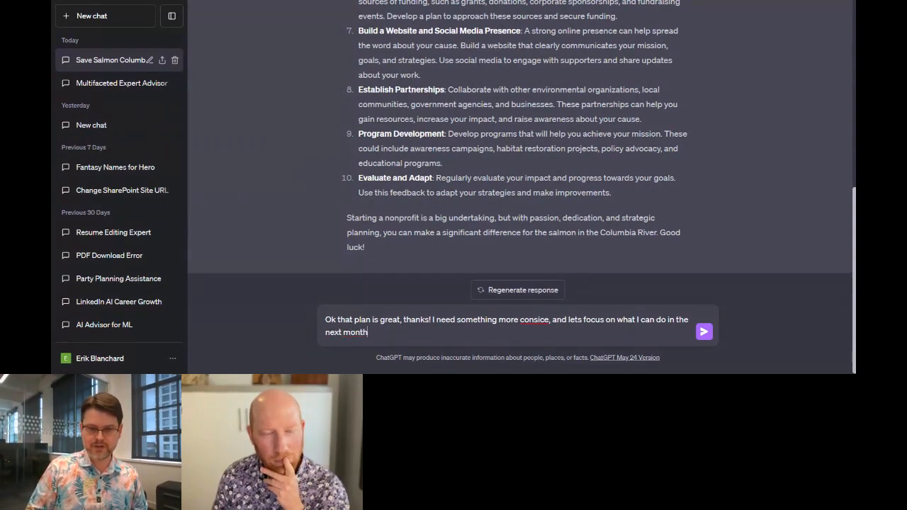
text(Give me a 30 day)
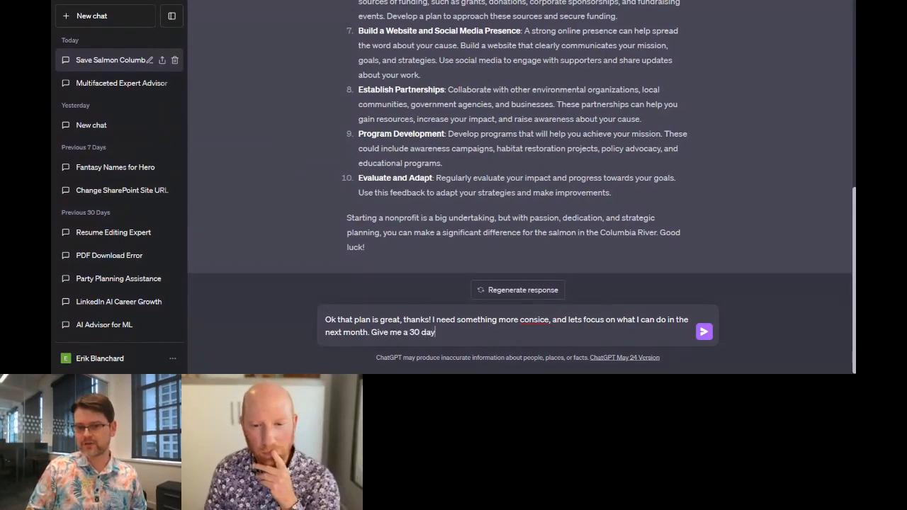
text(plan where I do)
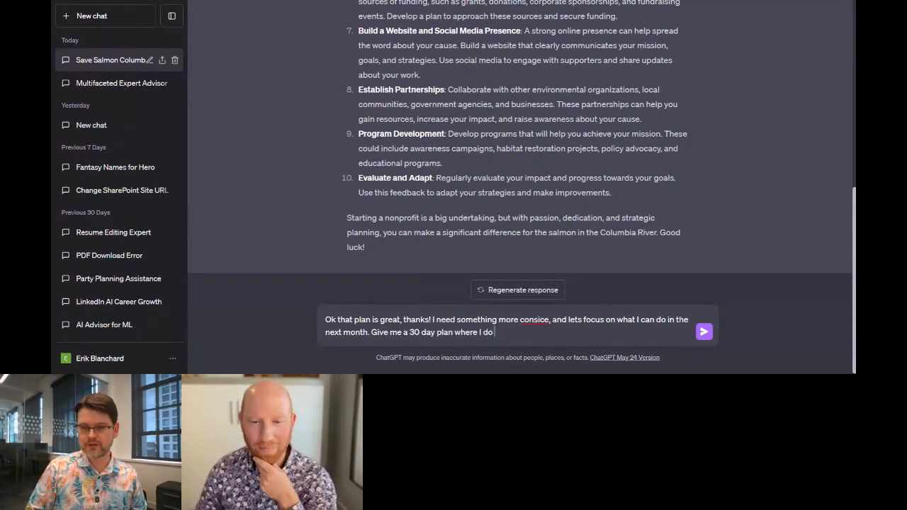
text(at least 1 thing per day to get this started.)
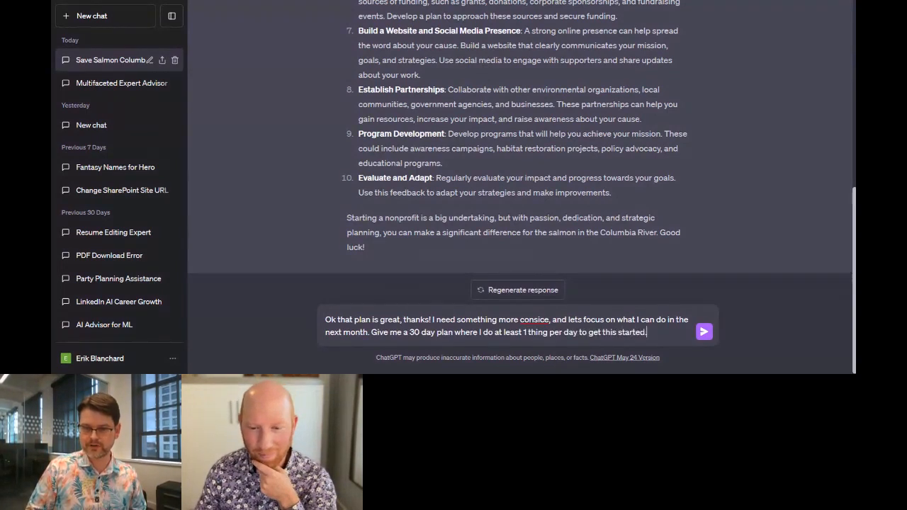
click(703, 332)
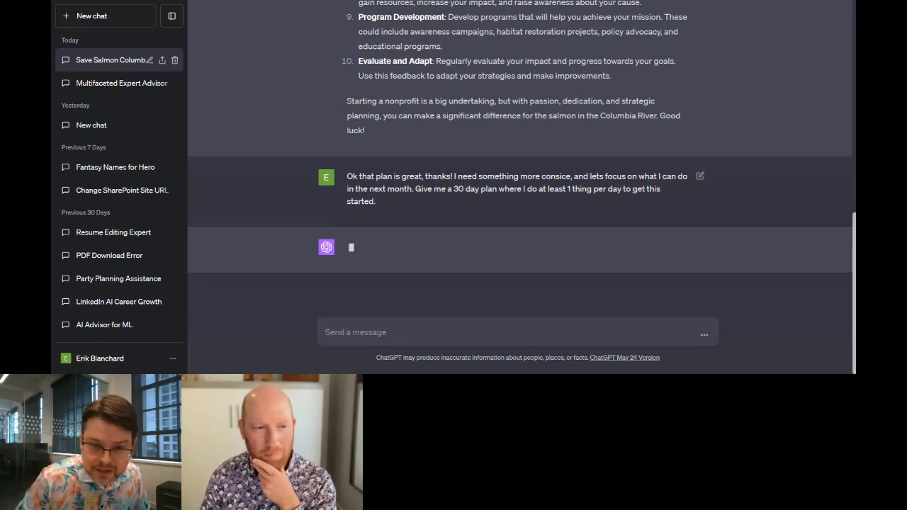
mouse_move(427, 244)
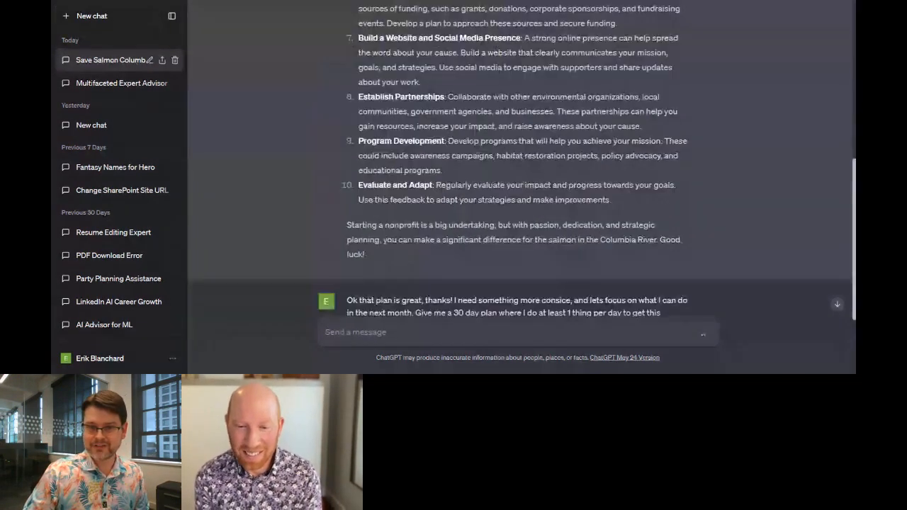
In a new conversation, request 20 eye-catching and fun titles for the Columbia River salmon report
click(91, 15)
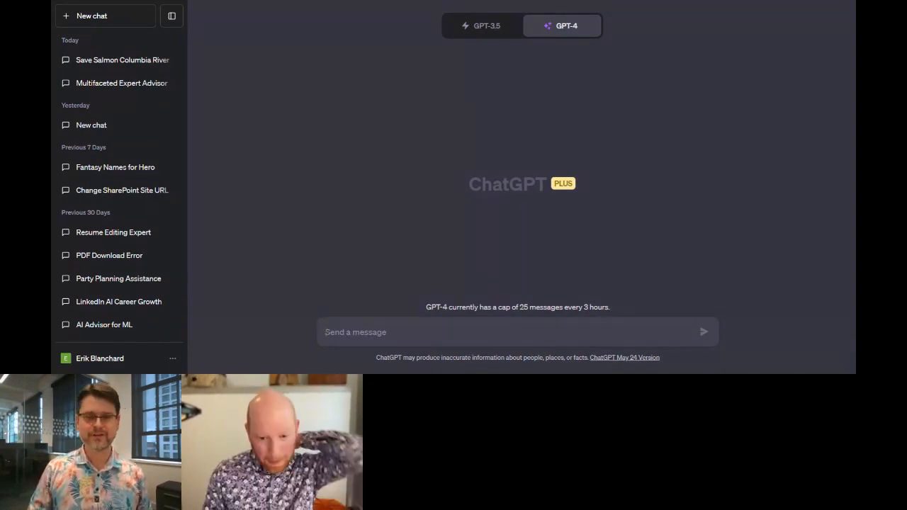
text(I'm putting together a report on savin)
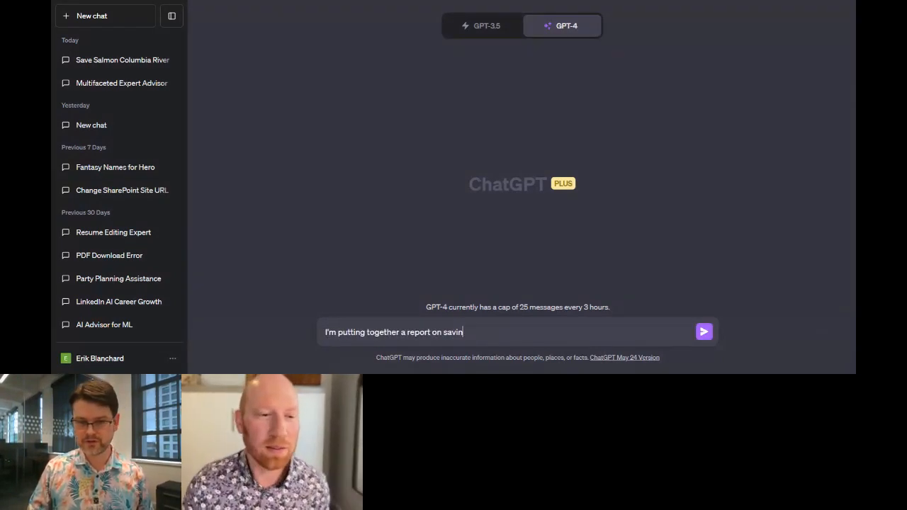
text(g the salmon in the)
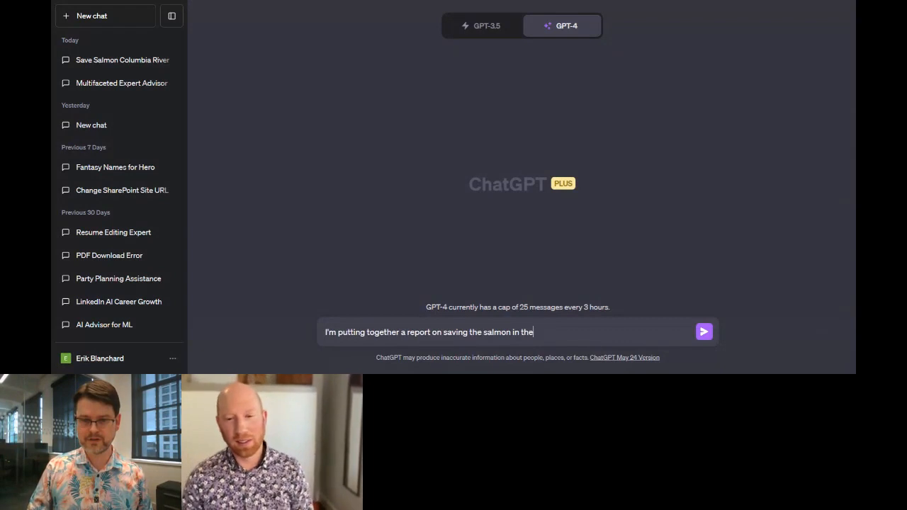
text(columbia river in)
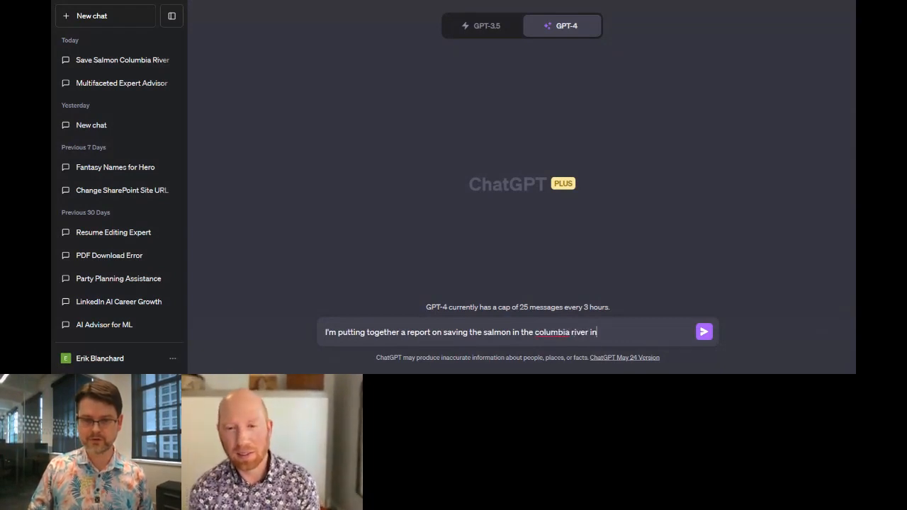
text(portland, or.)
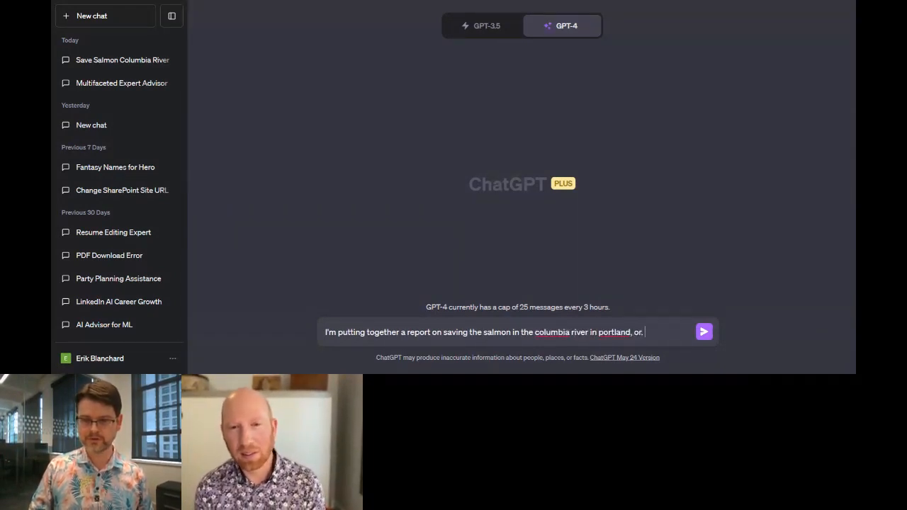
text(Please give me)
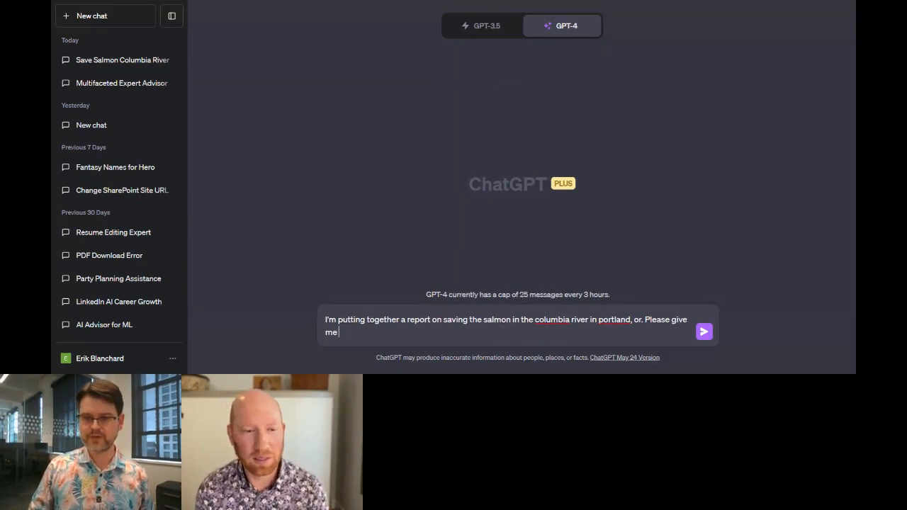
text(20 different)
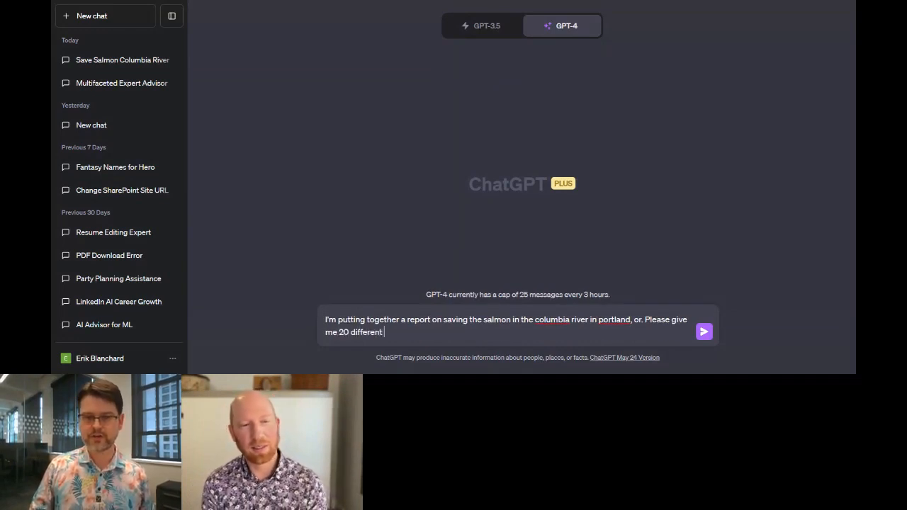
text(eye catching and fu)
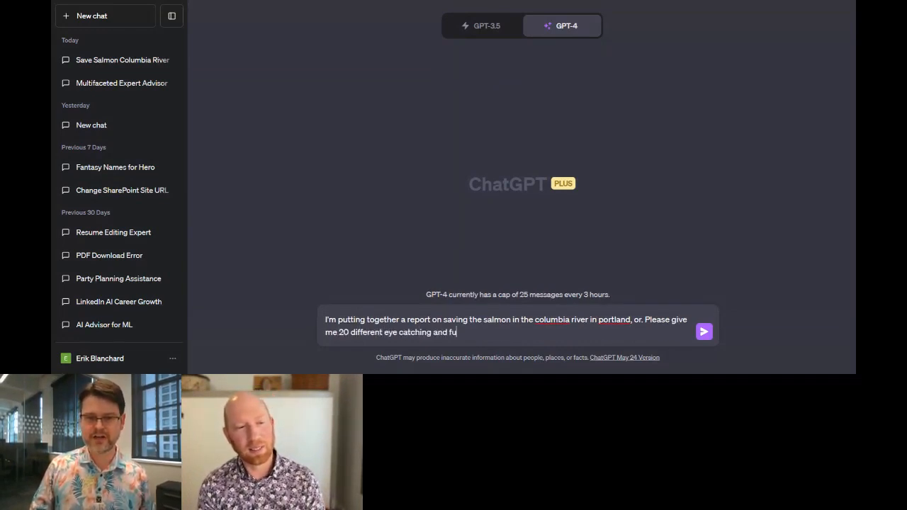
text(n titles for this report)
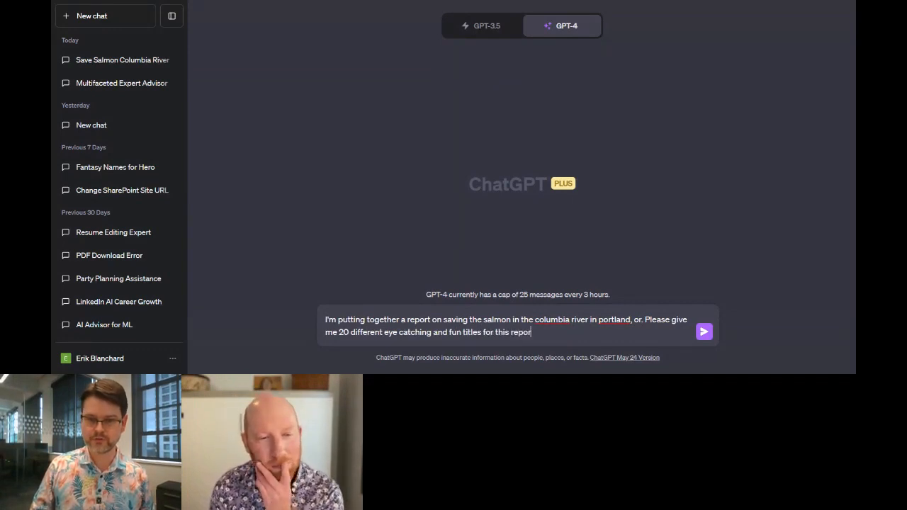
click(703, 332)
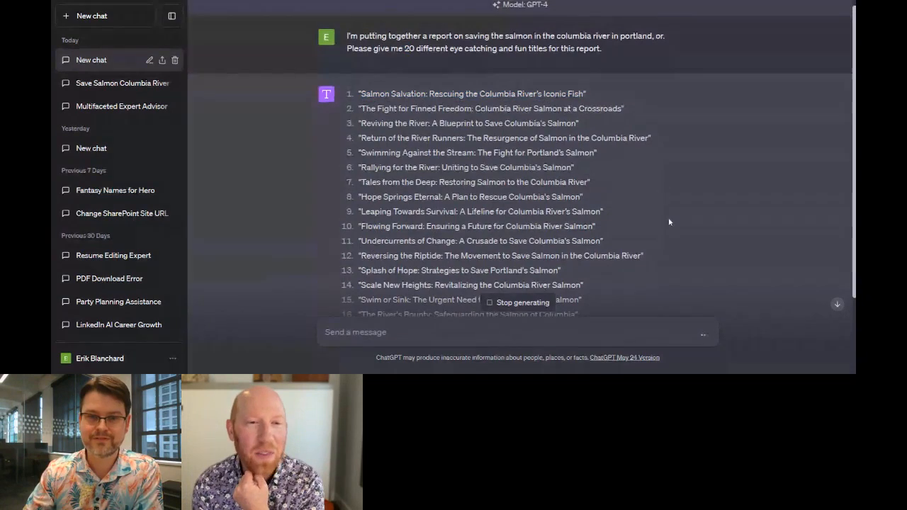
mouse_move(624, 195)
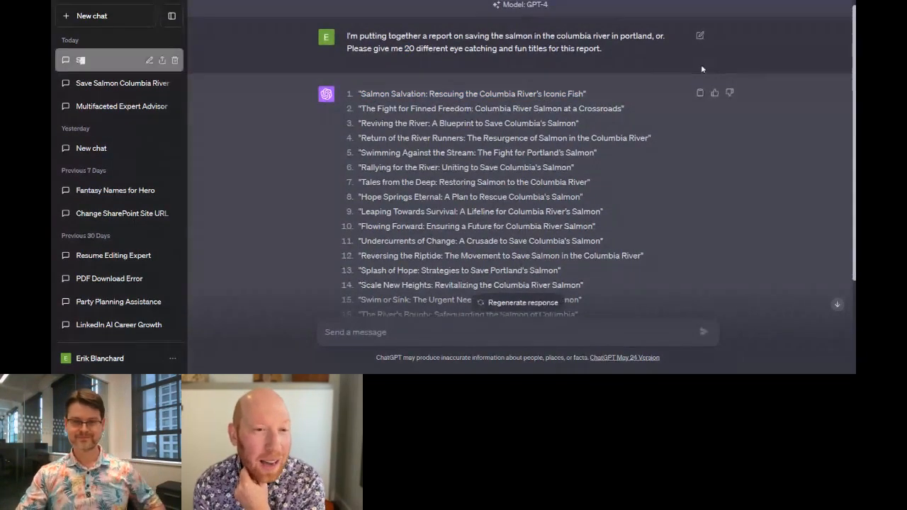
Send the follow-up narrowing the 20 titles to gravel bed restoration in ancestral streams
scroll(down, 3)
text(The report is specifically about gravel bed restoration in ancestral streams to encourage population growth. Give me 20 title)
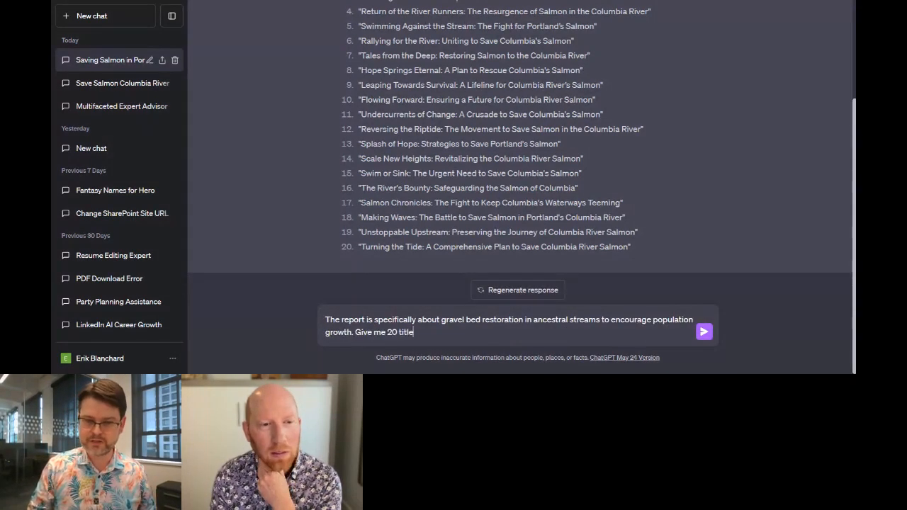
click(703, 331)
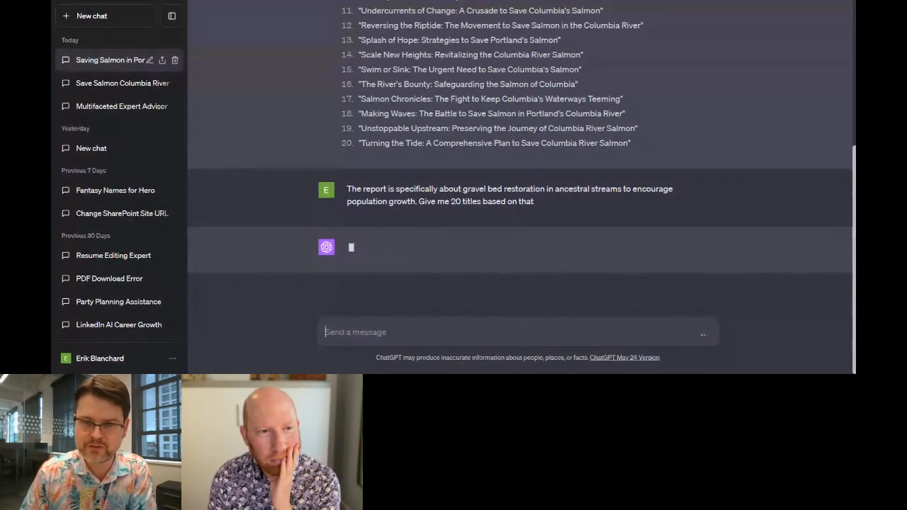
drag(488, 113, 624, 113)
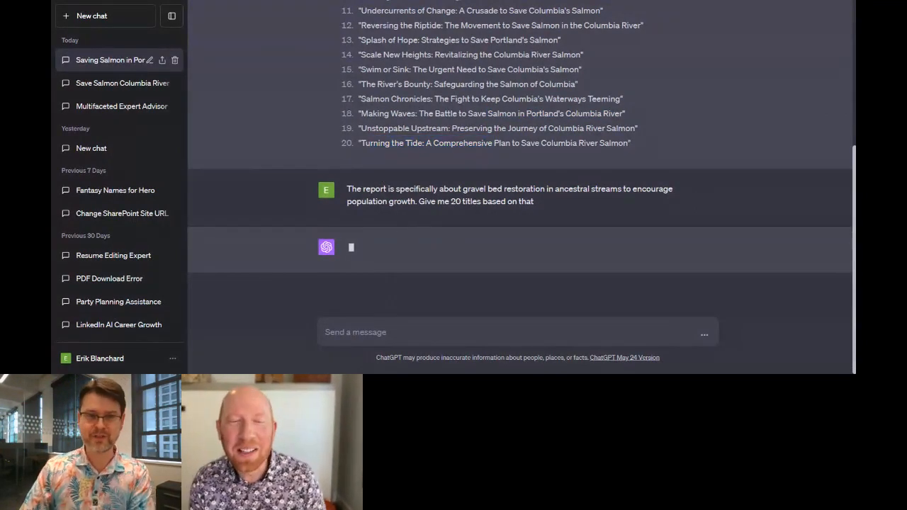
mouse_move(550, 166)
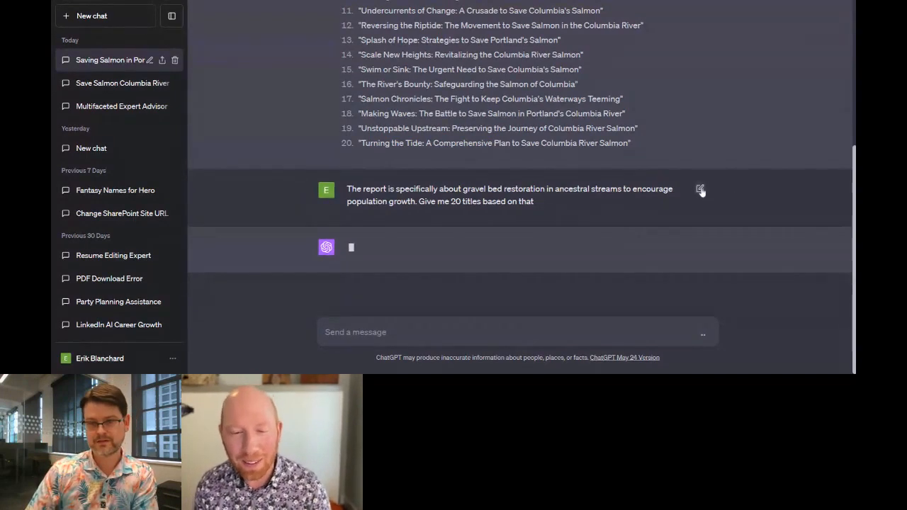
mouse_move(560, 210)
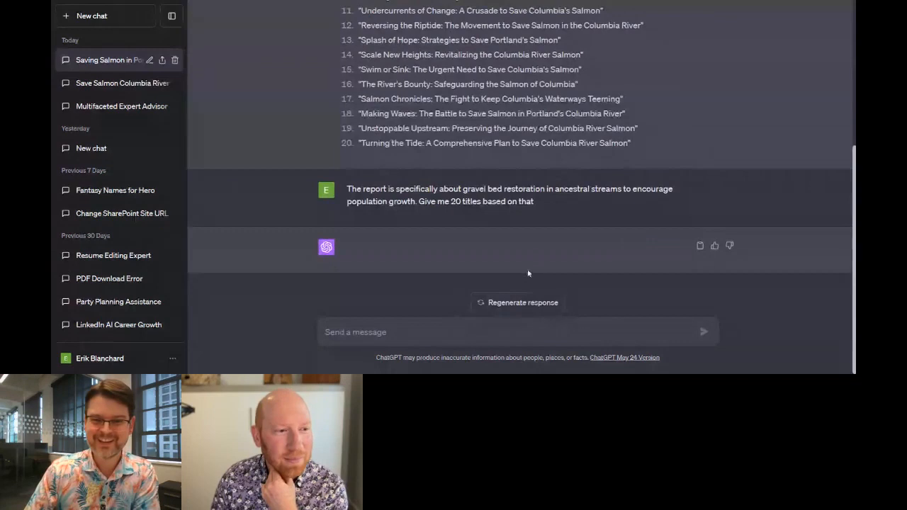
Retry regenerating the reply repeatedly after it fails with an error
click(522, 303)
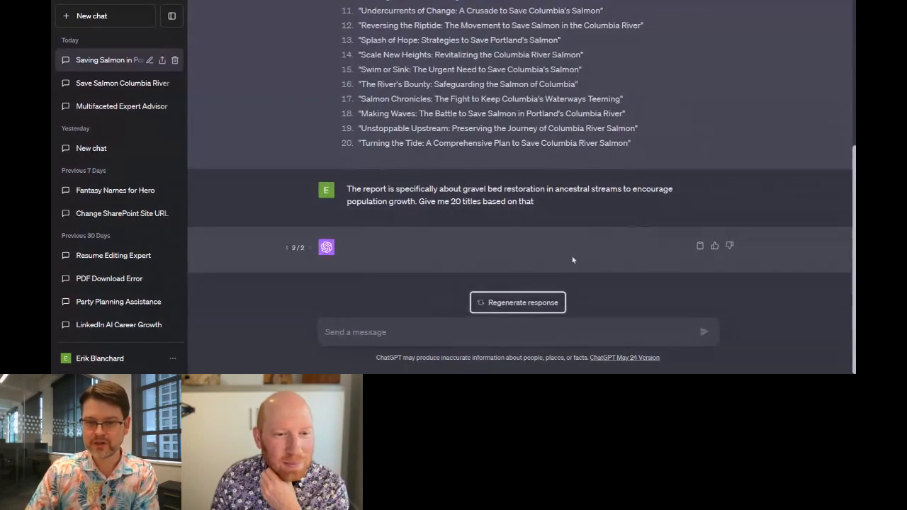
click(517, 302)
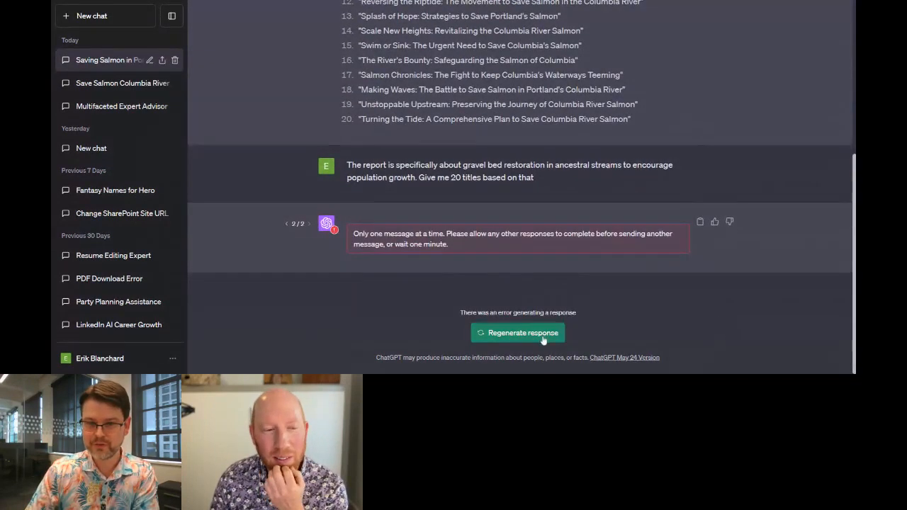
click(517, 332)
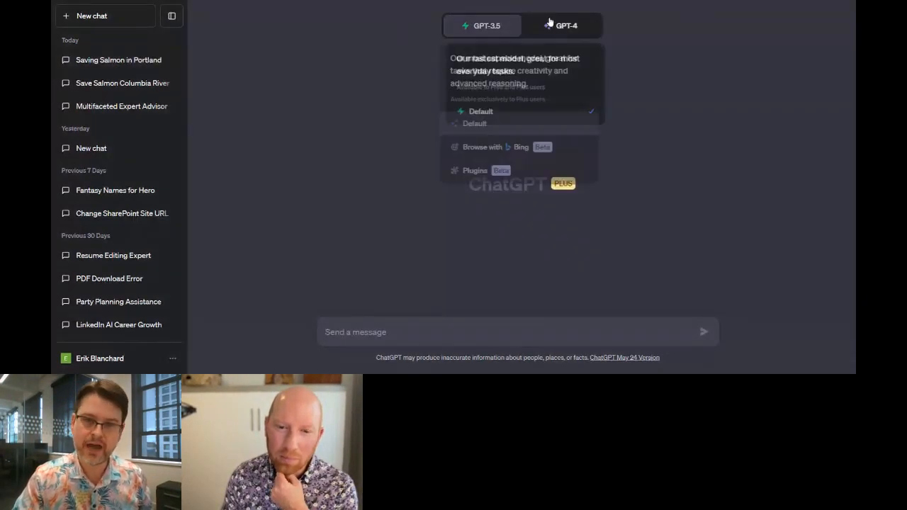
In a GPT-4 web-browsing chat, compose a request for the top 10 Canadian government grants
click(565, 25)
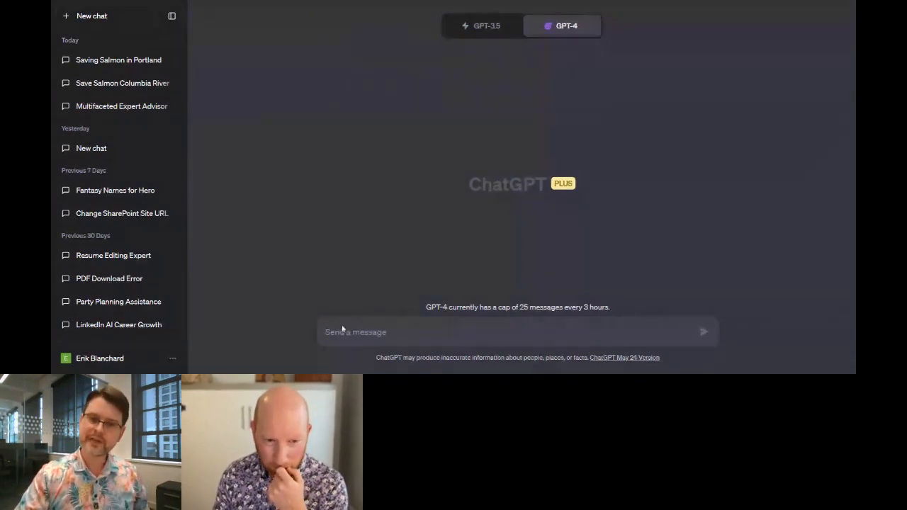
text(What)
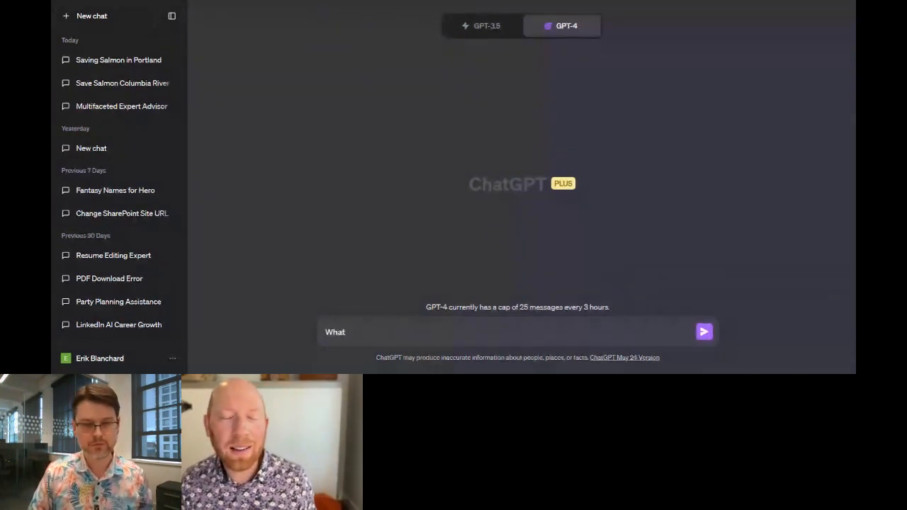
text(Give me)
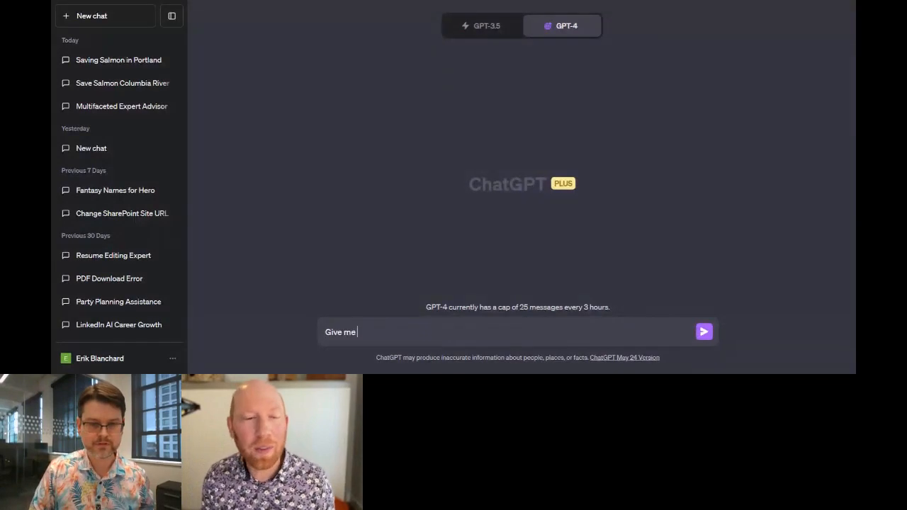
text(a list of the top 10)
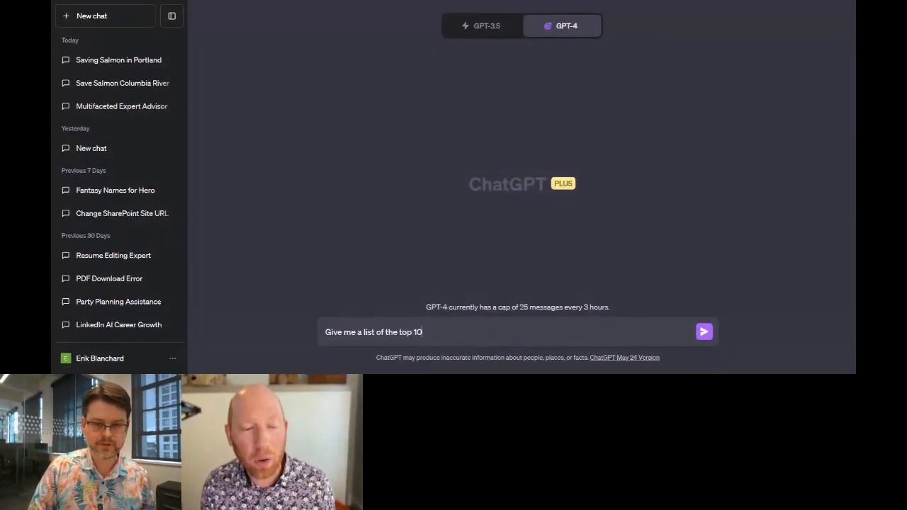
text(grants from the)
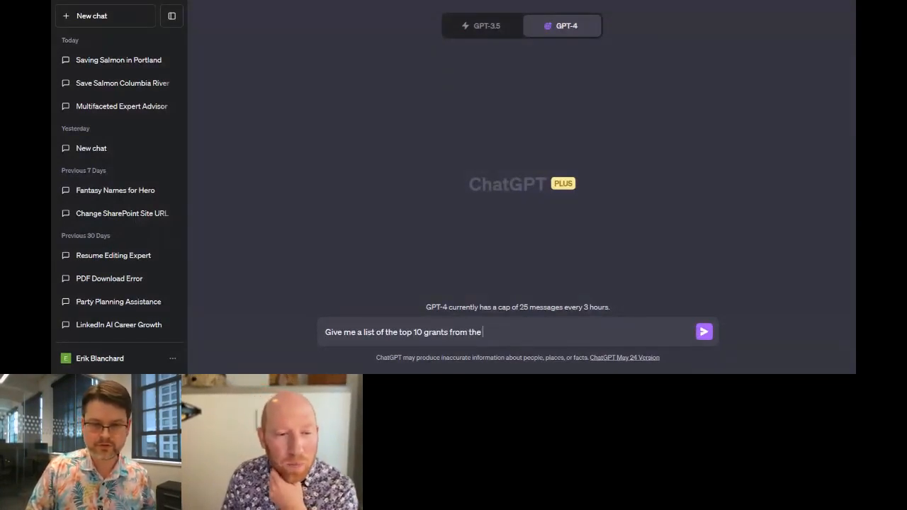
text(government for)
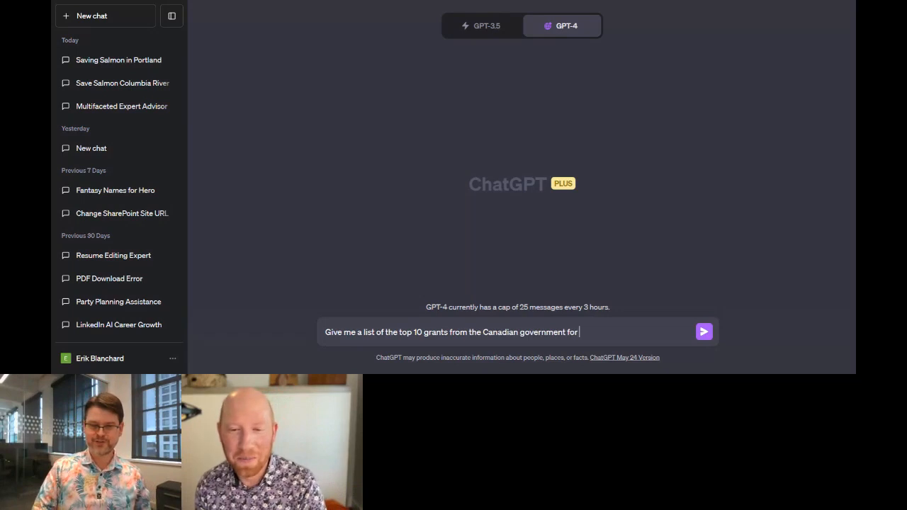
text(grant)
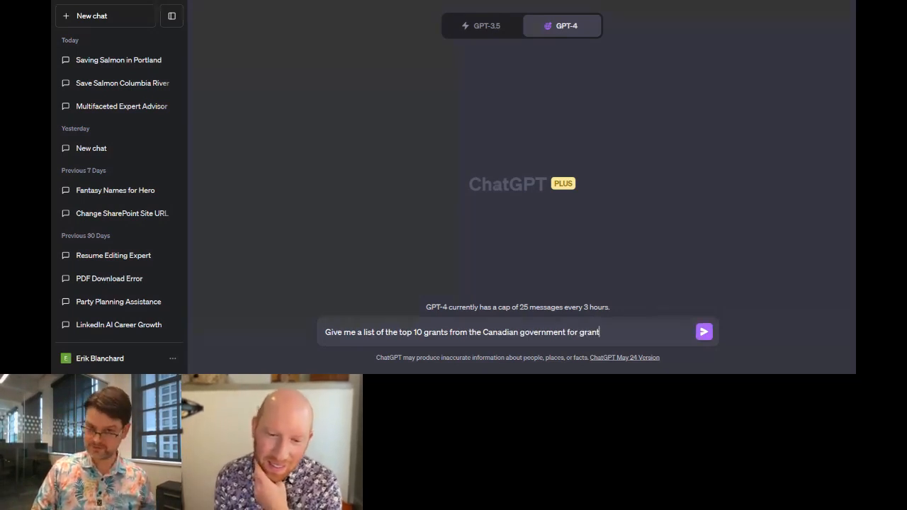
text(ap)
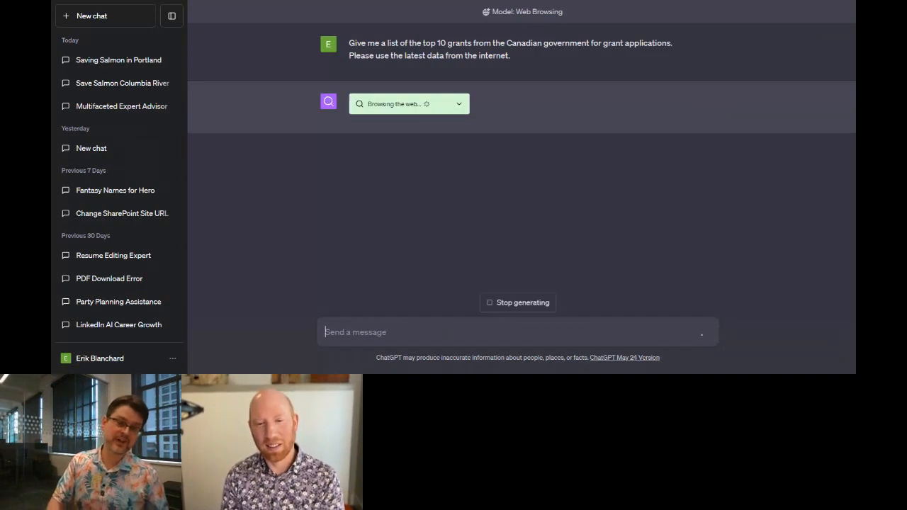
Expand the browsing activity box to reveal the searches and opened grant results
click(105, 15)
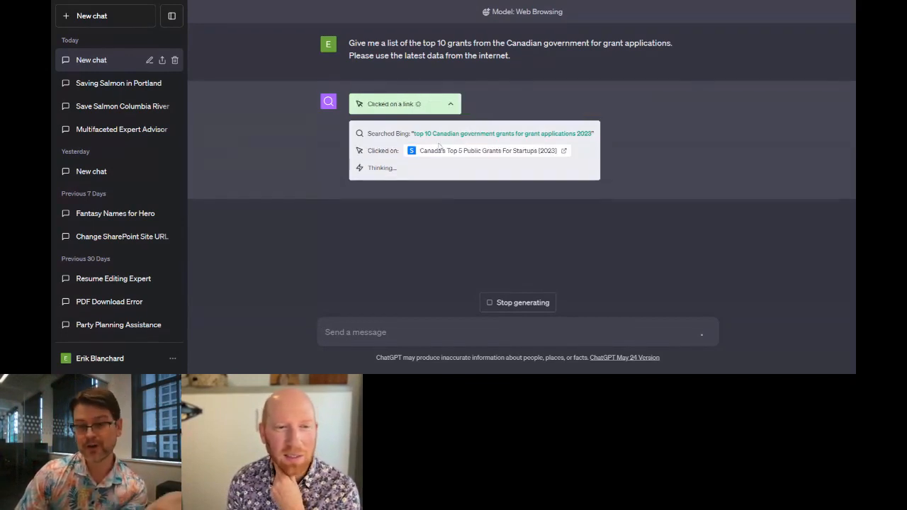
mouse_move(509, 159)
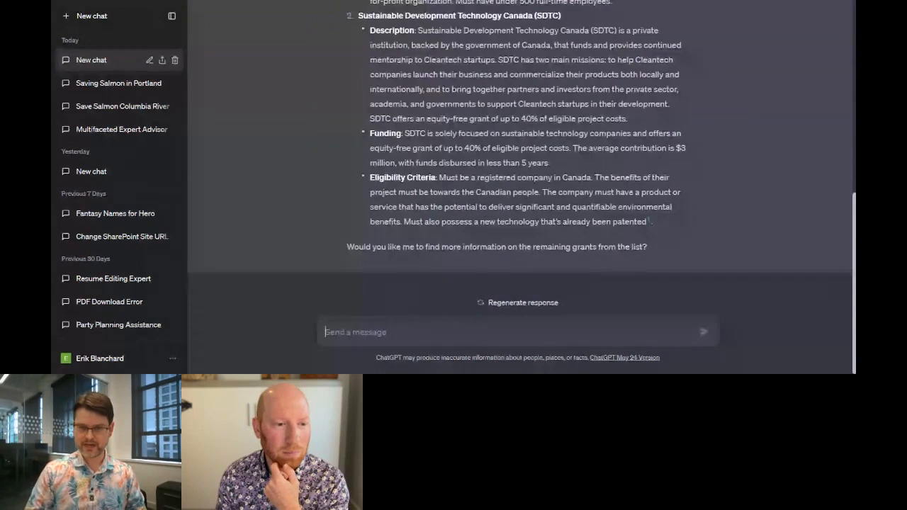
Ask ChatGPT for 8 more Canadian government grant sources and read through the expanded list
text(There are only two sources of g)
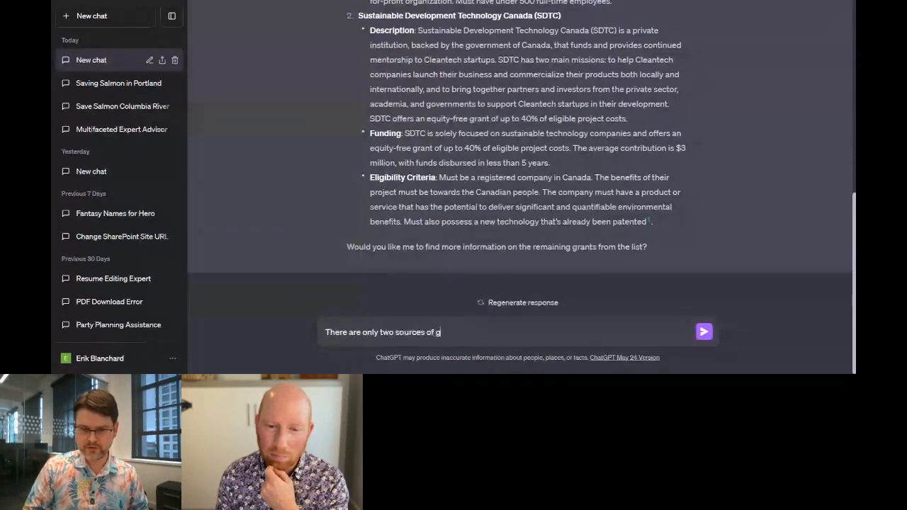
text(rants from)
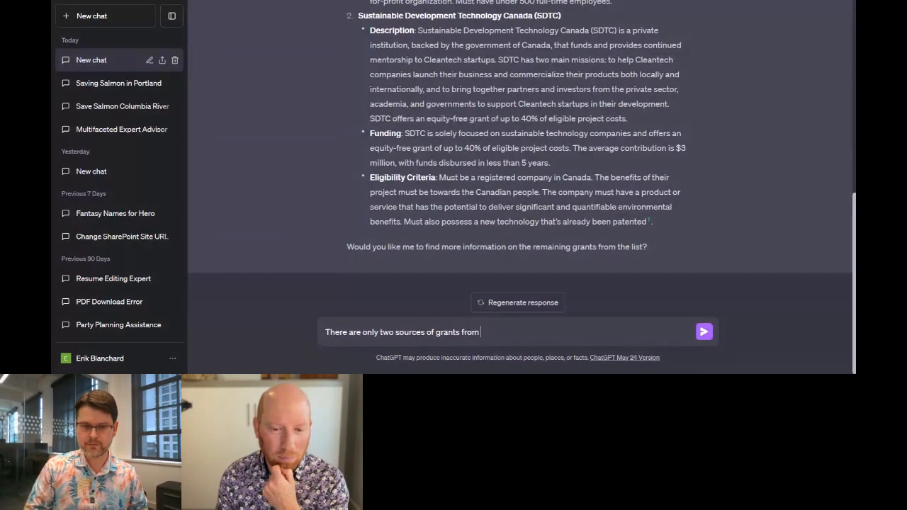
text(the candian government for nonprofits on this list. Please come up with 8 more)
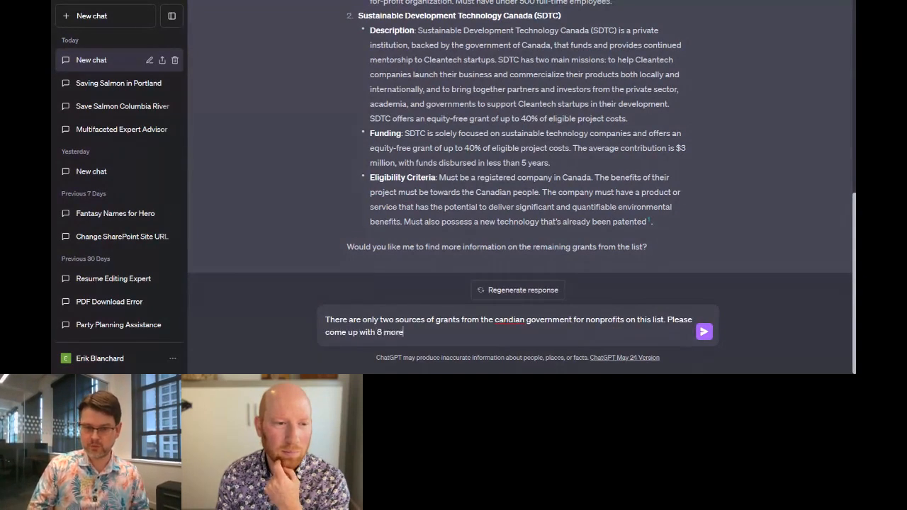
click(703, 331)
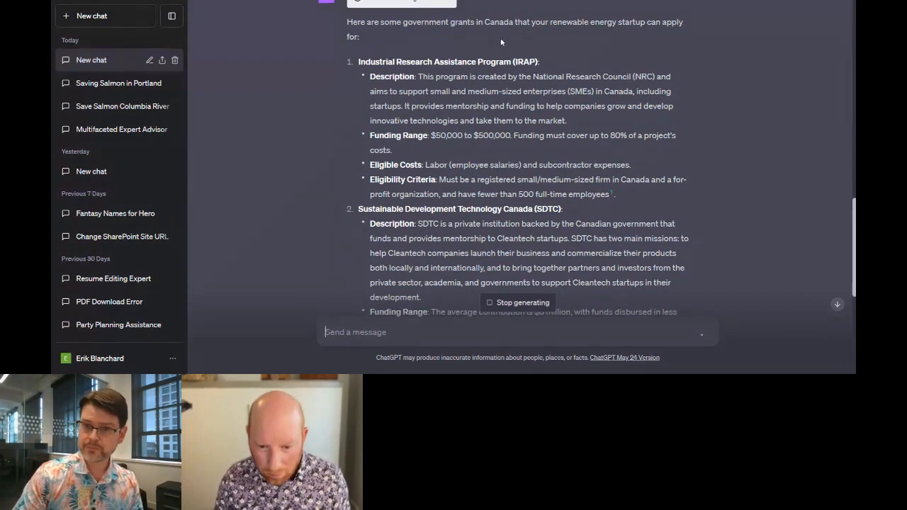
scroll(down, 3)
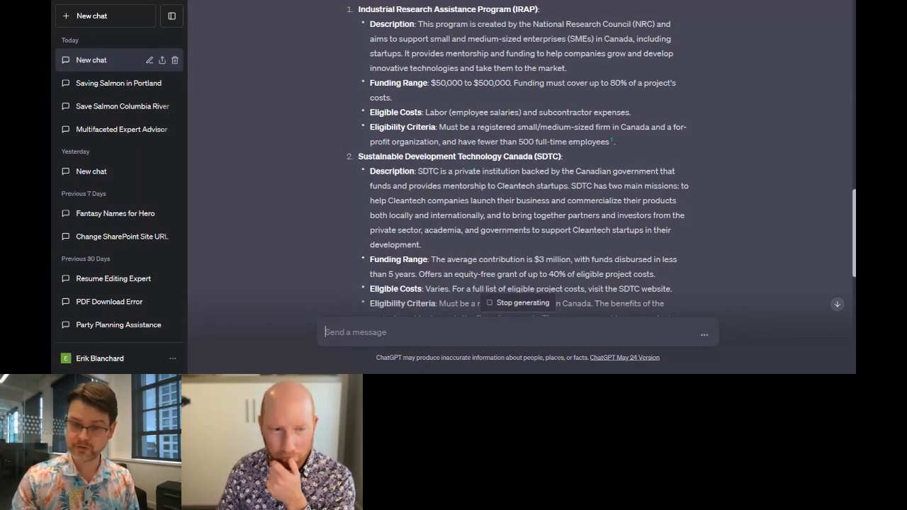
scroll(down, 3)
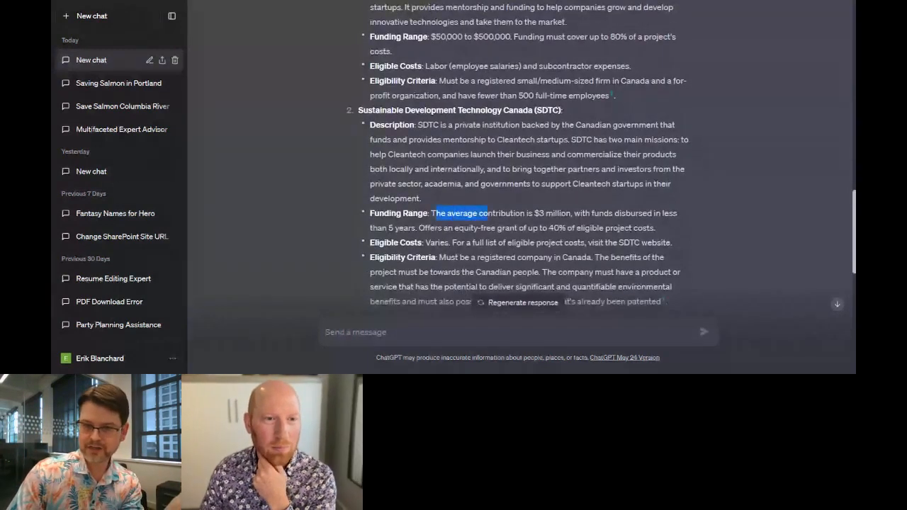
scroll(down, 3)
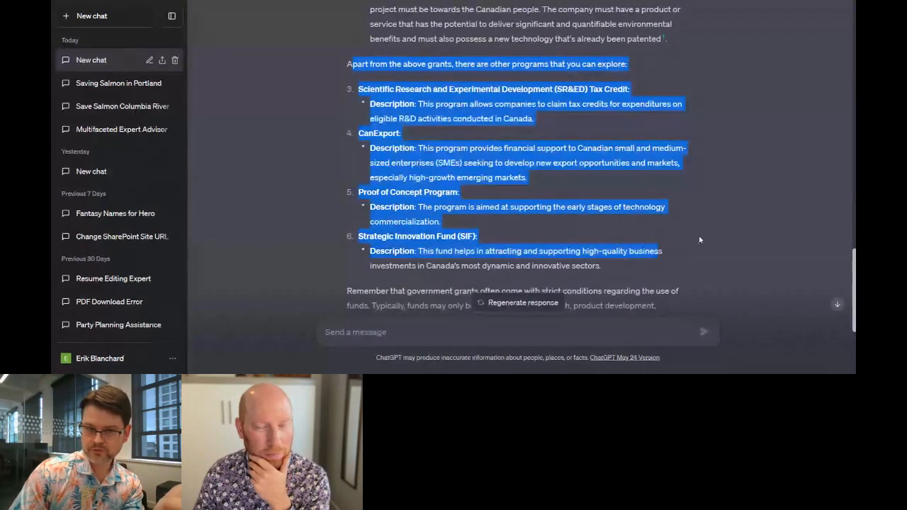
scroll(down, 3)
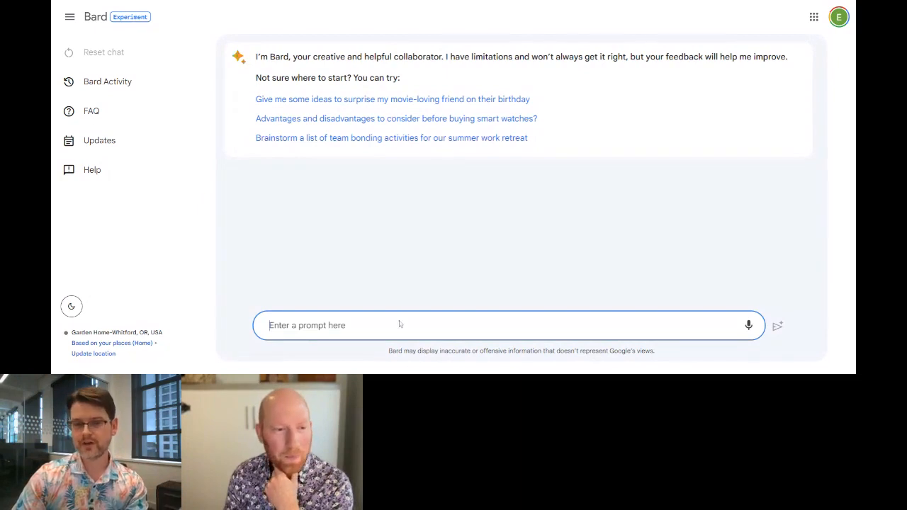
Ask Bard for grants for a "save the salmon" nonprofit in Vancouver, BC
text(I'm looking for)
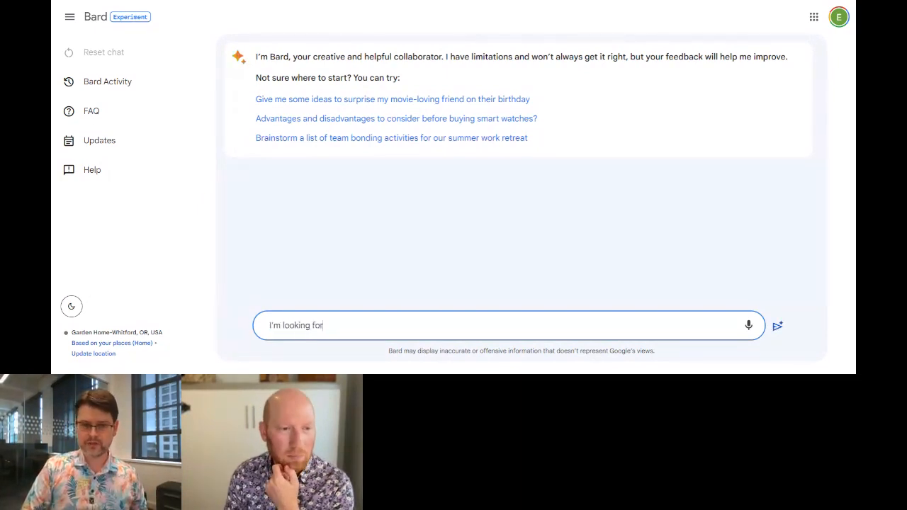
text(grants for my "save)
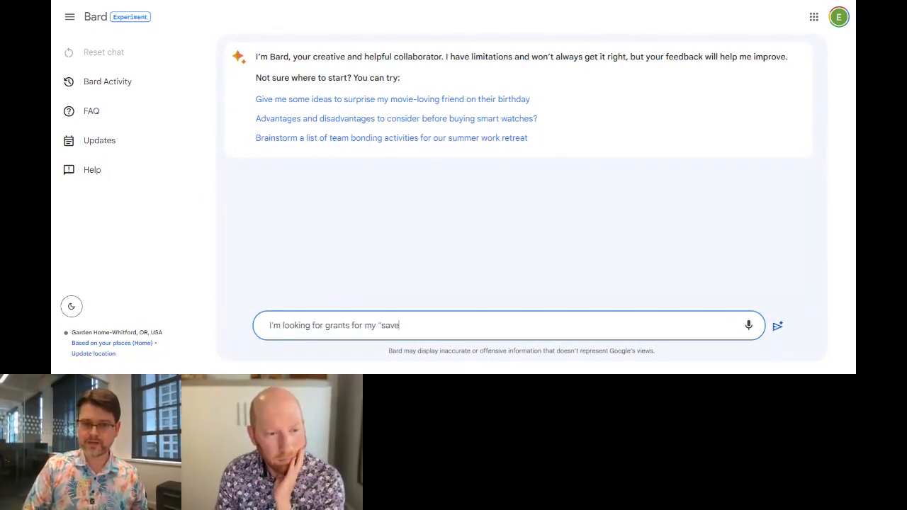
text(the salmon" nonprofit in Vancouver)
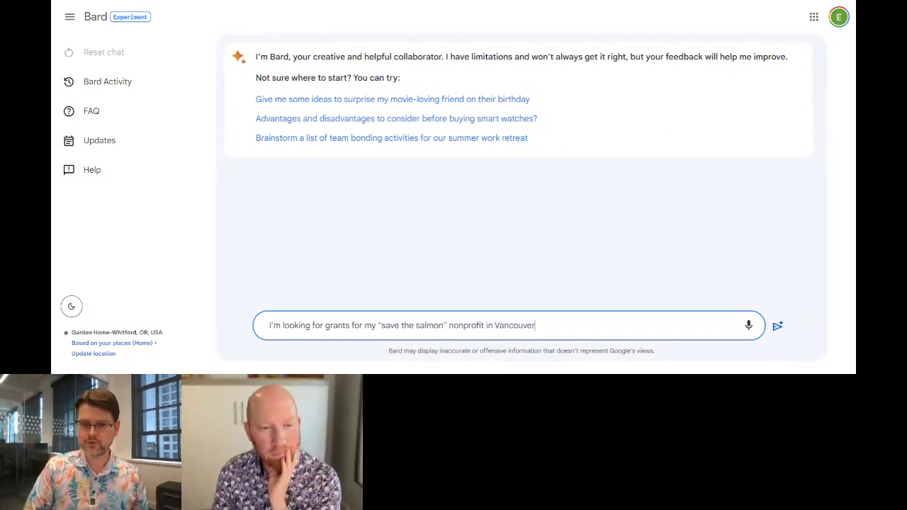
text(, BC, please give me a comprehensive list of grant)
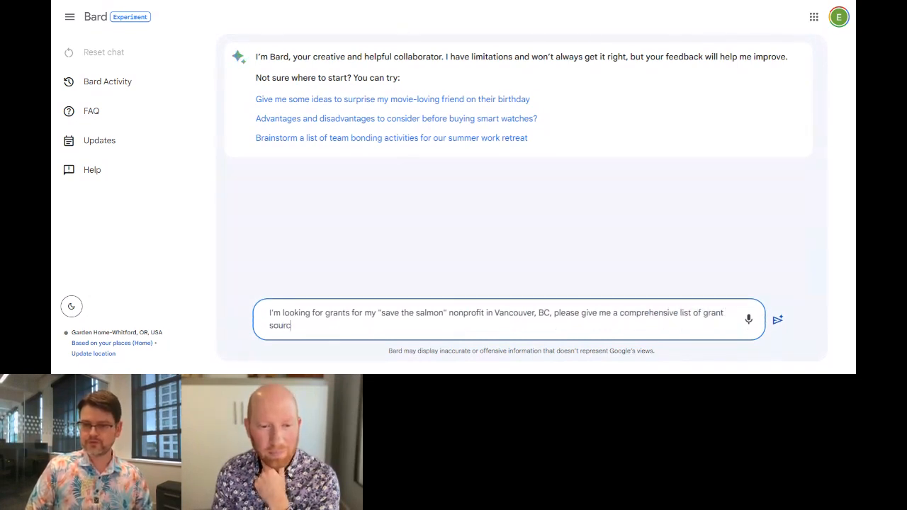
click(776, 325)
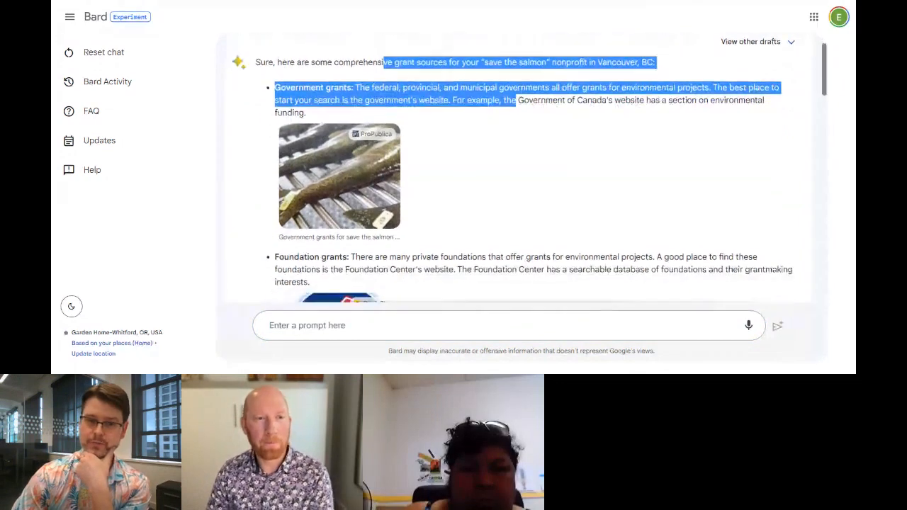
scroll(down, 3)
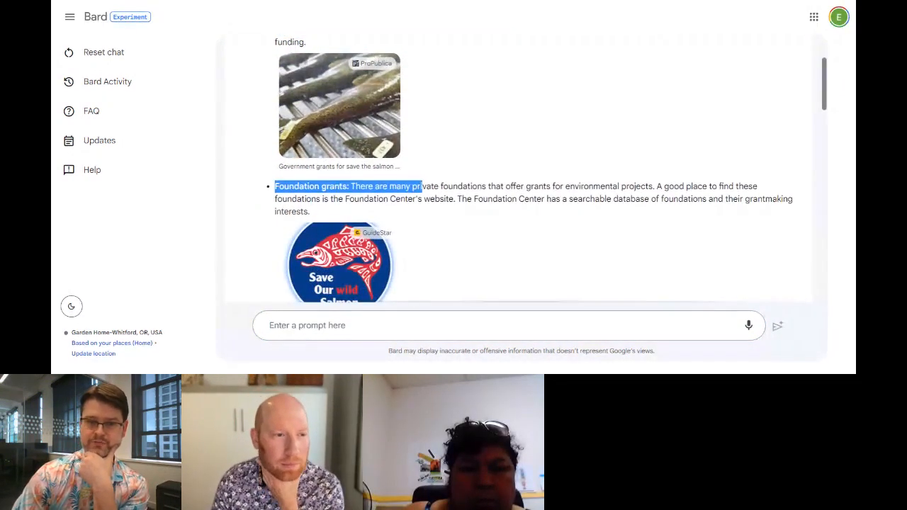
scroll(down, 3)
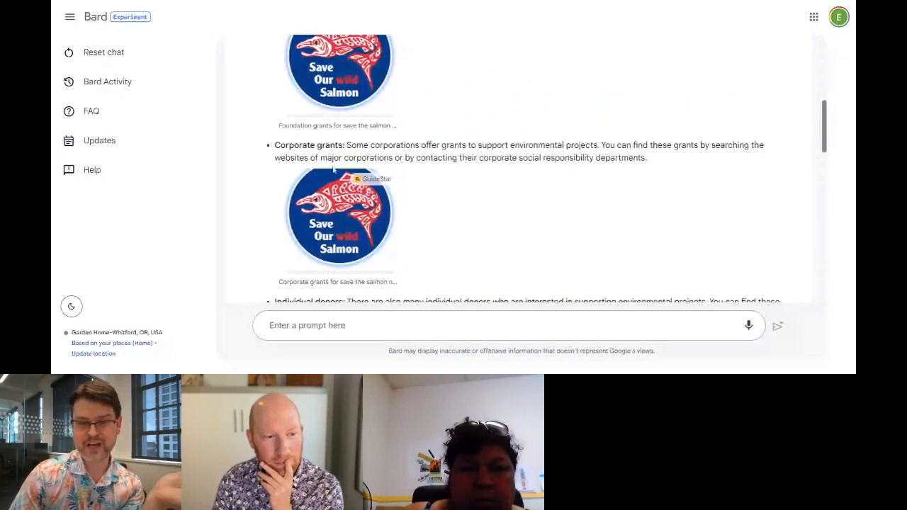
scroll(down, 3)
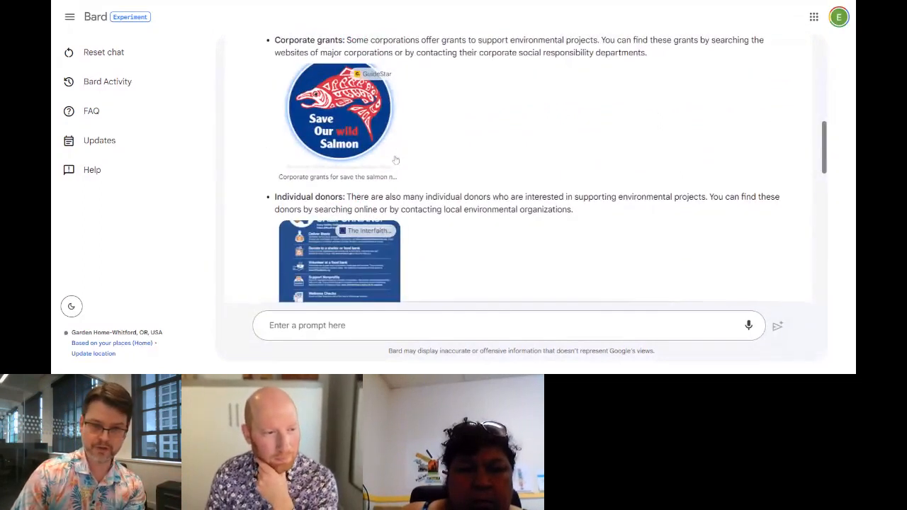
scroll(down, 3)
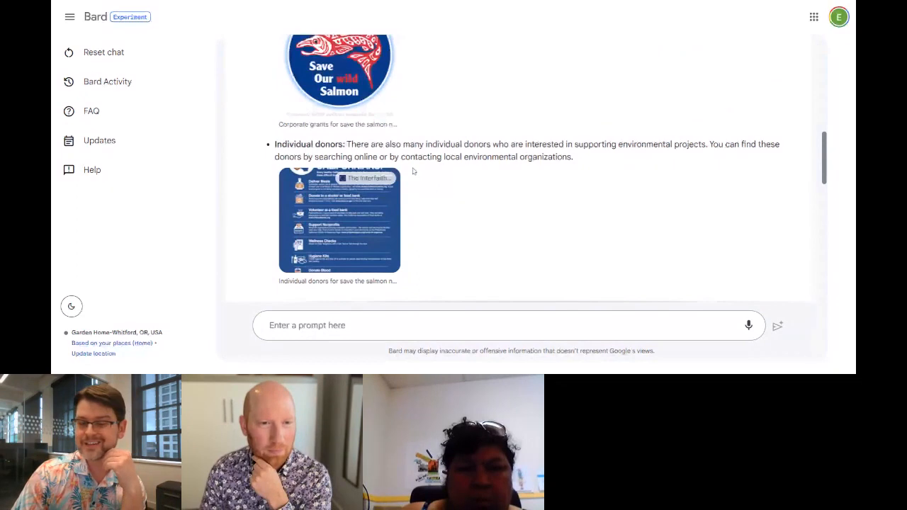
drag(352, 145, 396, 281)
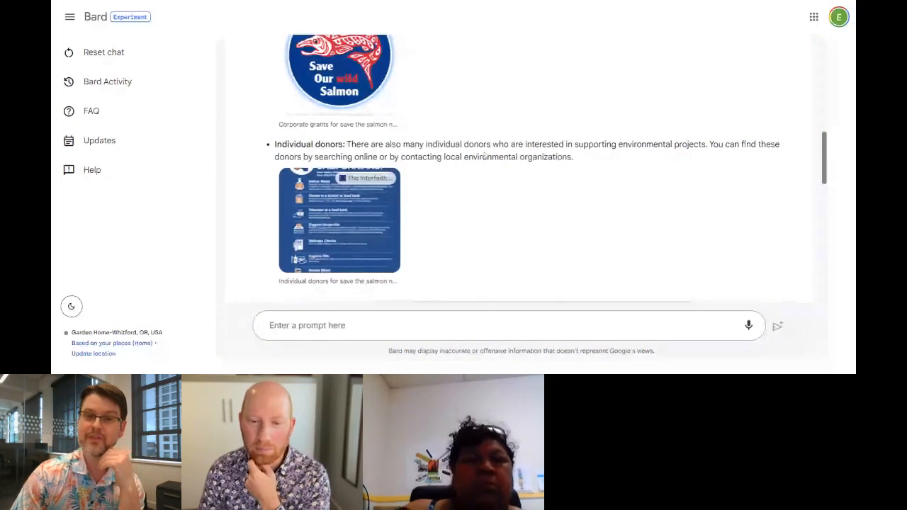
scroll(down, 3)
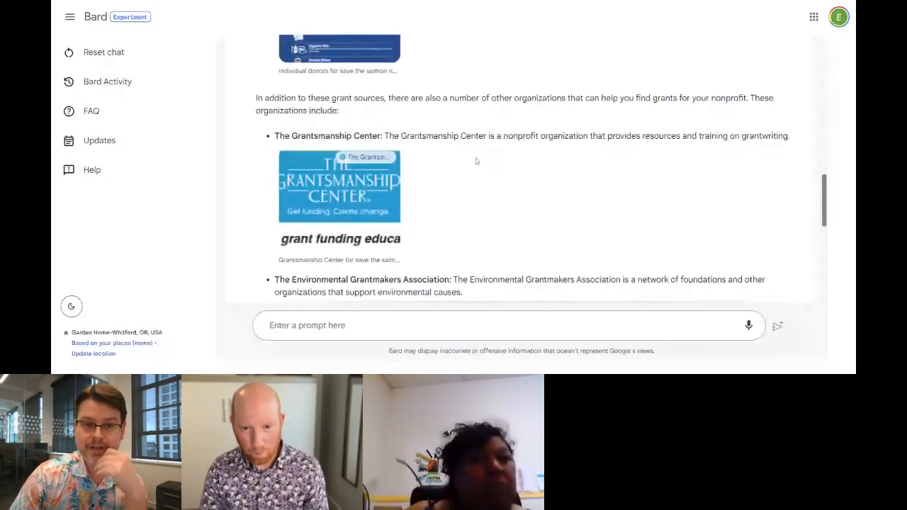
scroll(down, 3)
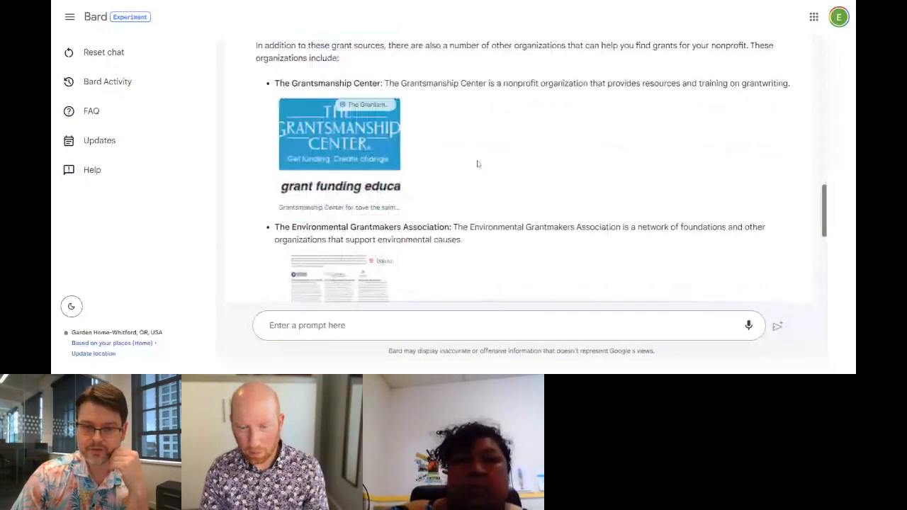
scroll(down, 3)
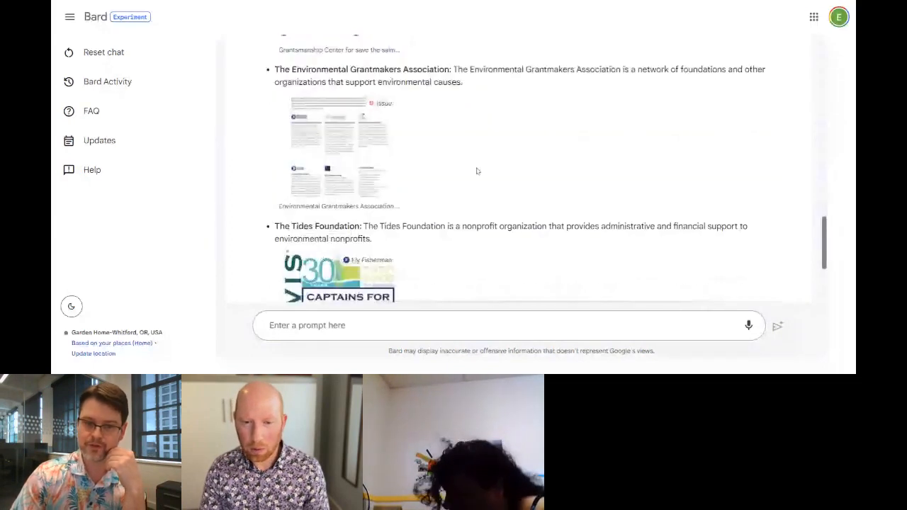
scroll(down, 3)
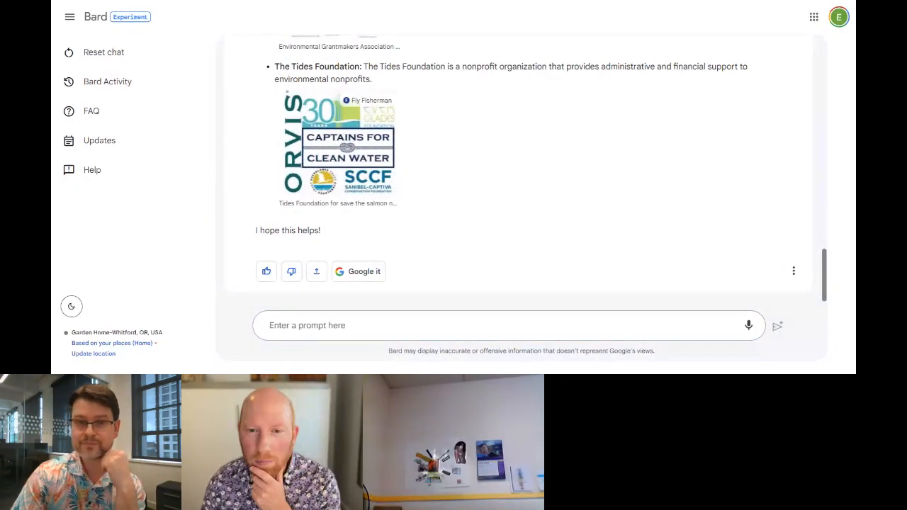
click(496, 325)
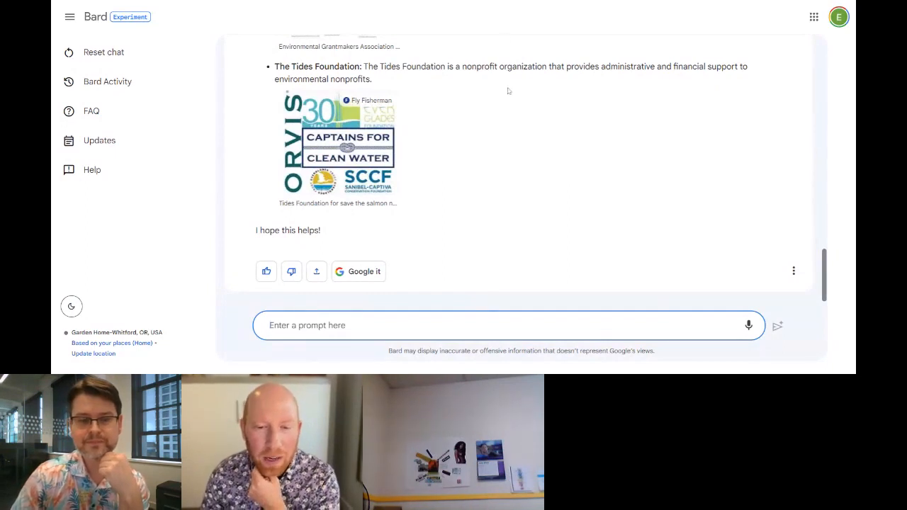
mouse_move(513, 103)
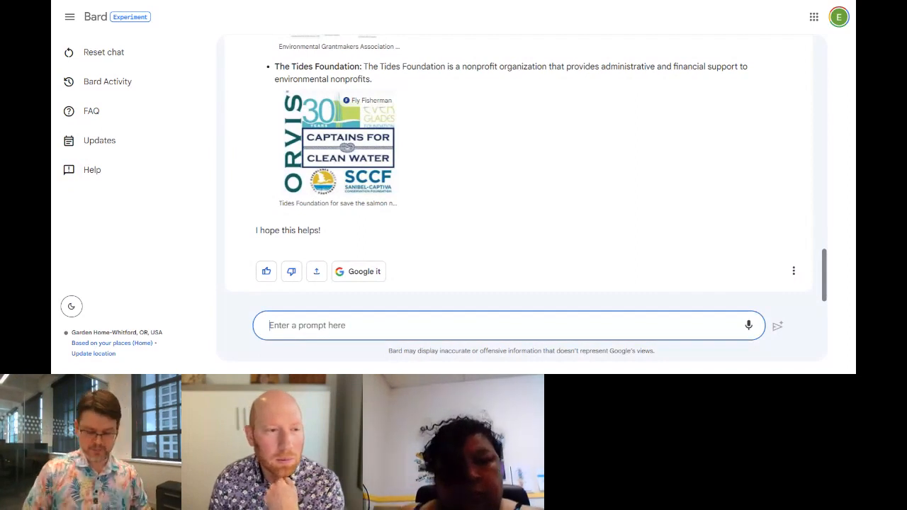
Ask Bard which organizations on its list offer the most accessible funding and review the ranking
text(Based on this list, what are t)
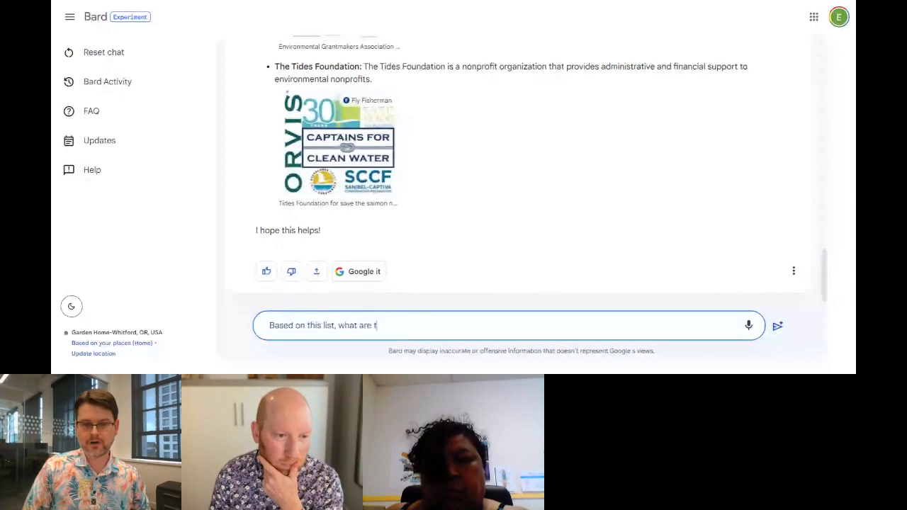
text(he most accessible sources of funding among these orga)
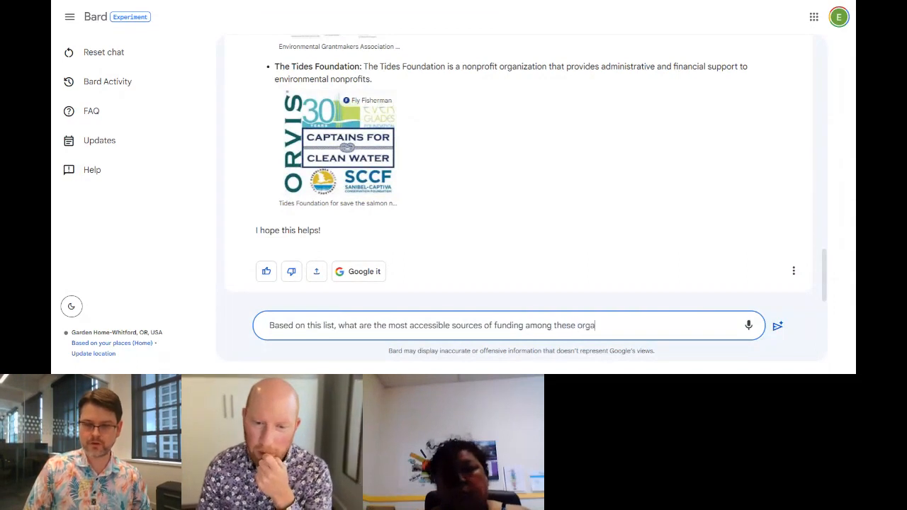
click(777, 324)
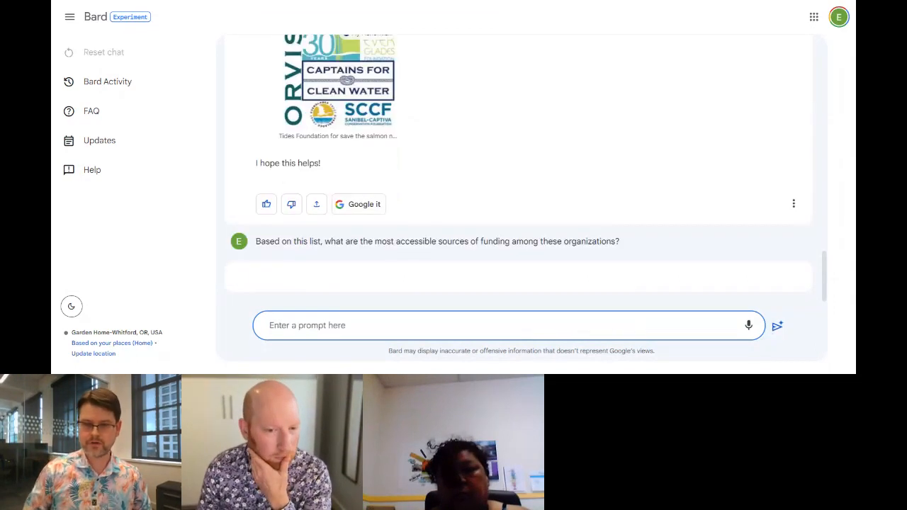
click(777, 325)
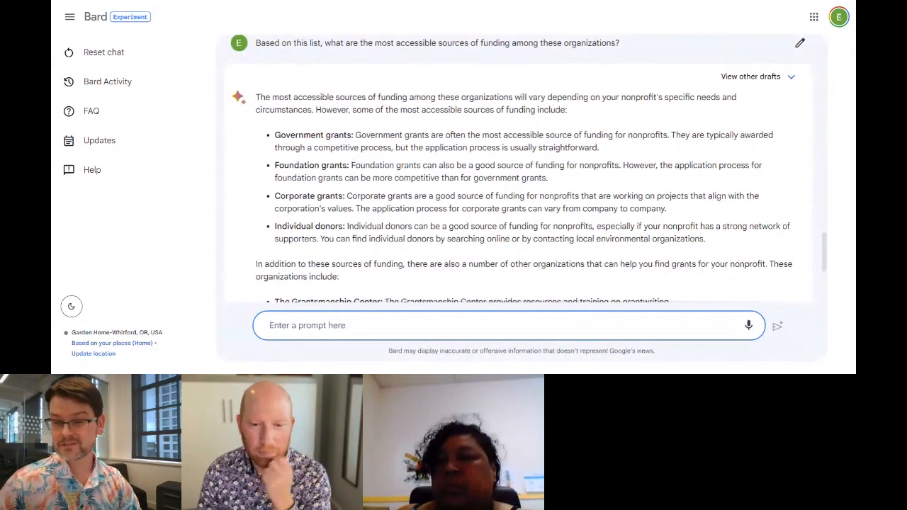
scroll(down, 3)
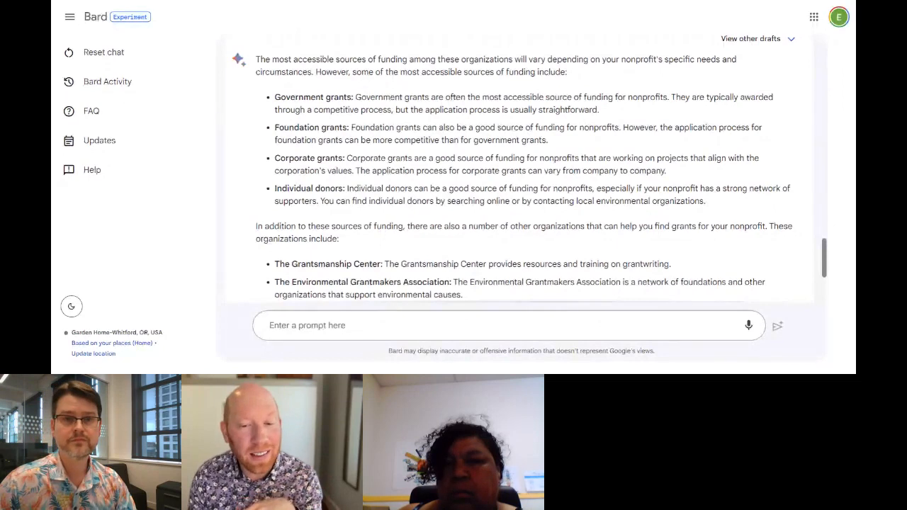
scroll(down, 3)
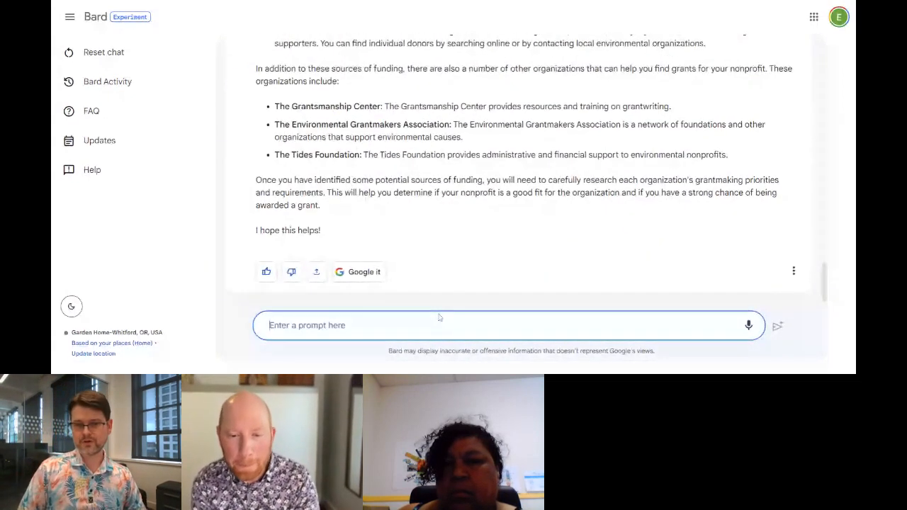
text(P)
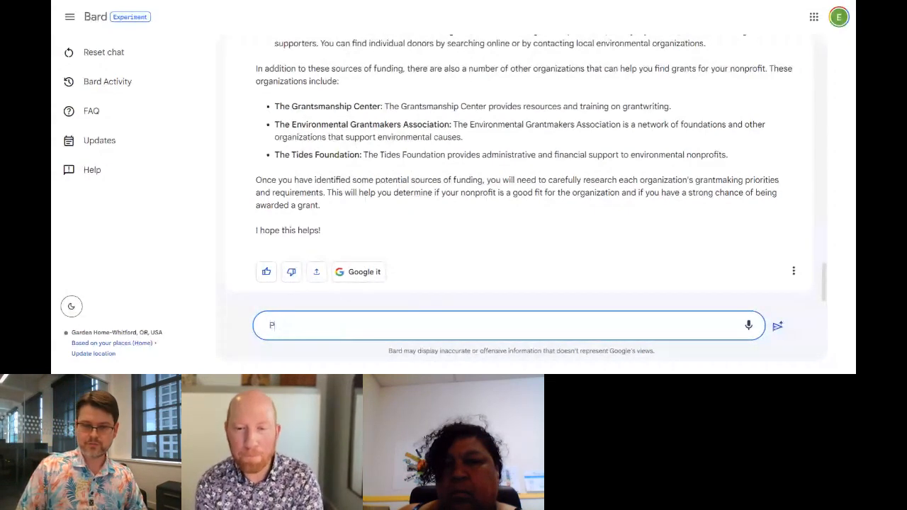
text(rioritize grant applications for)
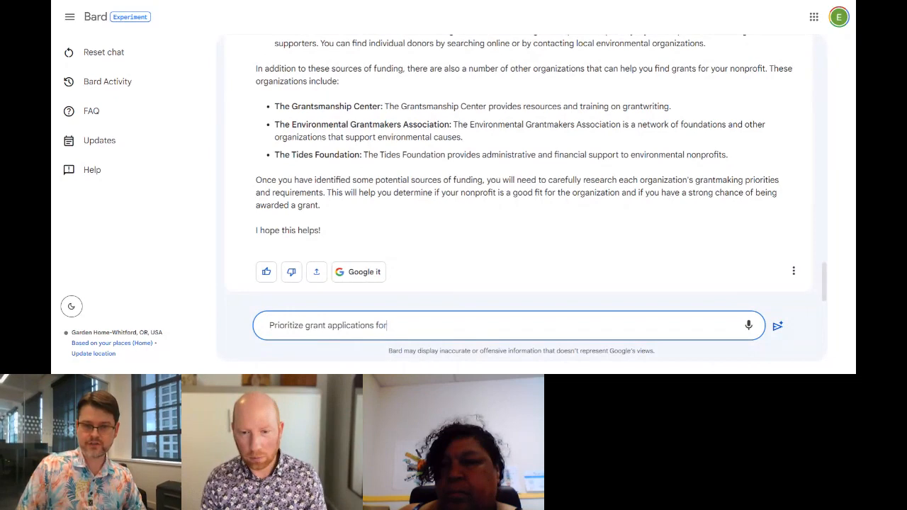
text(these sources based)
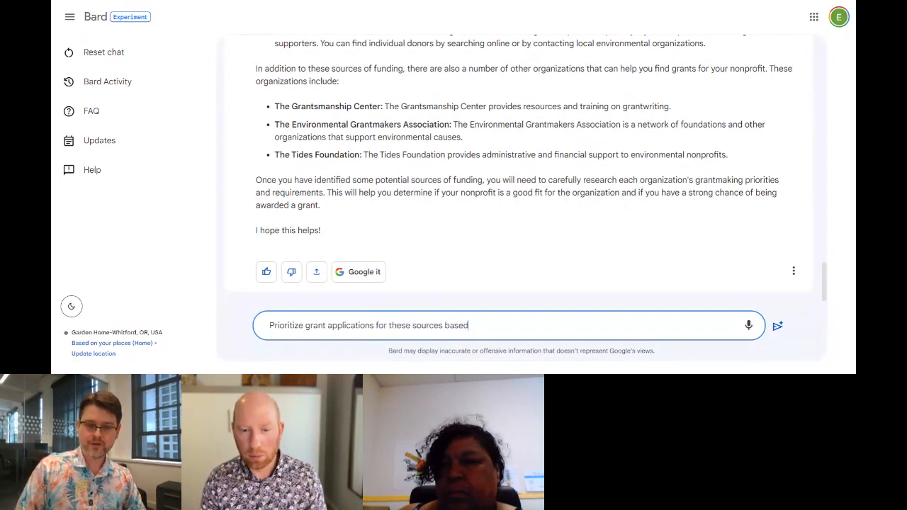
text(on current g)
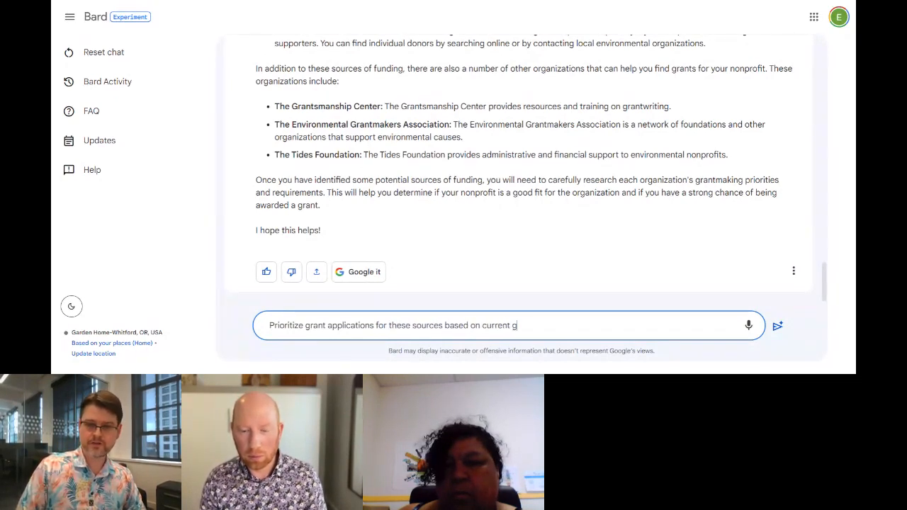
text(rant deadlines.)
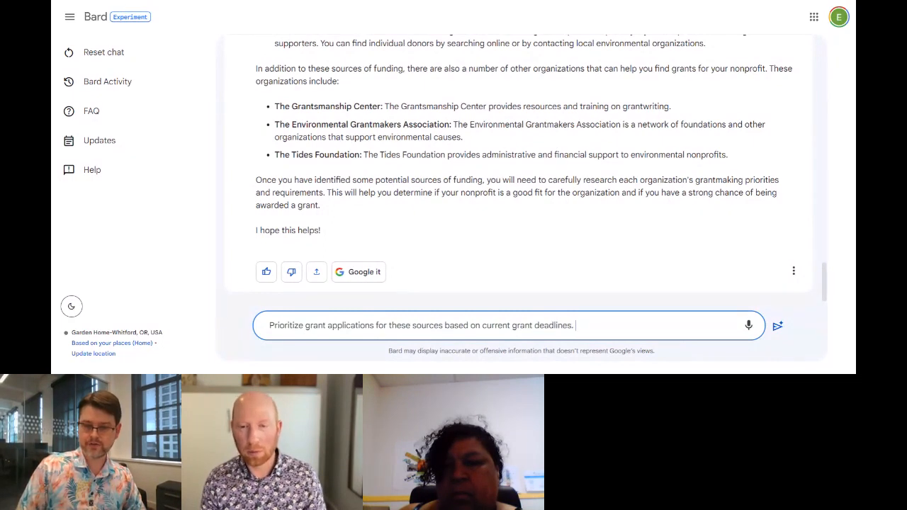
click(777, 324)
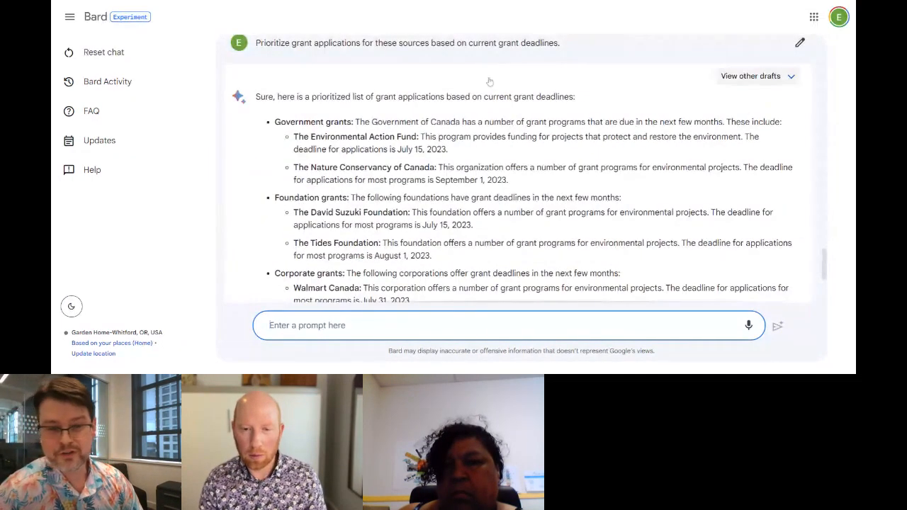
drag(343, 136, 448, 150)
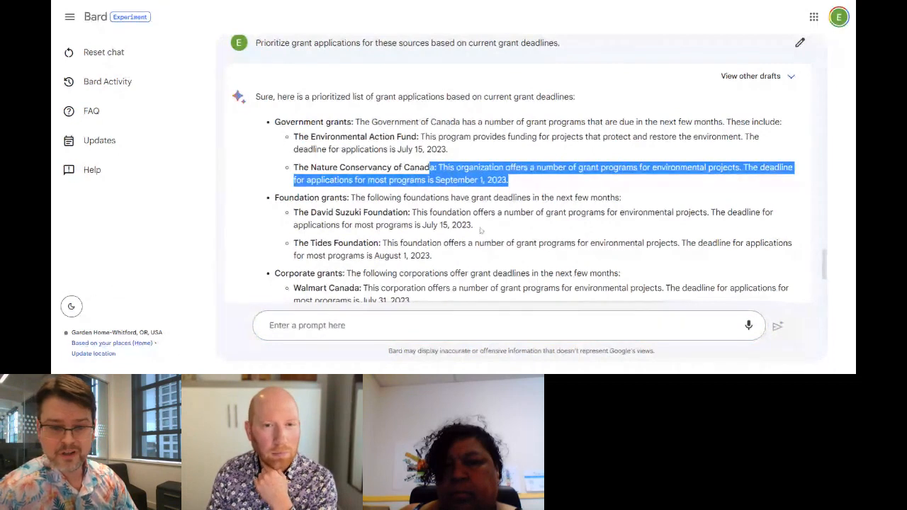
scroll(down, 3)
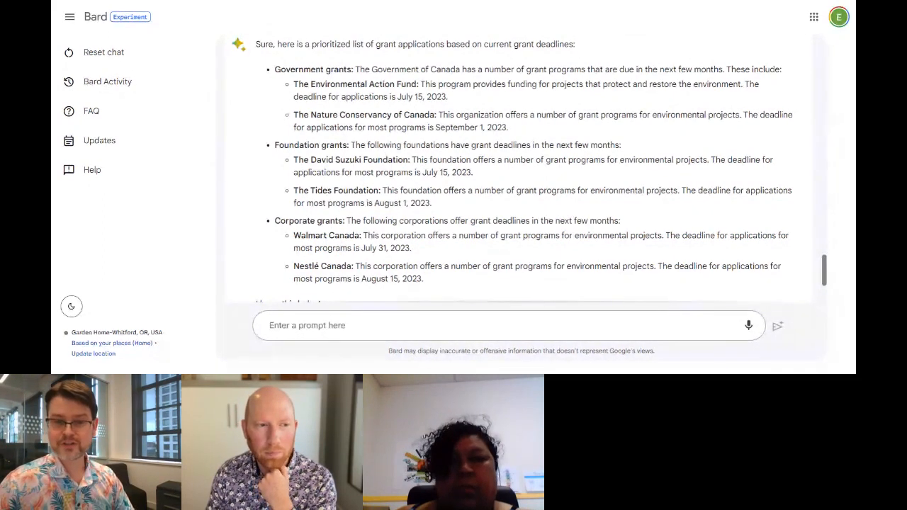
click(496, 324)
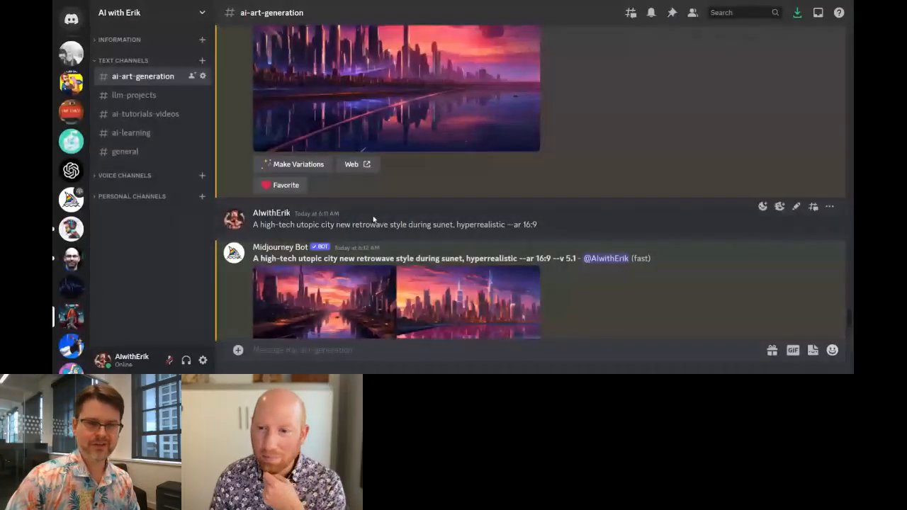
scroll(down, 3)
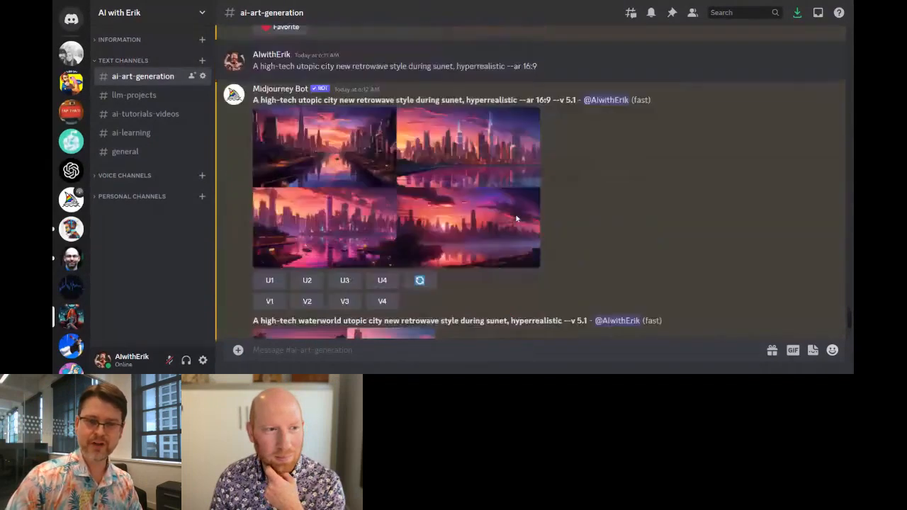
scroll(down, 3)
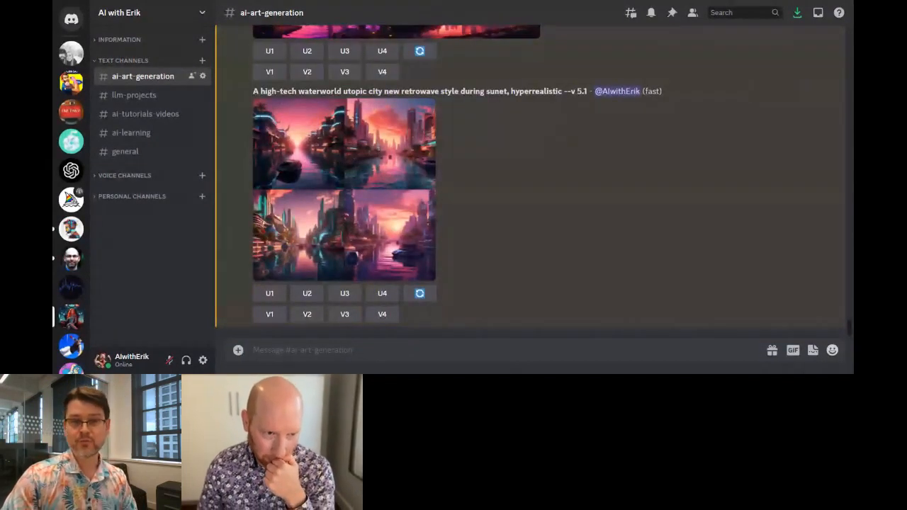
mouse_move(409, 145)
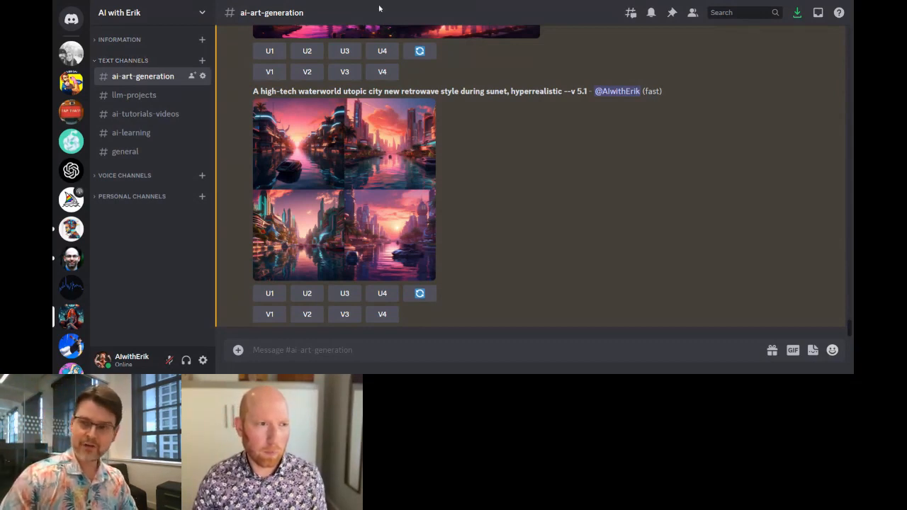
click(692, 12)
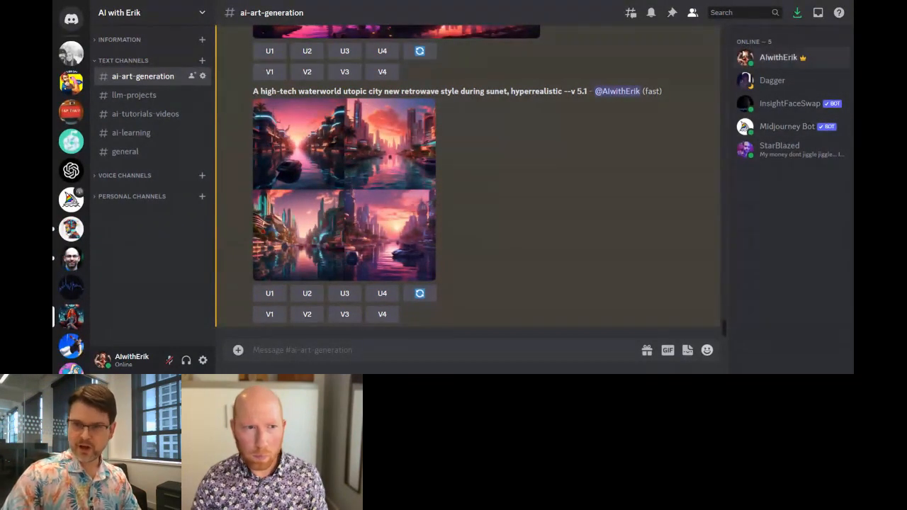
click(691, 11)
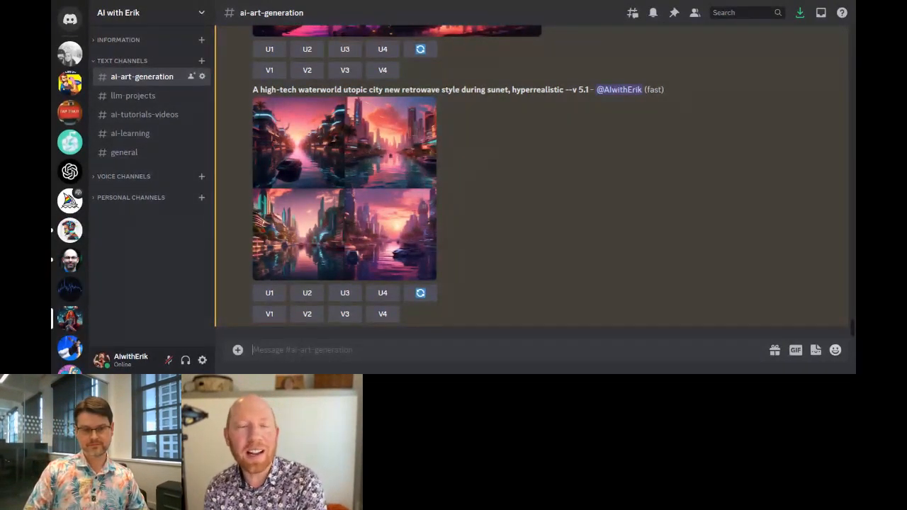
Send /imagine "A family of 3 at a river fishing for salmon, cyberpunk" to Midjourney
text(/)
text(A family of 3 at a )
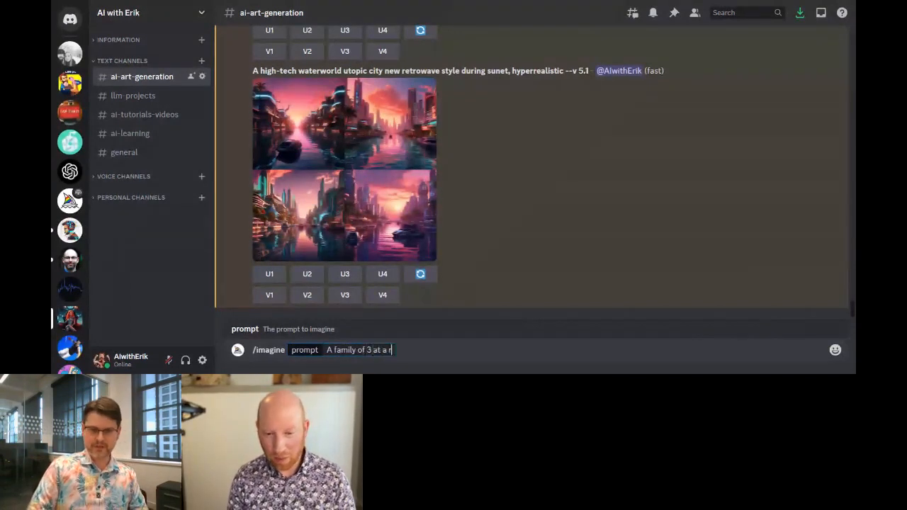
text(river fishing for salmon)
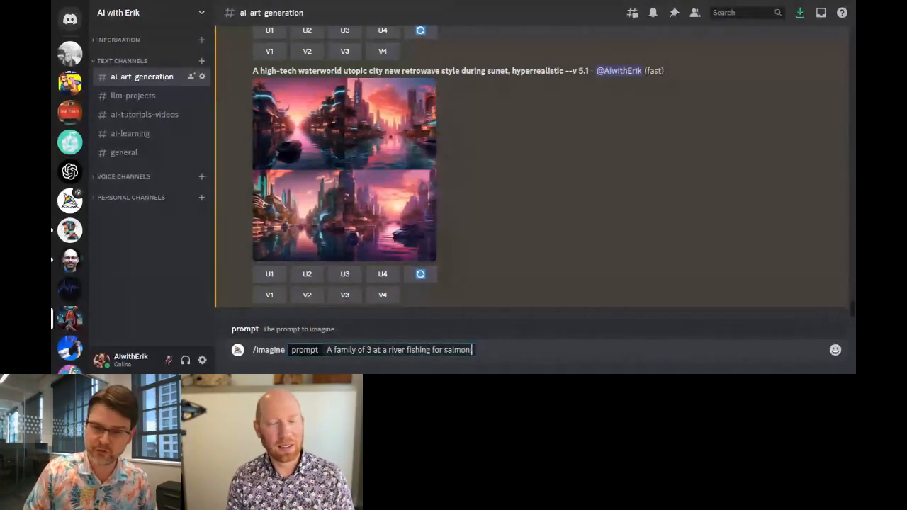
text(, cyberpunk)
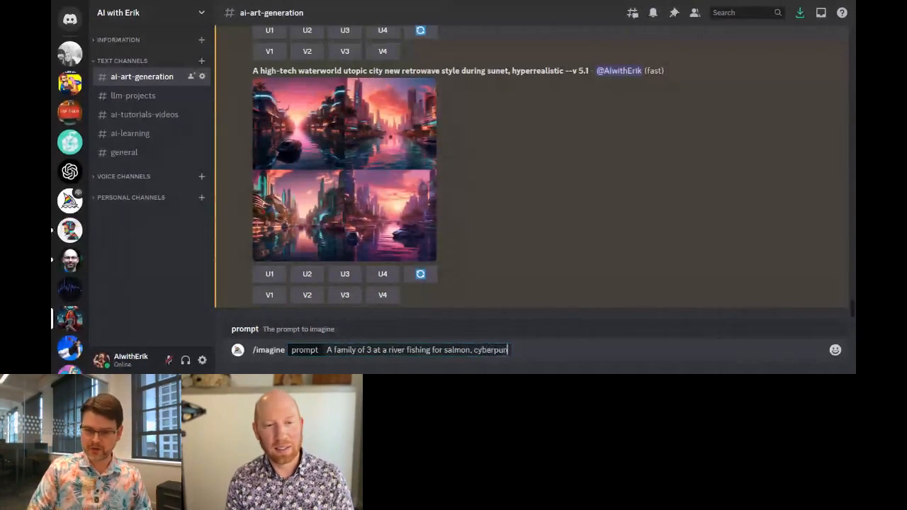
key(enter)
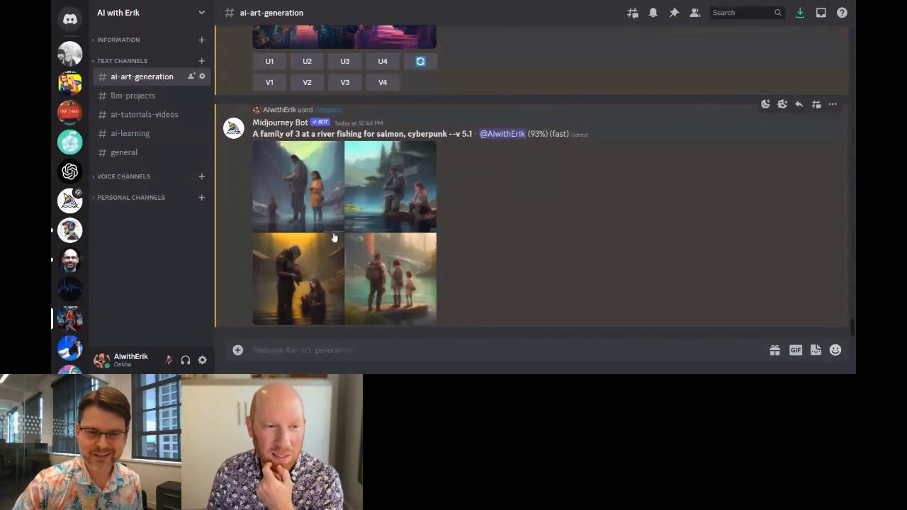
mouse_move(475, 230)
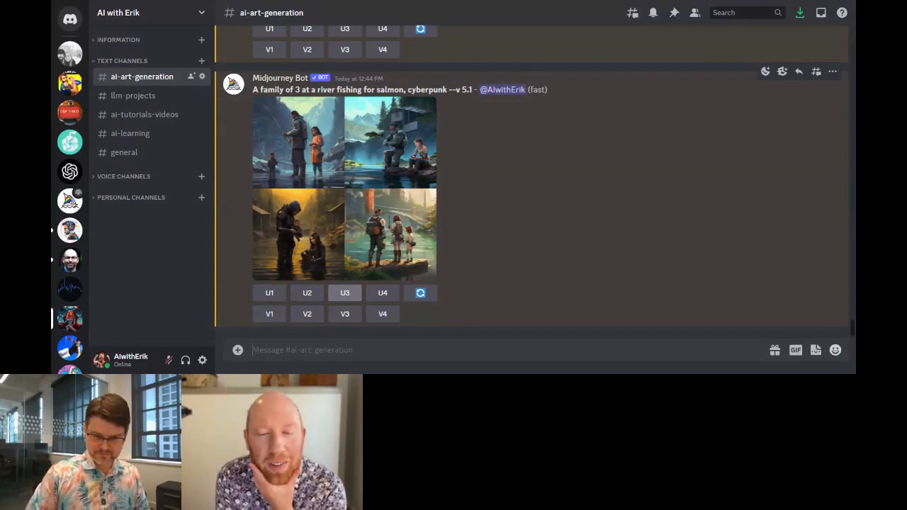
Draft the "save the salmon" nonprofit logo prompt with a 16:9 aspect ratio
text(Logo)
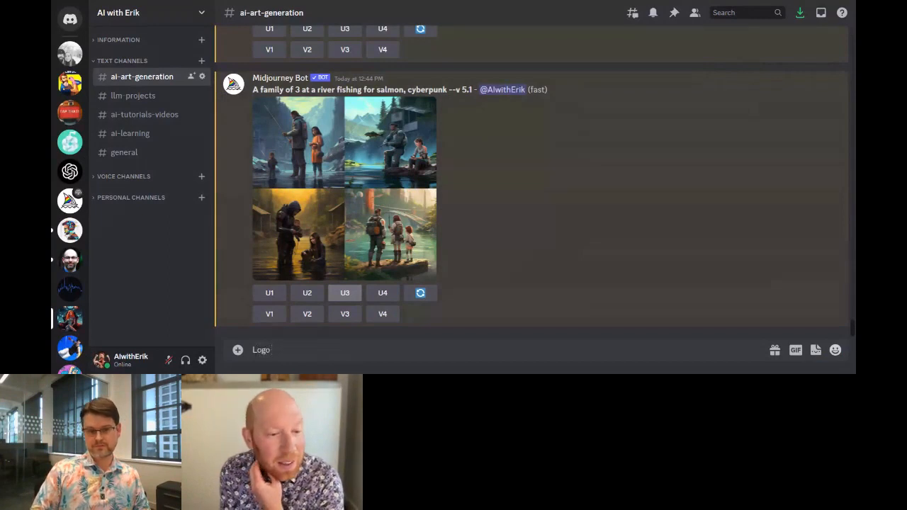
text(for a "save the salmon" nonprofit in canad)
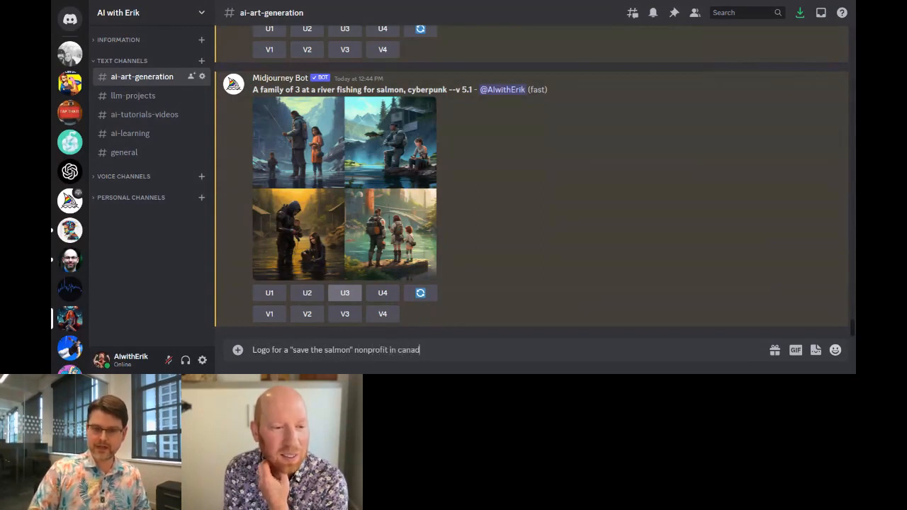
text(a --ar 16:)
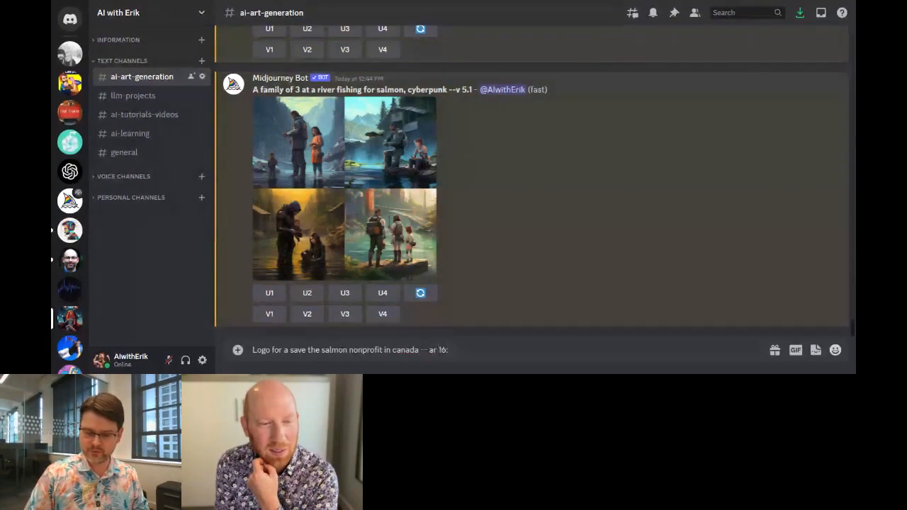
text(9)
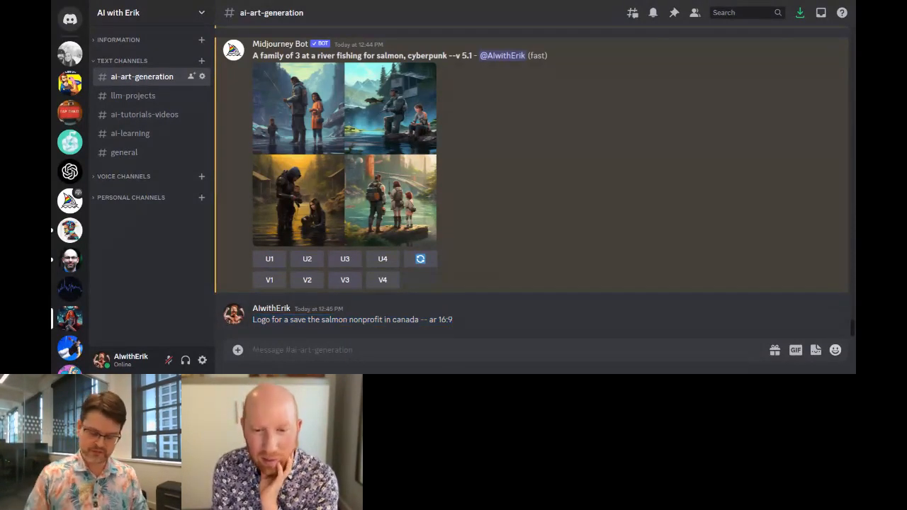
Send /imagine "Logo for a save the salmon nonprofit in canada --ar 16:9" to Midjourney
text(/prom)
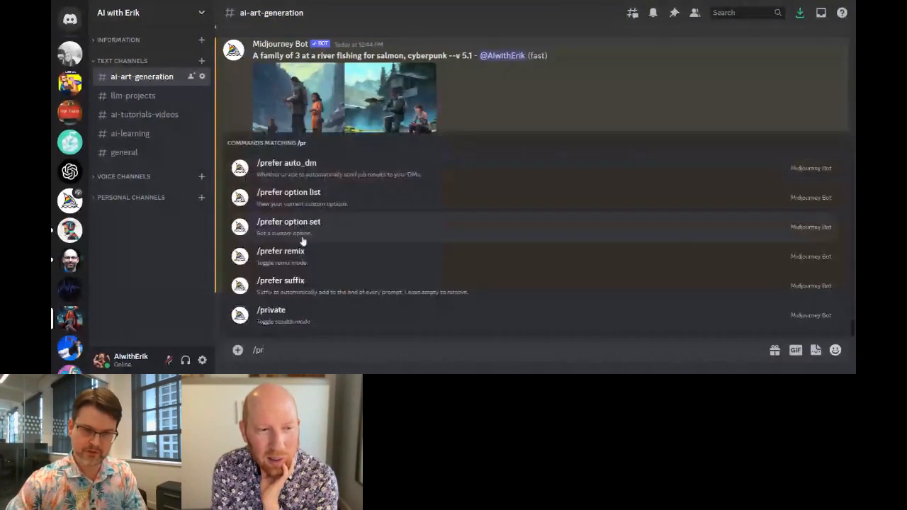
text(/ima)
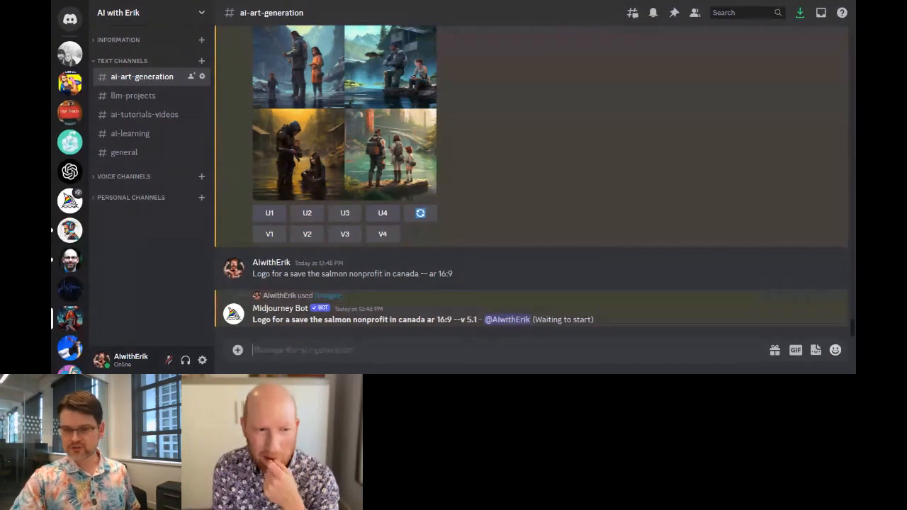
text(Logo for a save the salmon nonprofit in canada -- ar 16:9)
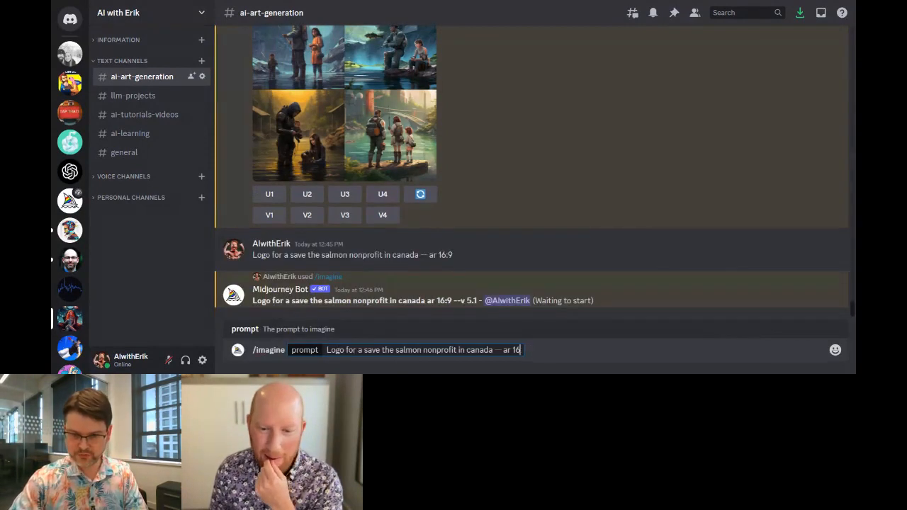
key(Backspace)
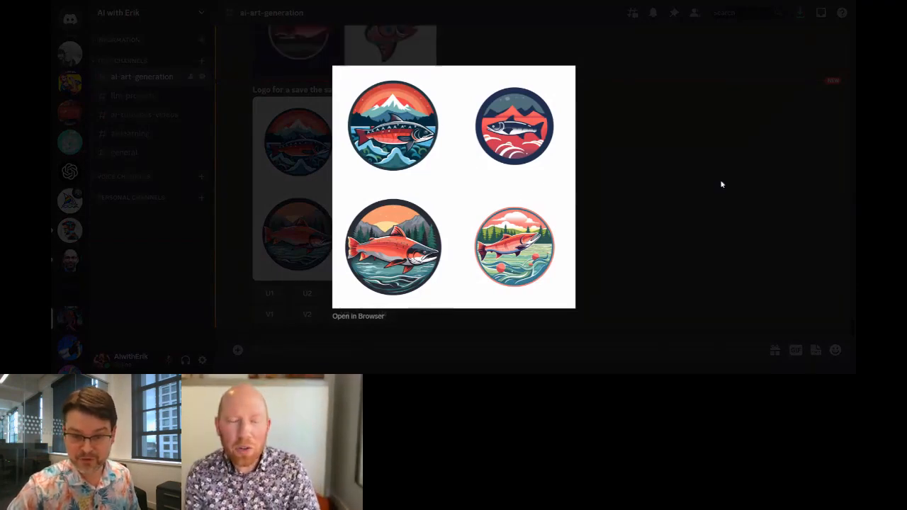
mouse_move(640, 176)
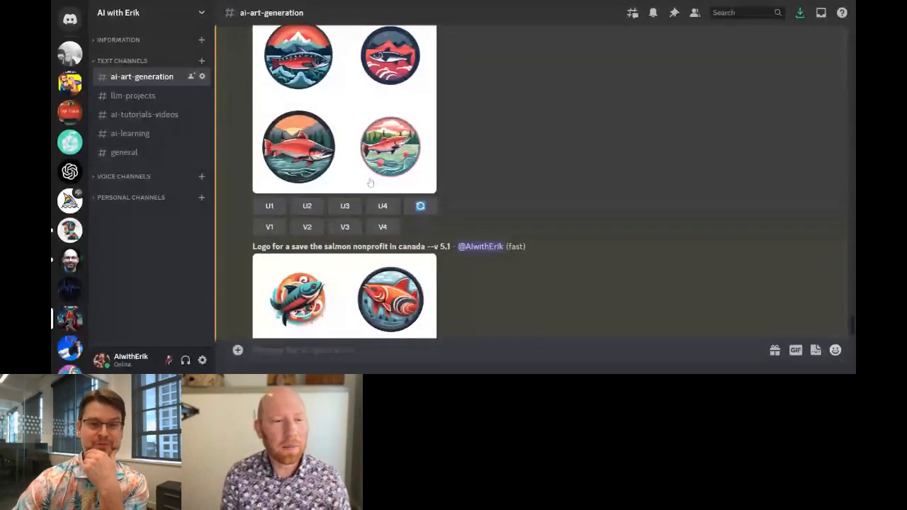
Upscale the fourth salmon logo with U4 and request variations of it
scroll(down, 3)
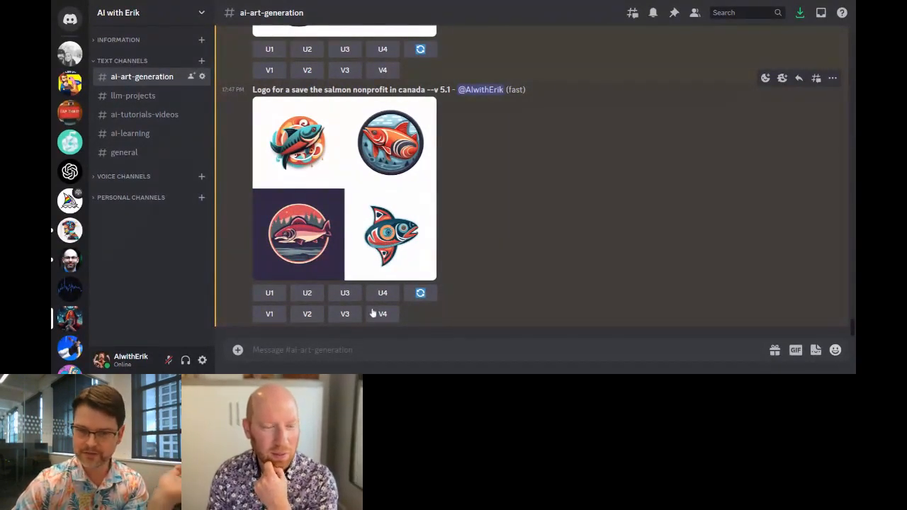
click(383, 315)
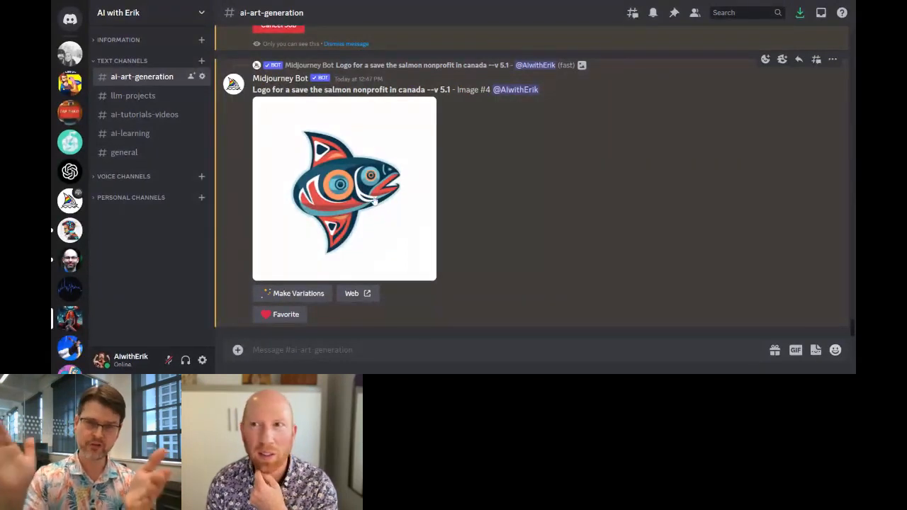
click(293, 292)
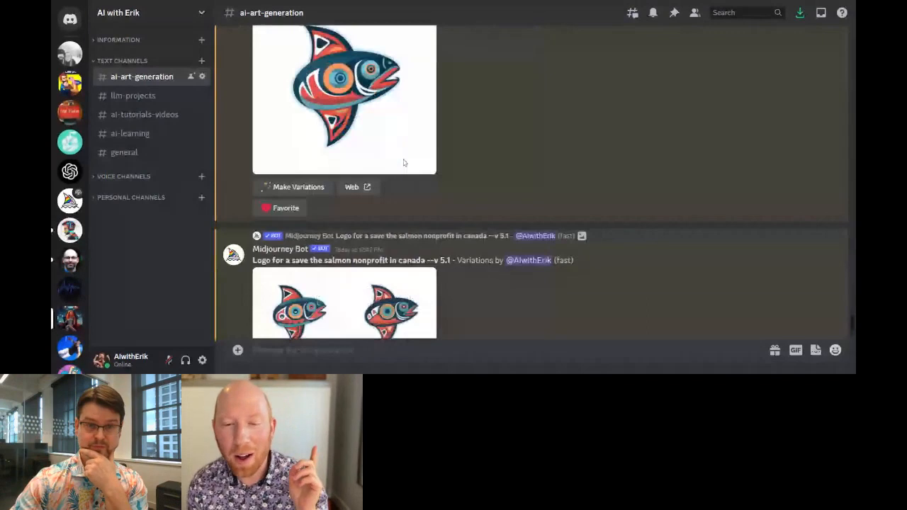
Scroll to the new salmon logo variations grid and start a new slash command
scroll(down, 3)
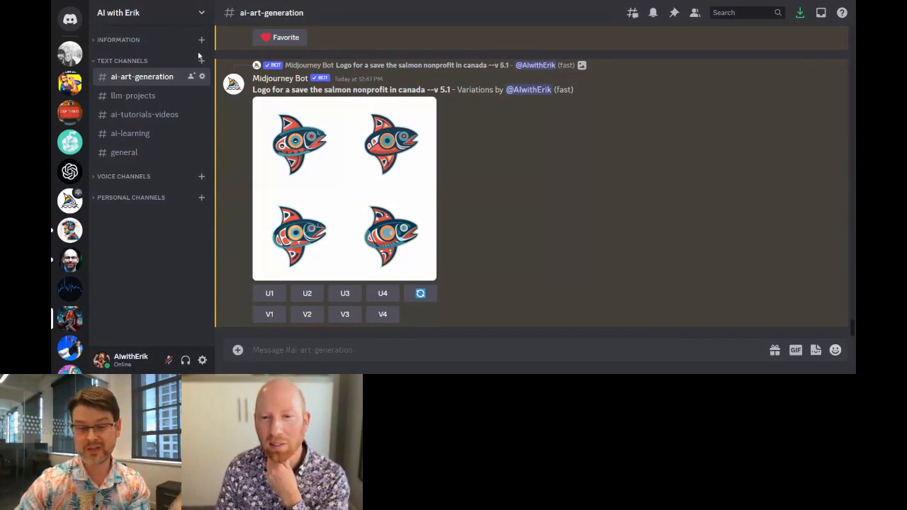
mouse_move(201, 54)
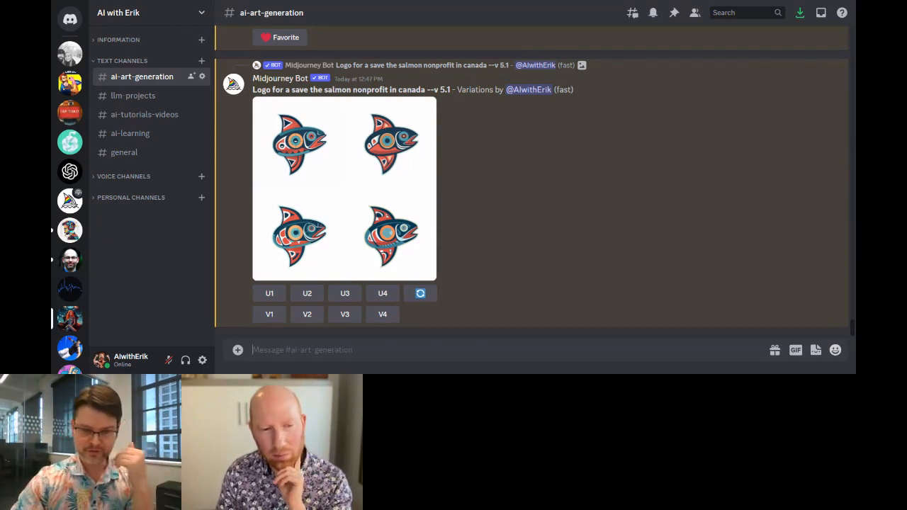
text(/)
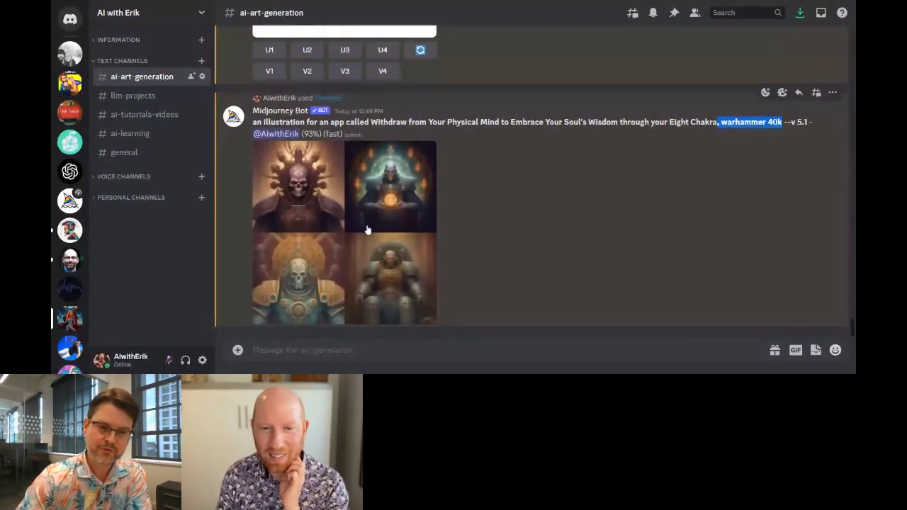
scroll(down, 3)
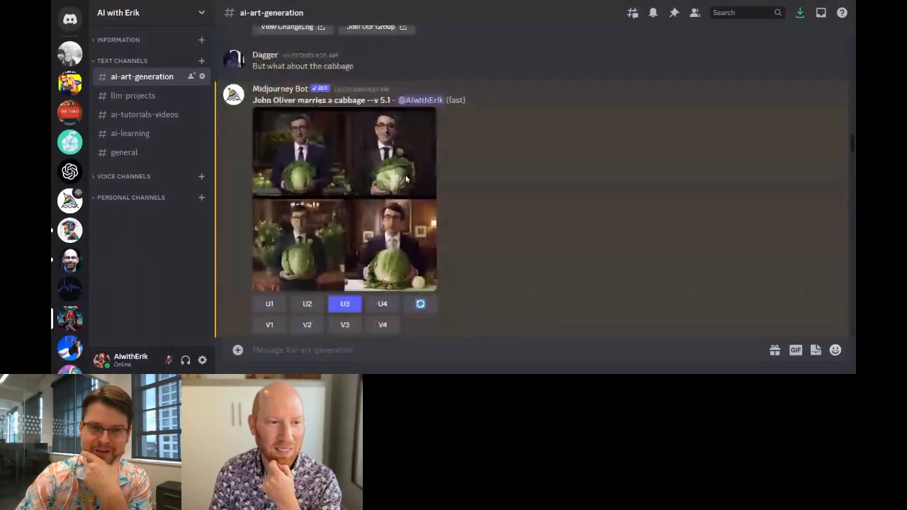
scroll(down, 3)
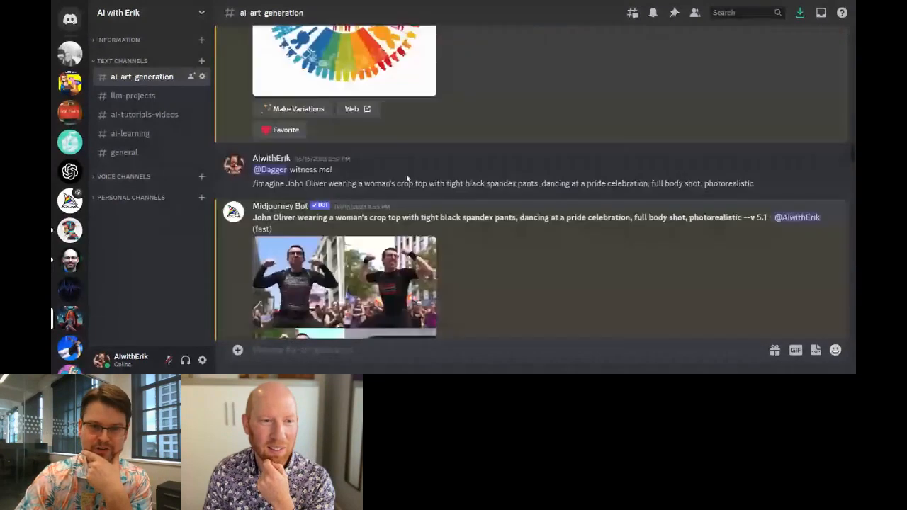
click(345, 59)
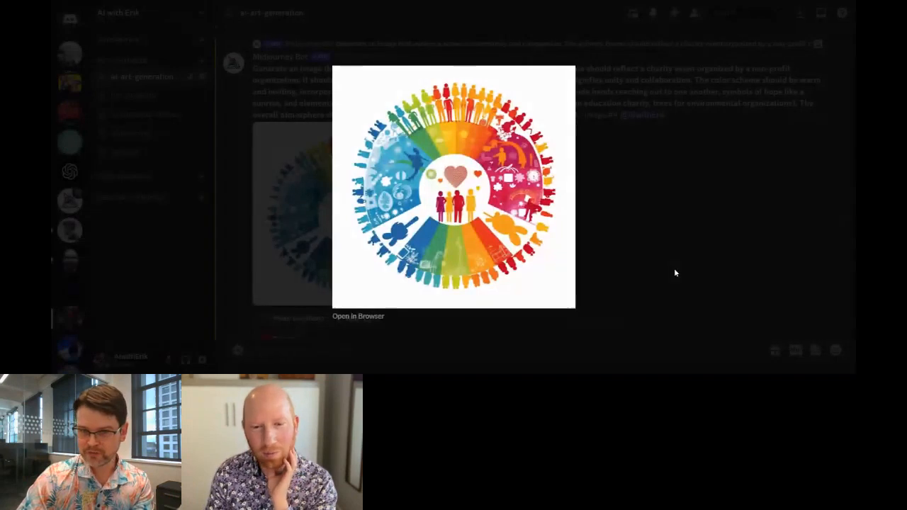
click(674, 273)
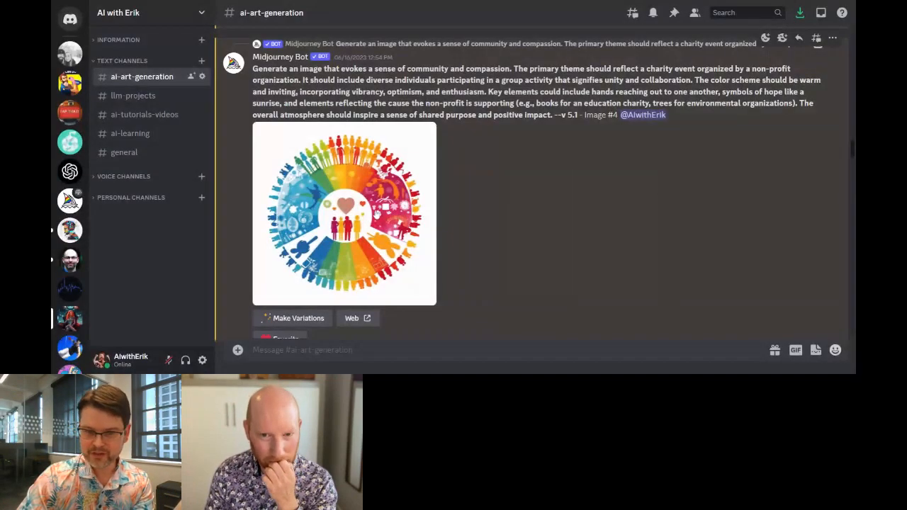
click(345, 212)
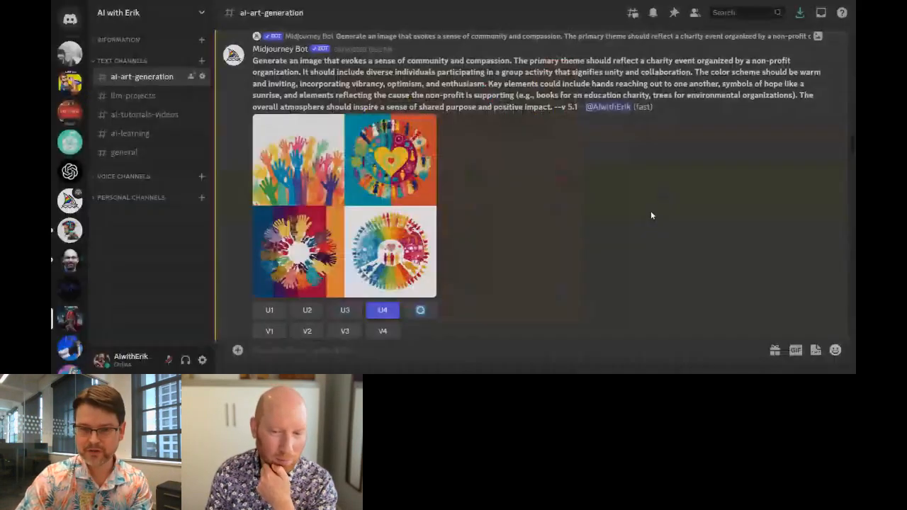
click(383, 309)
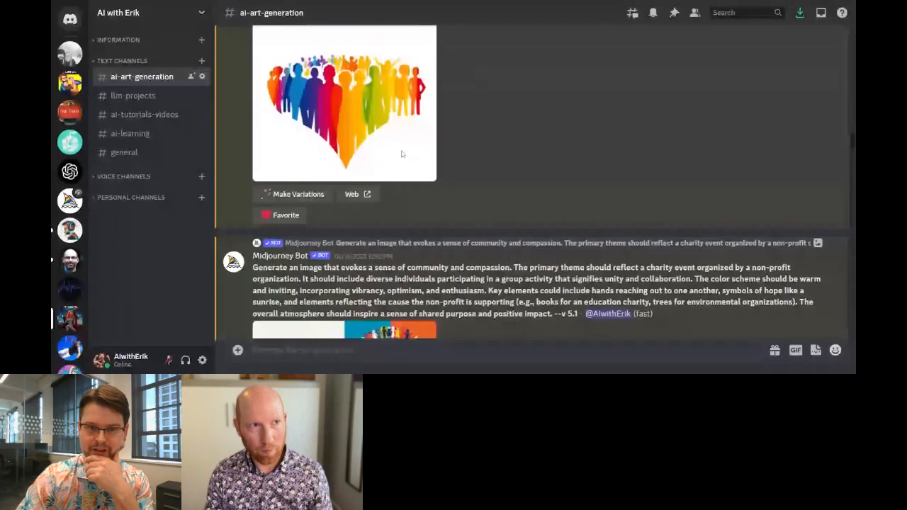
scroll(down, 3)
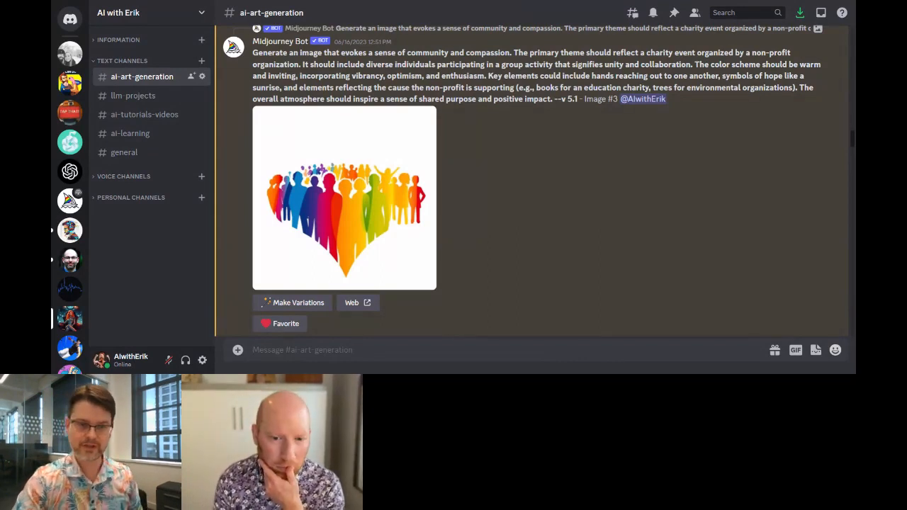
Start a fresh /imagine prompt in the ai-art-generation channel
text(/imagin)
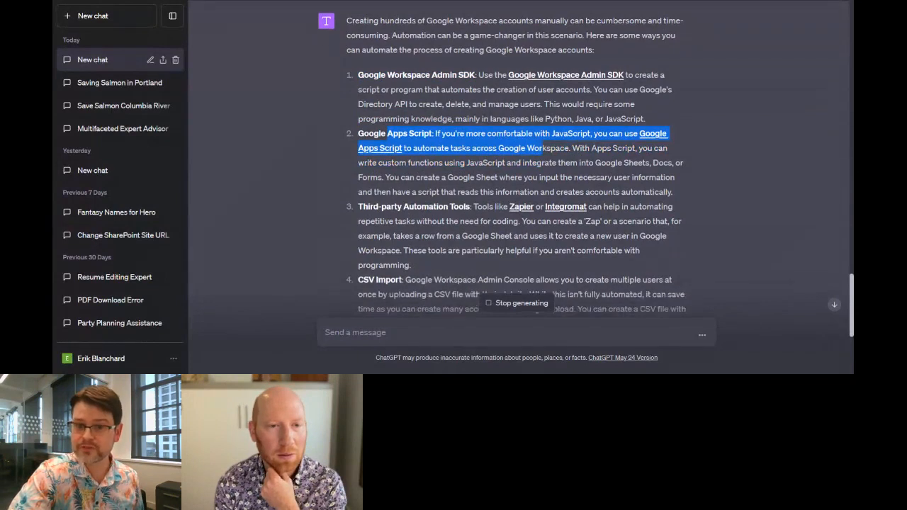
Ask ChatGPT, as a complete beginner, how to use the Google Workspace Admin SDK to build this automation
scroll(down, 3)
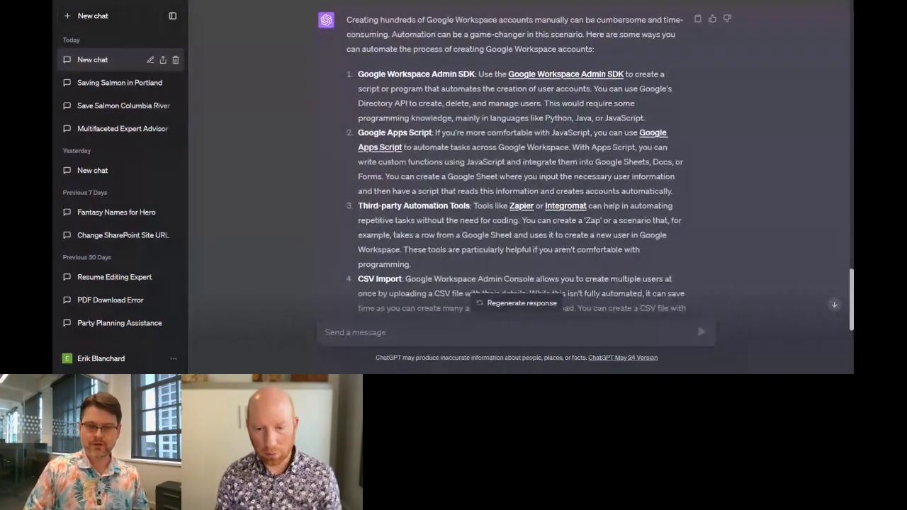
text(I'm a complete beginner at automation. H)
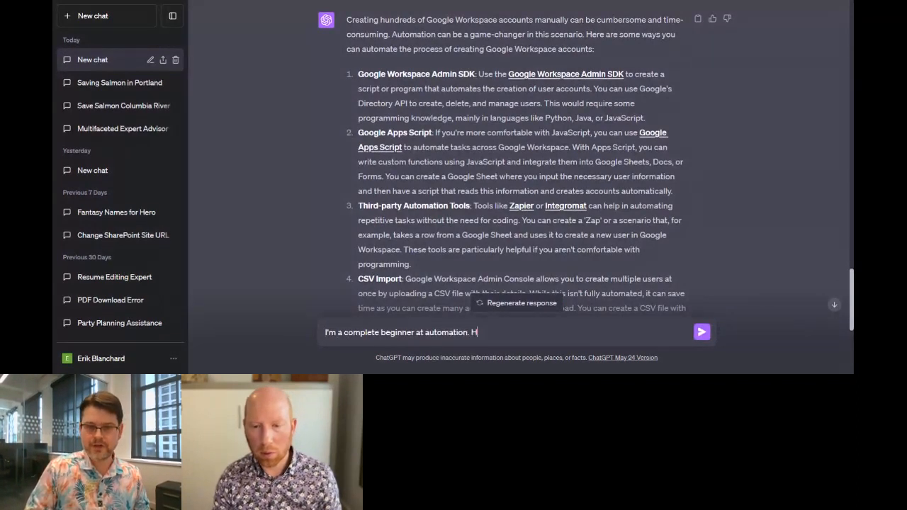
text(elp me understand how to leverage)
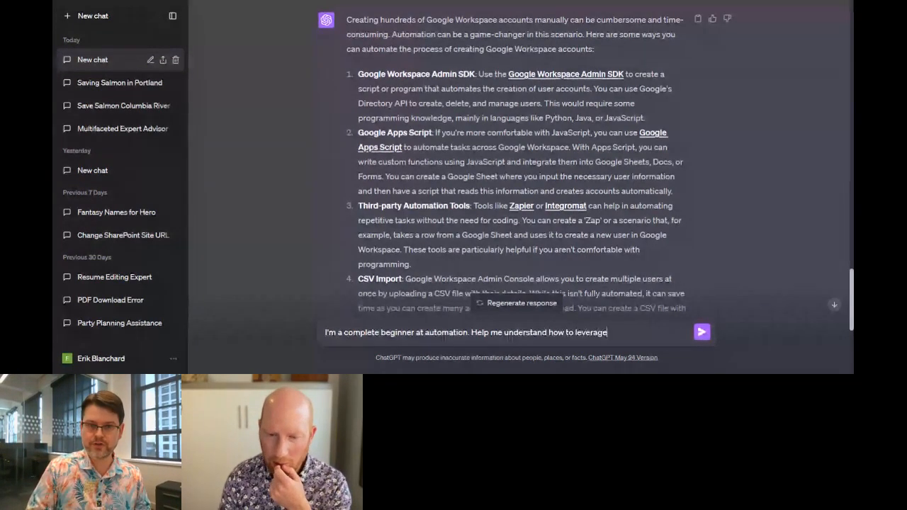
text(google workspace admin)
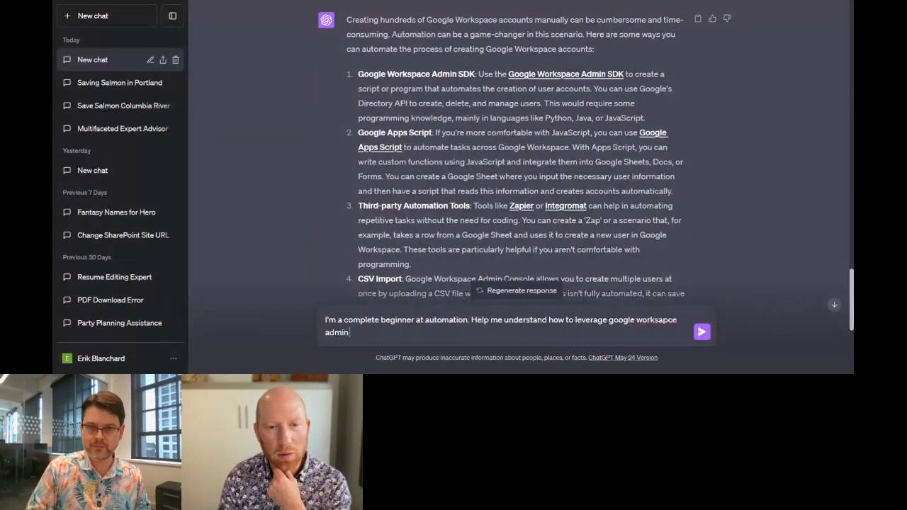
text(sdk to complet)
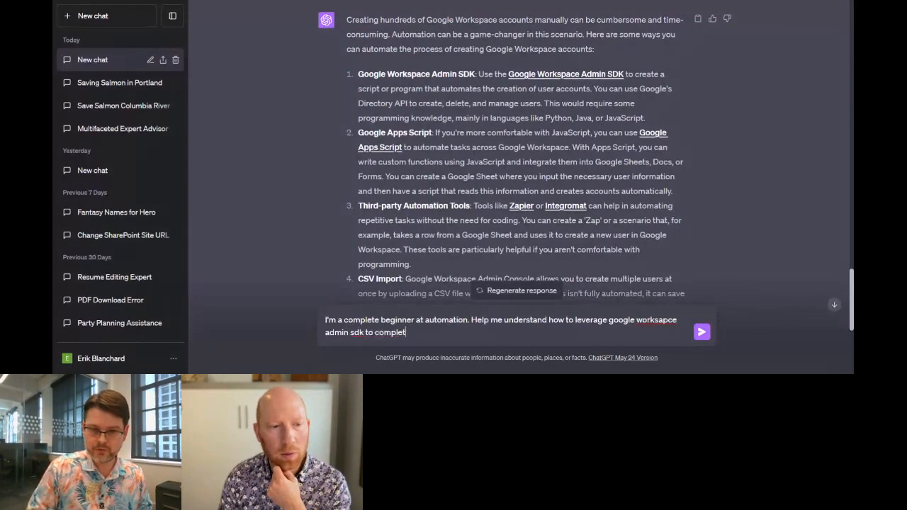
text(build)
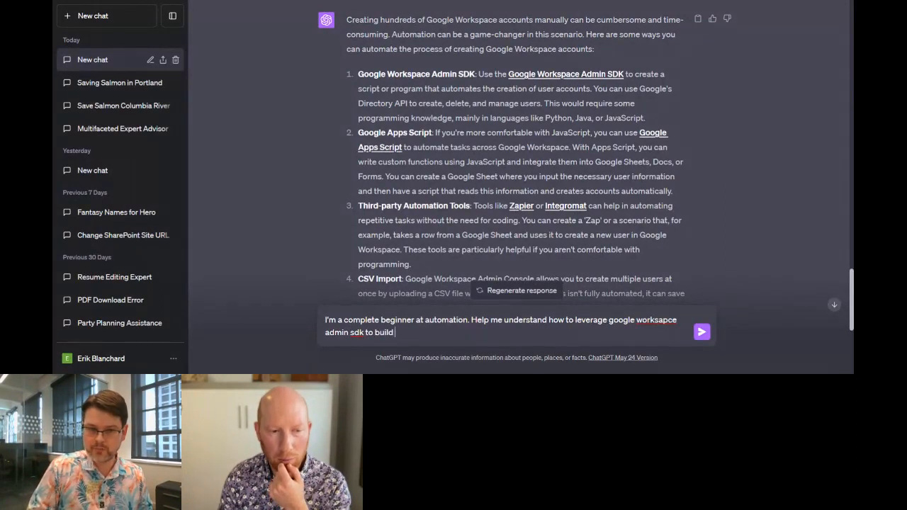
text(this automation)
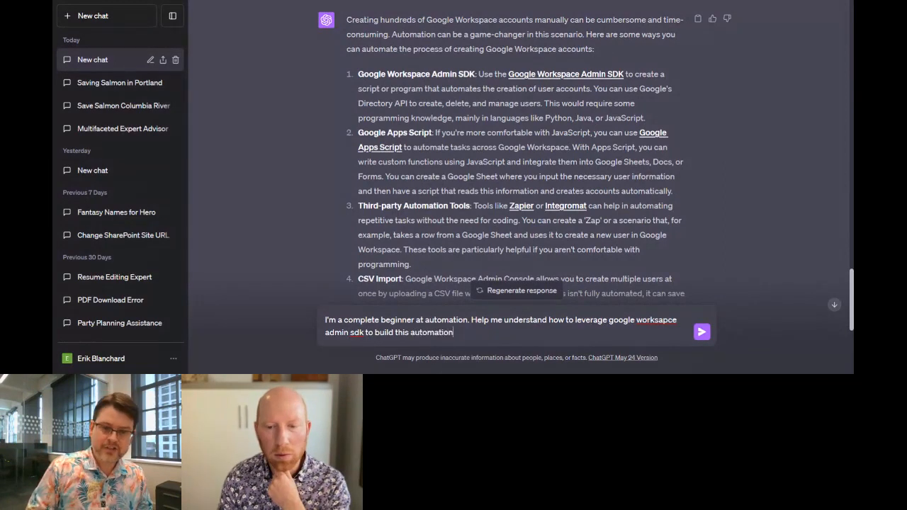
click(700, 332)
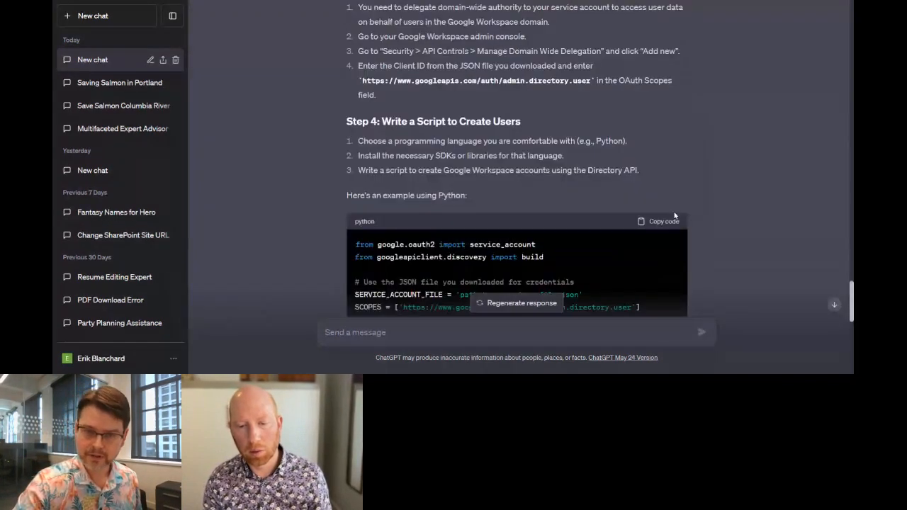
scroll(up, 3)
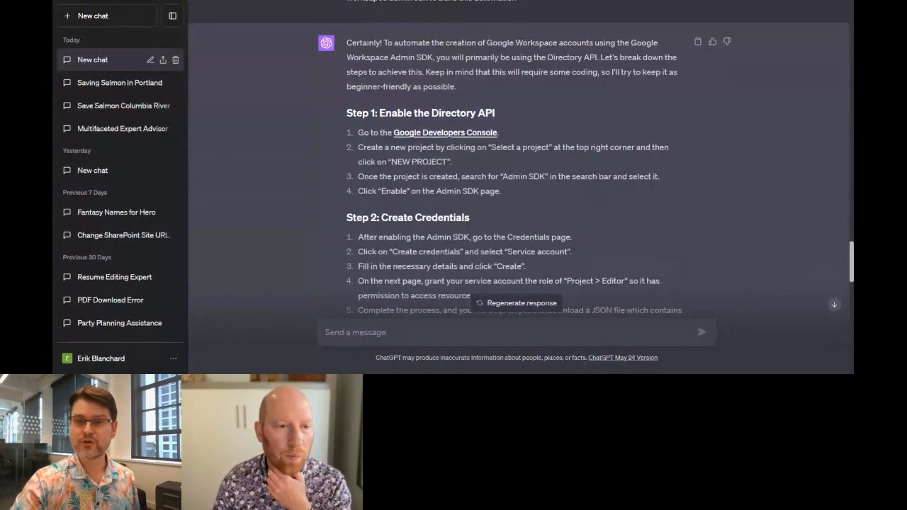
scroll(down, 3)
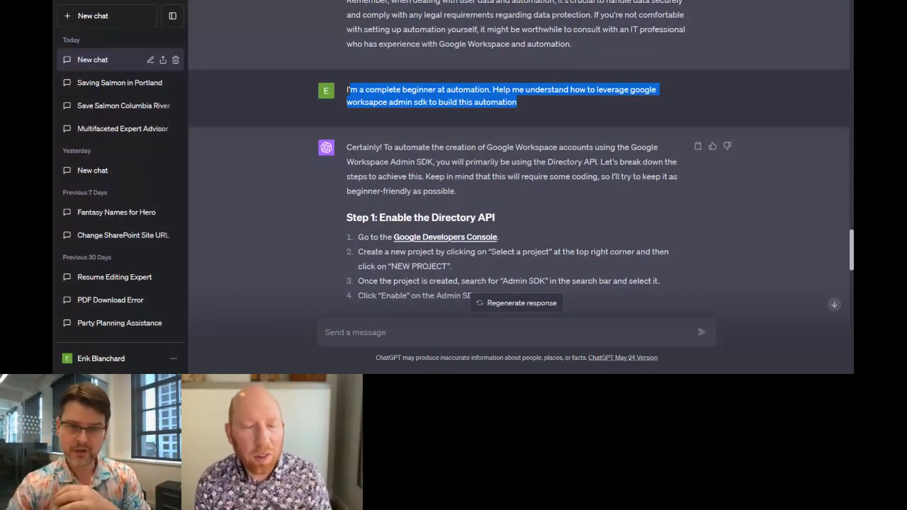
mouse_move(566, 156)
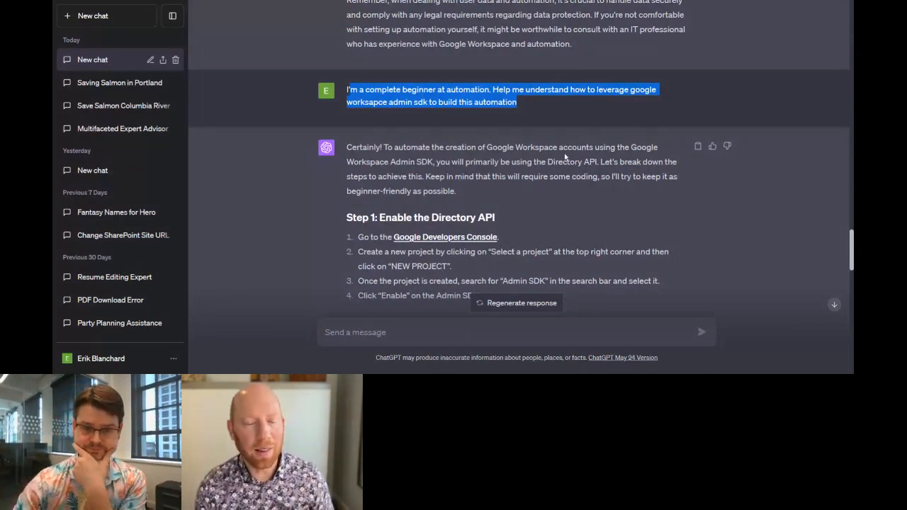
scroll(down, 3)
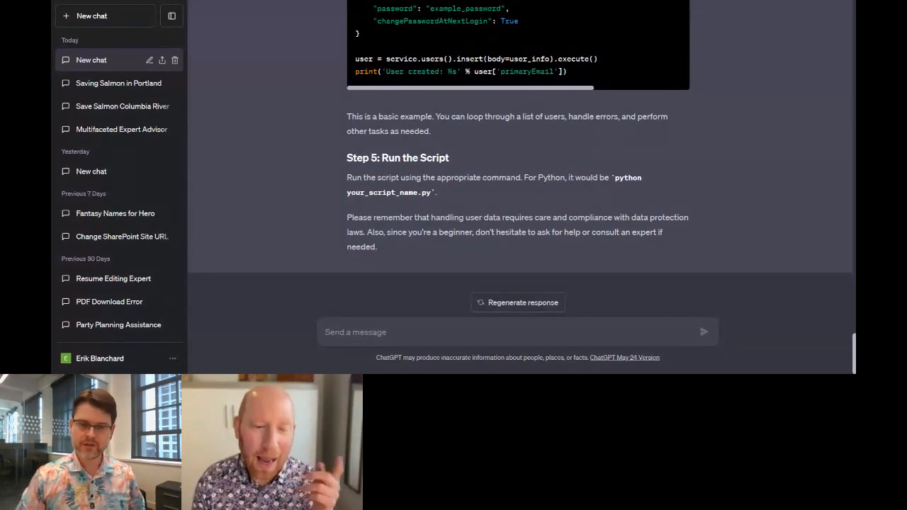
Ask ChatGPT for an Excel formula duplicating conditional formatting to highlight duplicates across two data sets
text(Create an excep f)
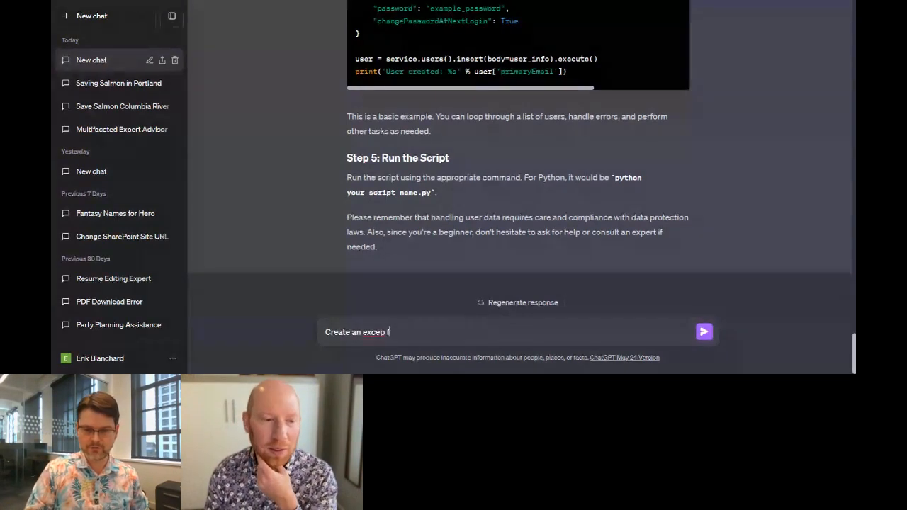
text(Create an excel formula)
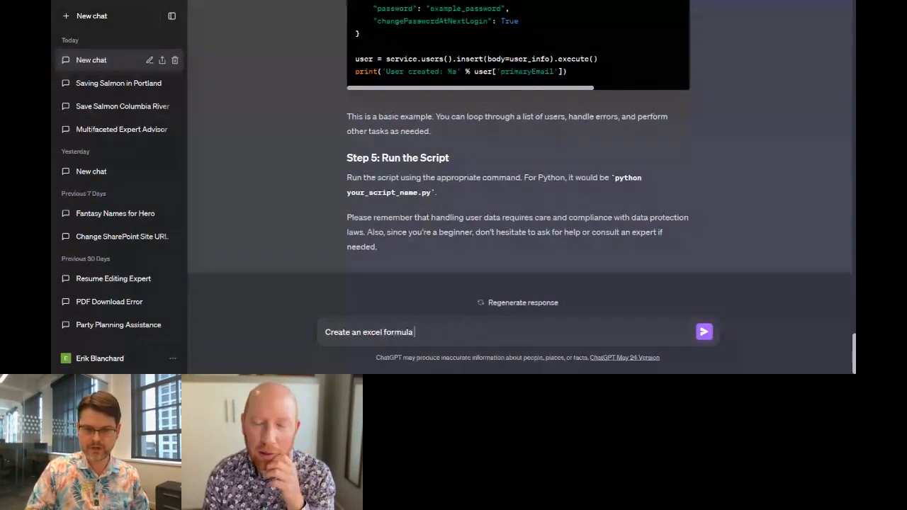
text(to duplicate the)
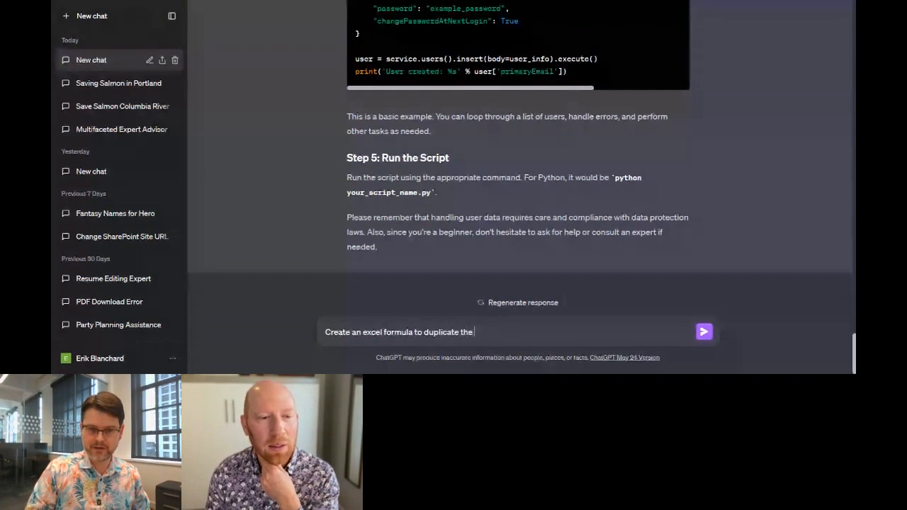
text(functionaly of conditional data formatting where you match)
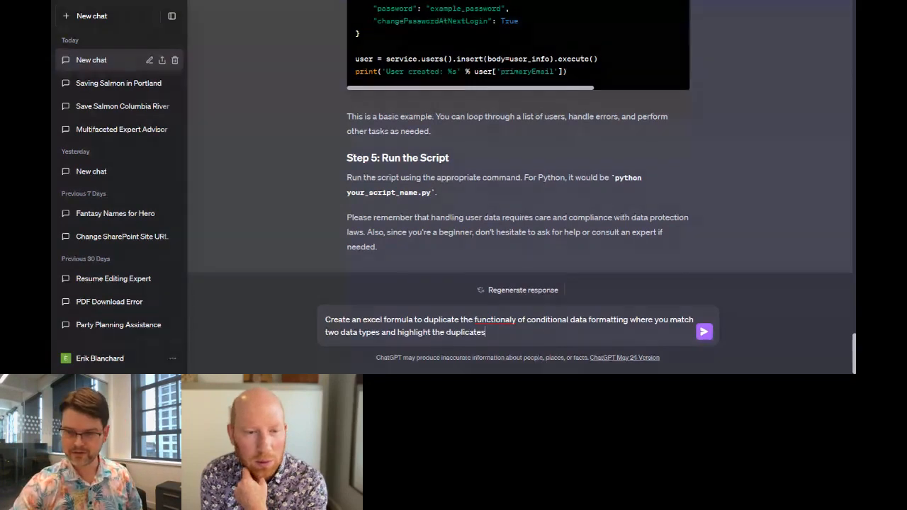
click(703, 332)
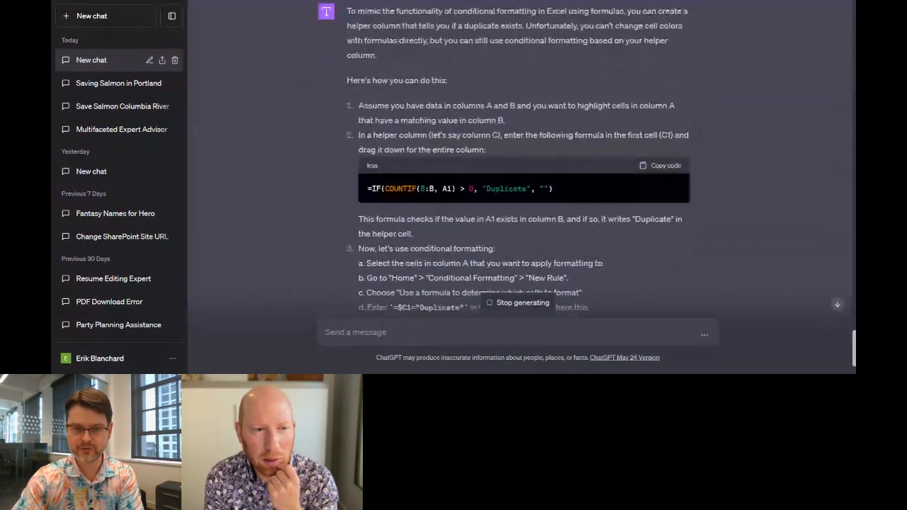
scroll(down, 3)
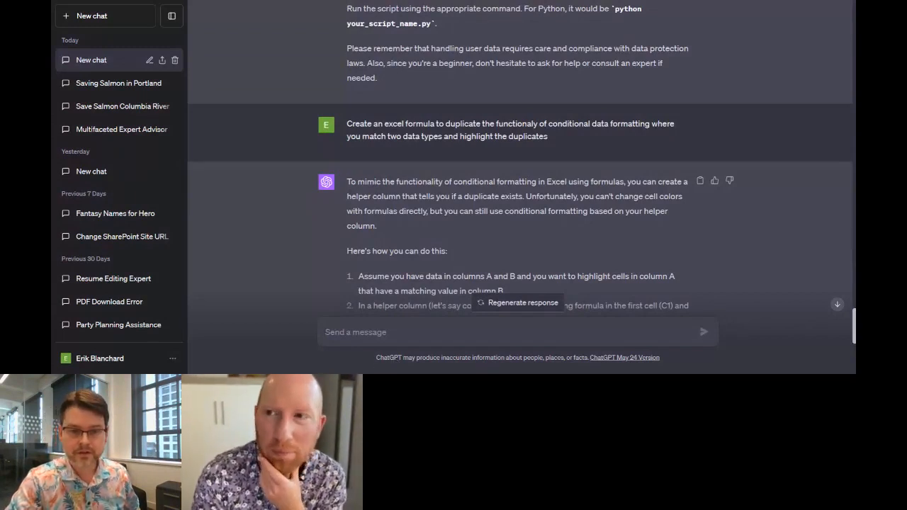
Ask ChatGPT for an Excel formula normalizing column C to lowercase and read the LOWER(C1) answer
text(Create a formula that normalizes all of the data into lowercase in column c)
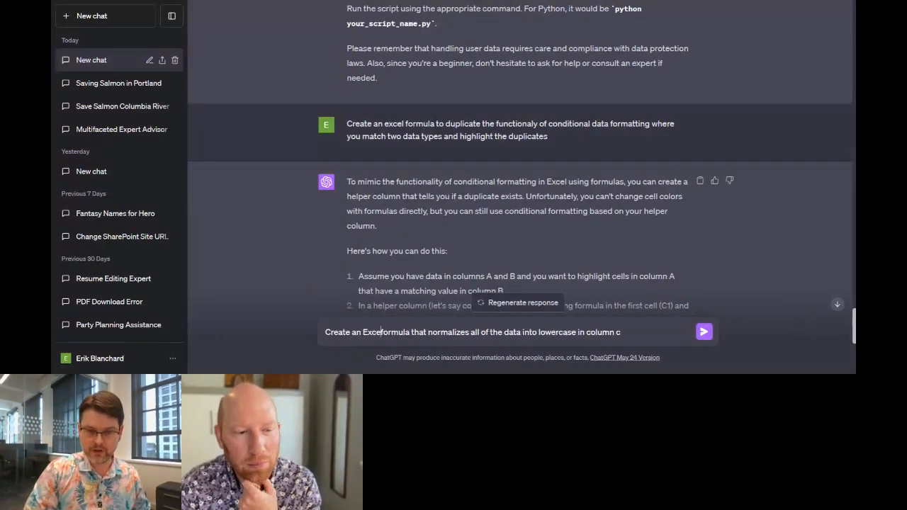
click(703, 332)
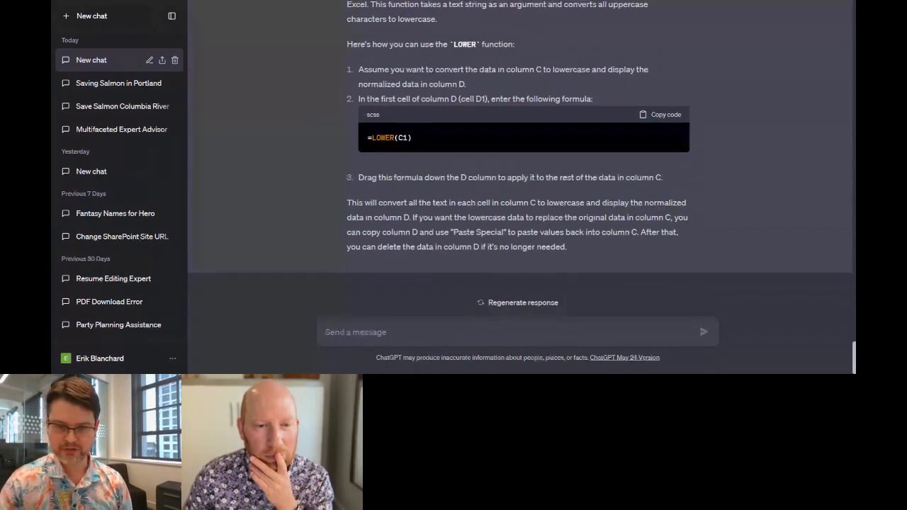
scroll(down, 3)
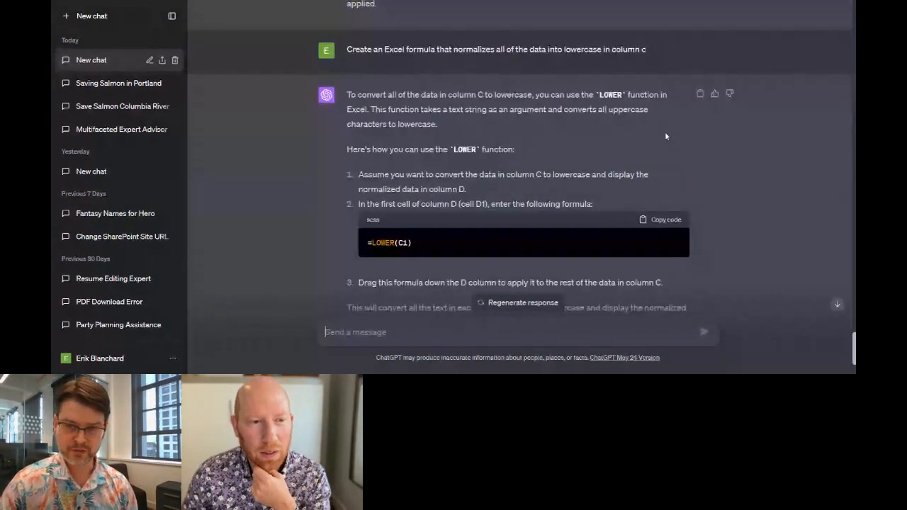
scroll(down, 3)
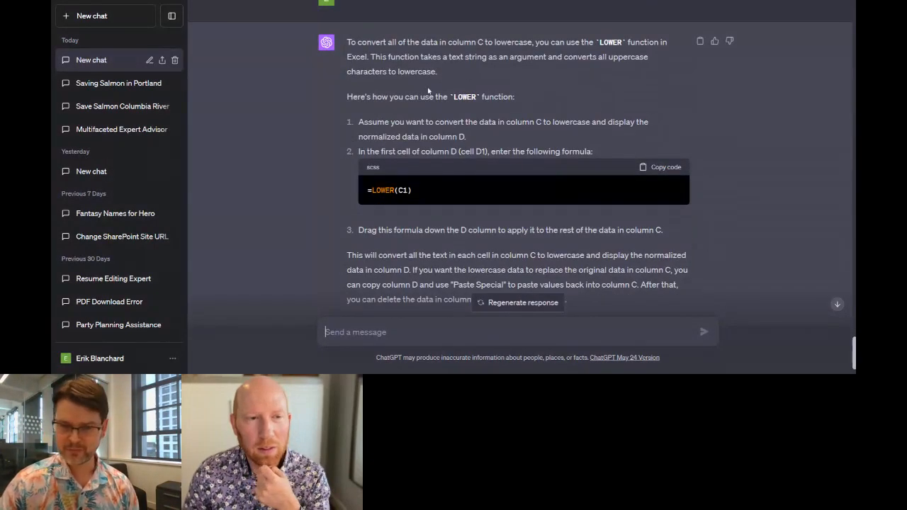
scroll(down, 3)
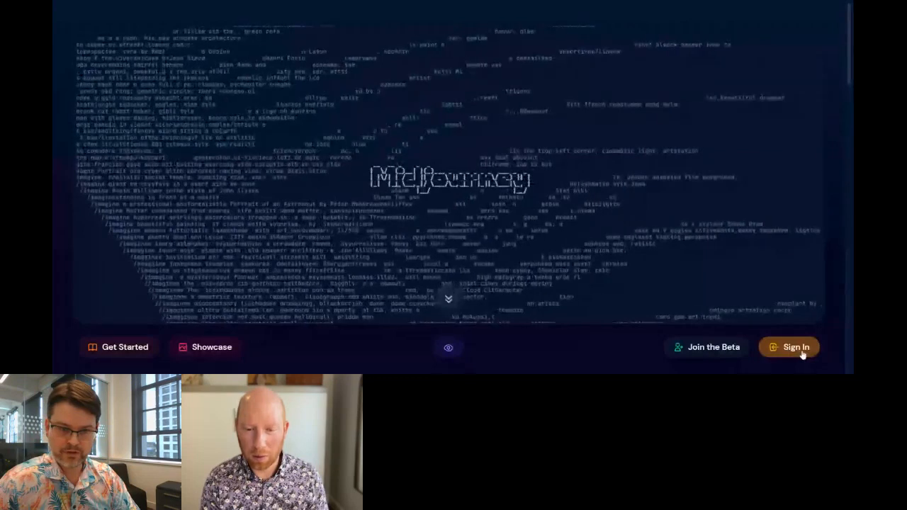
Sign in from Midjourney's home page through Discord and reach the new-account form
click(795, 346)
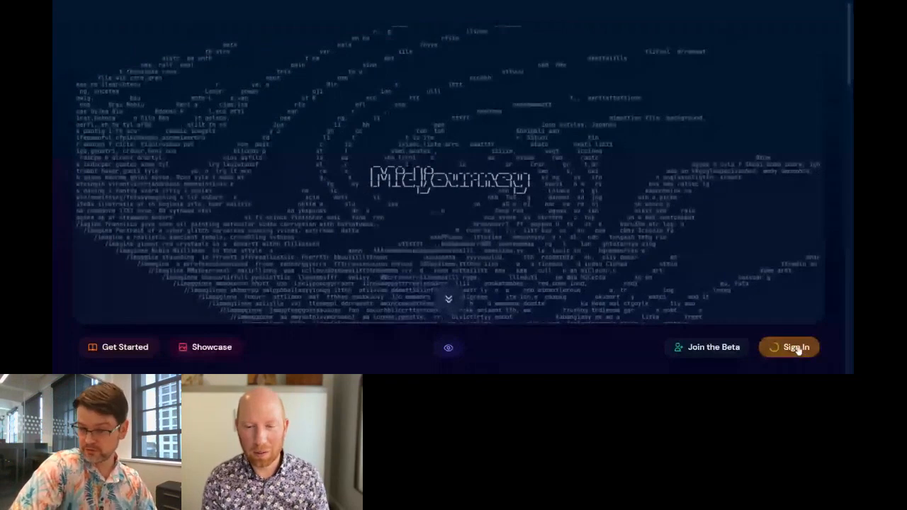
click(788, 347)
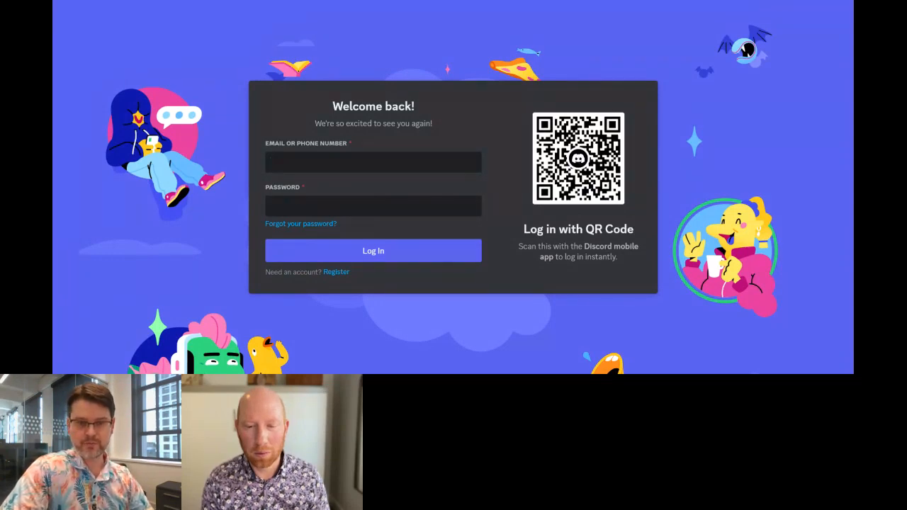
click(336, 272)
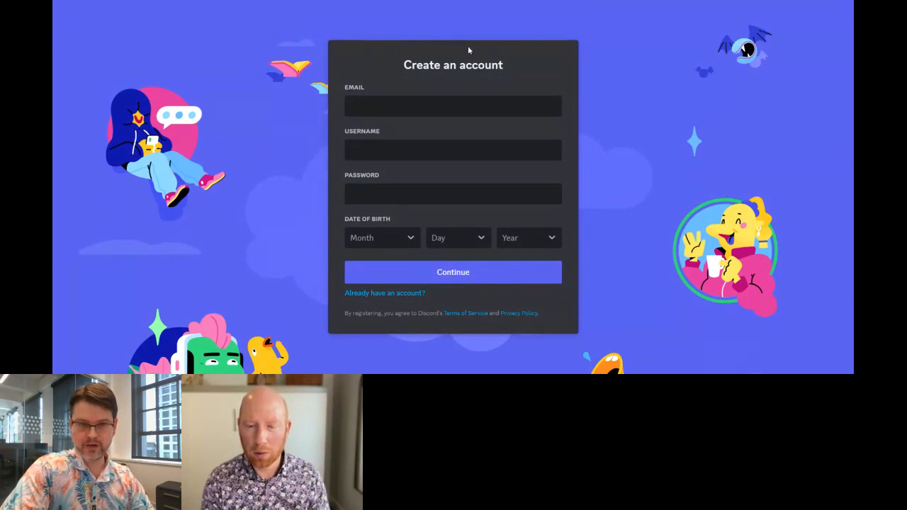
mouse_move(460, 2)
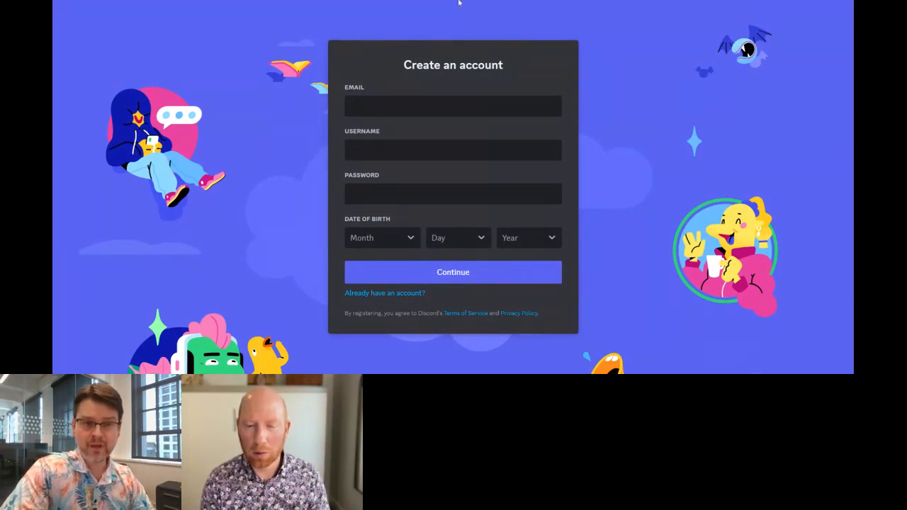